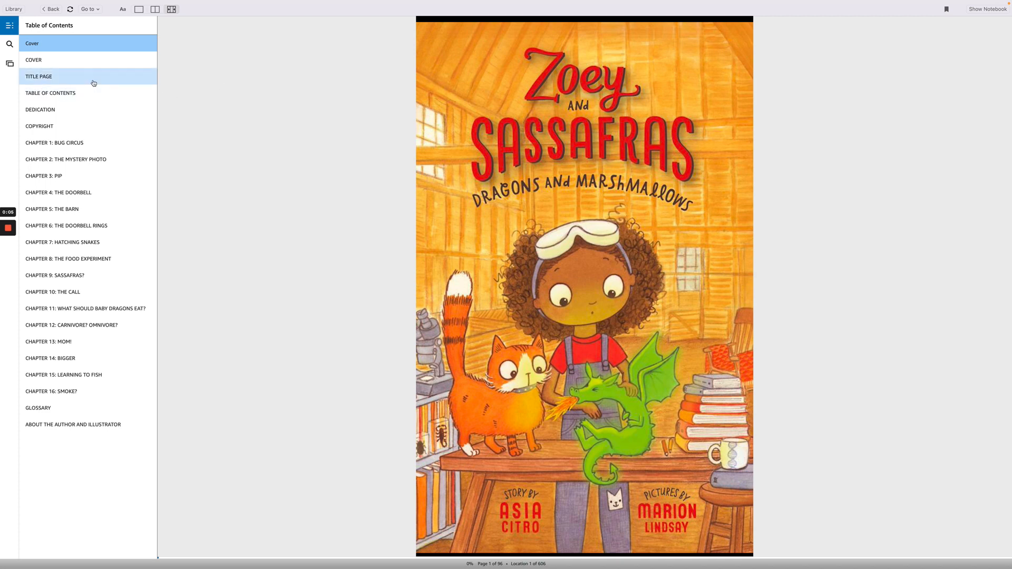
{"action": "mouse_move", "coordinate": [39, 76]}
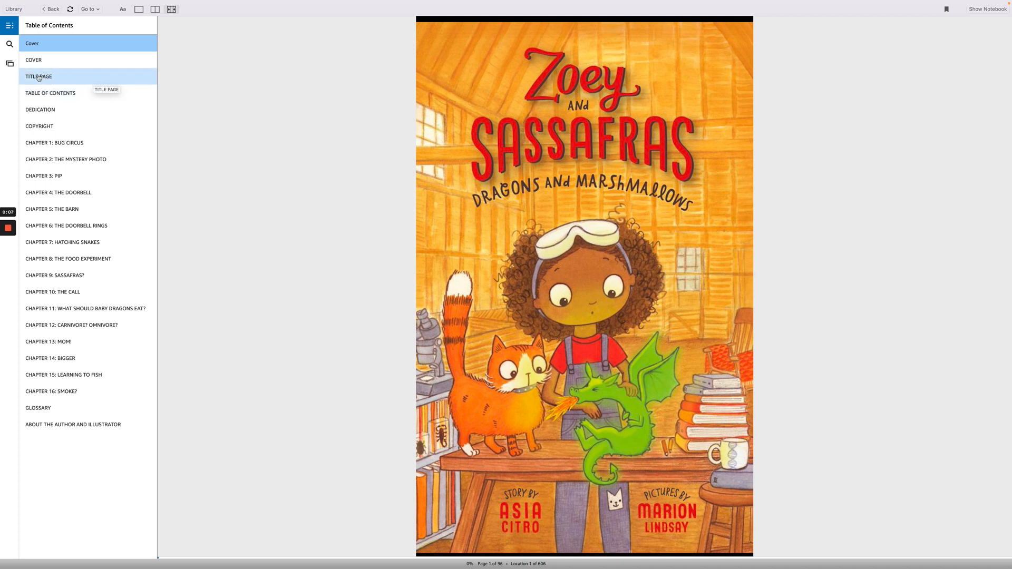
{"action": "mouse_move", "coordinate": [65, 159]}
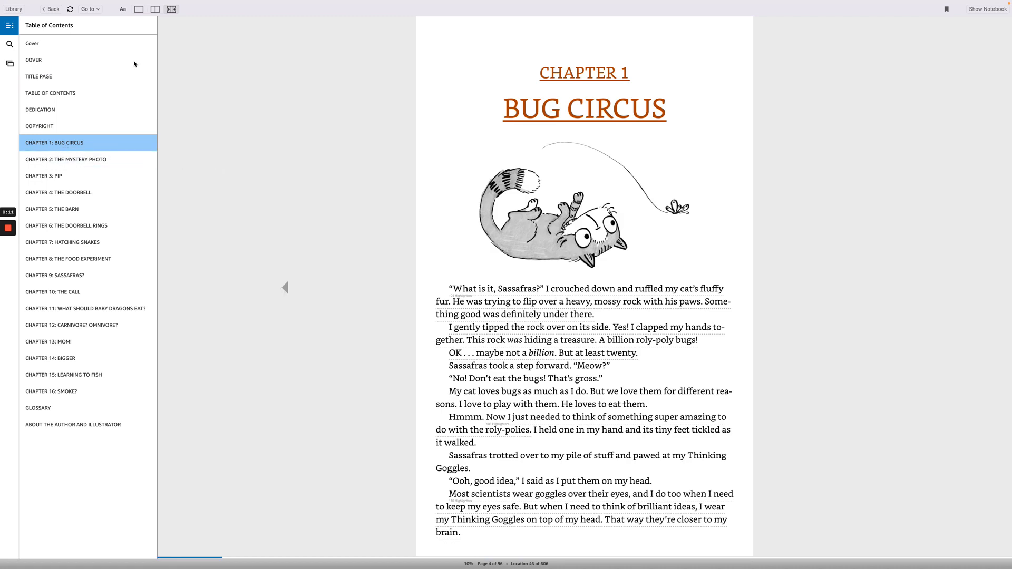
- Hide the contents sidebar to read Chapter 1, Bug Circus
{"action": "left_click", "coordinate": [9, 25]}
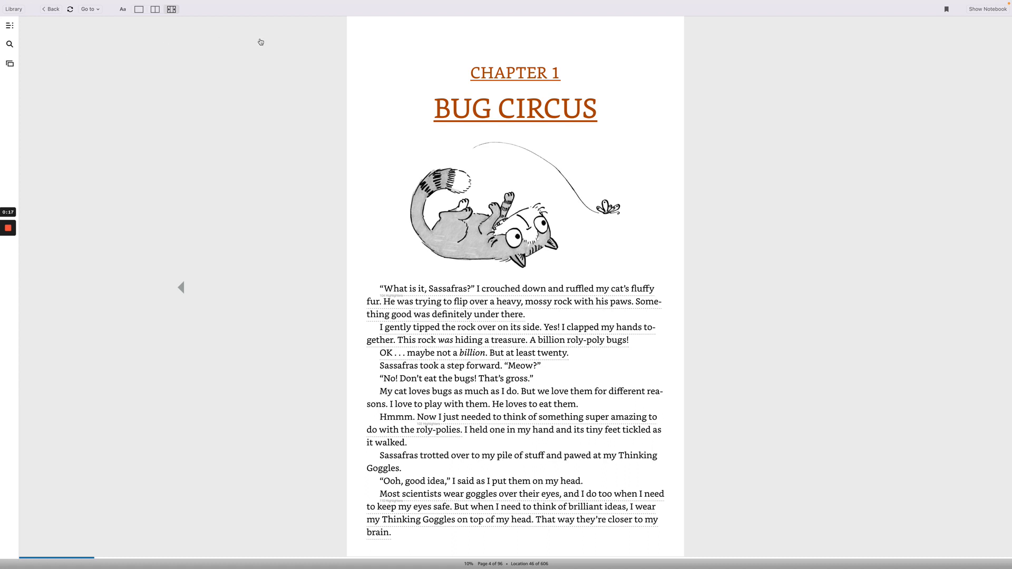
{"action": "mouse_move", "coordinate": [576, 297]}
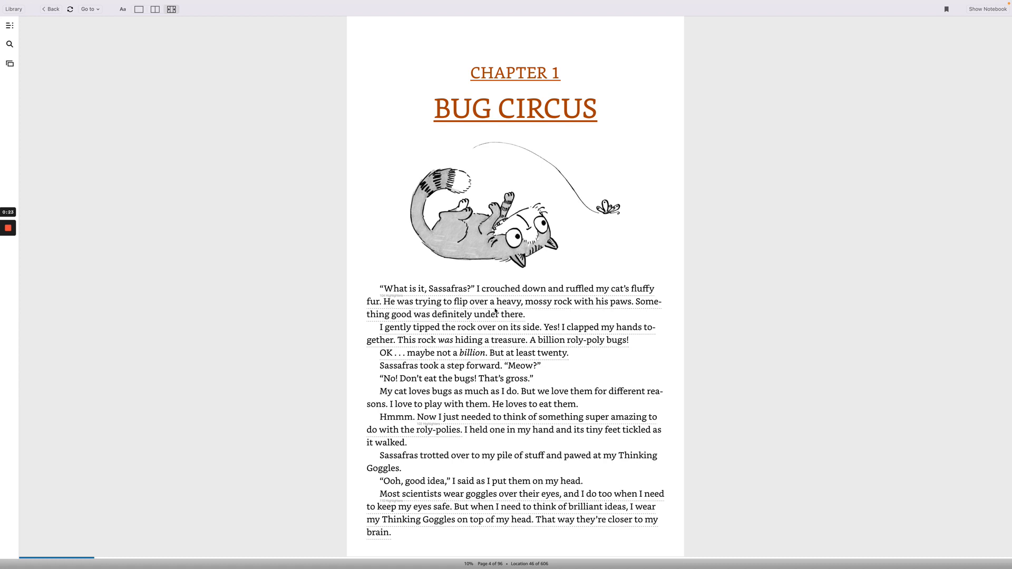
{"action": "mouse_move", "coordinate": [616, 309]}
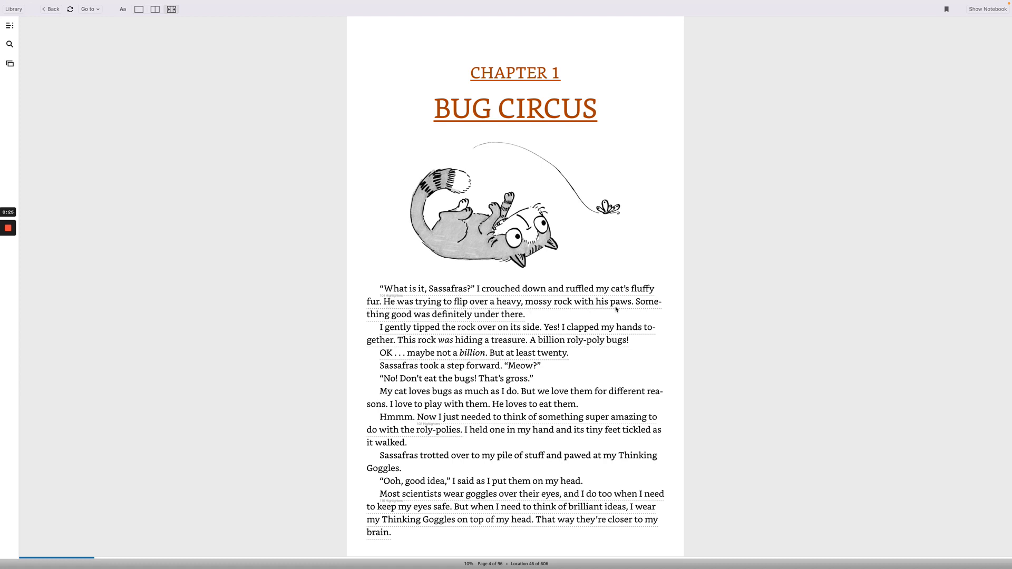
{"action": "mouse_move", "coordinate": [449, 322]}
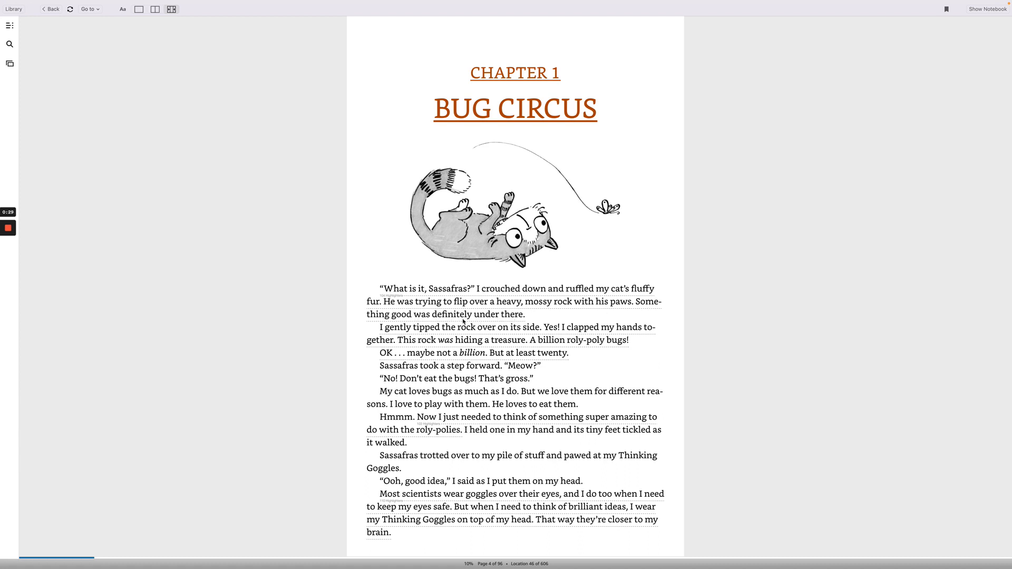
{"action": "mouse_move", "coordinate": [515, 334]}
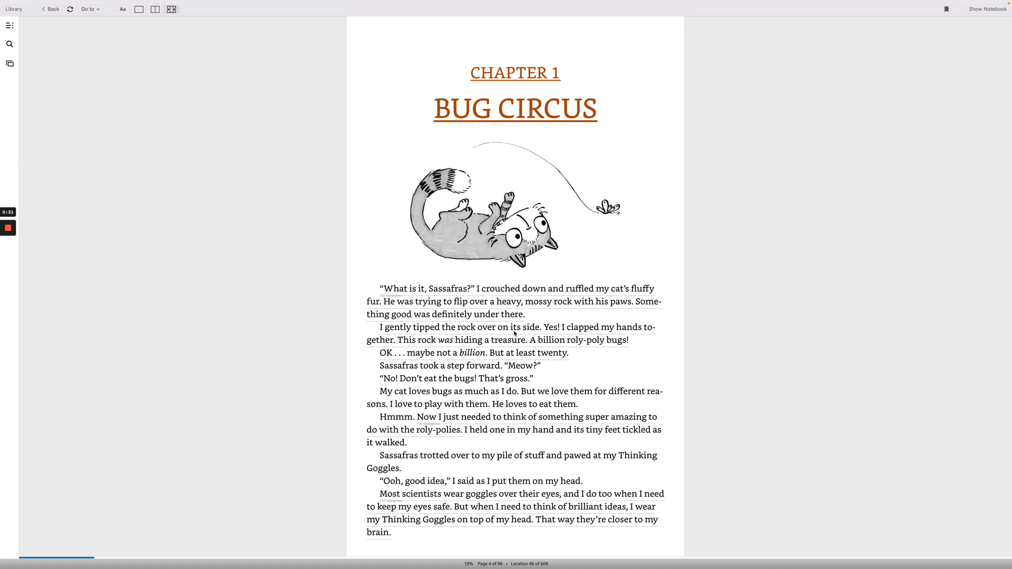
{"action": "mouse_move", "coordinate": [555, 330]}
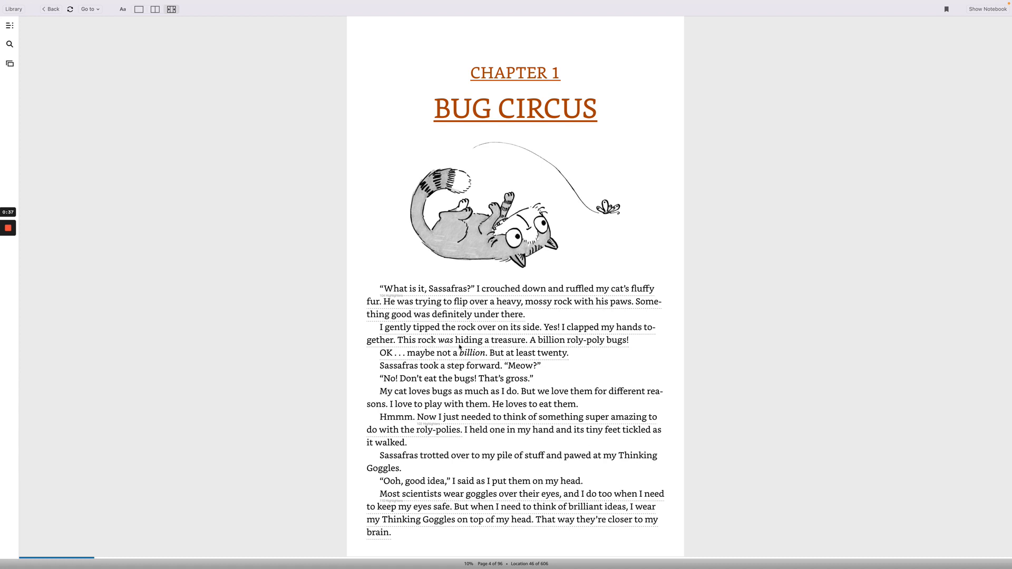
{"action": "mouse_move", "coordinate": [555, 347]}
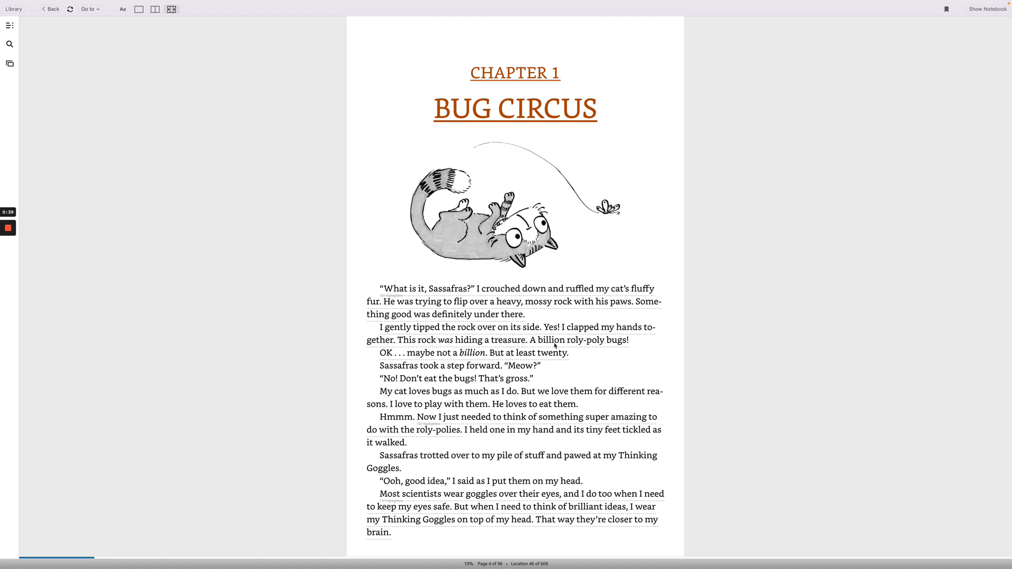
{"action": "mouse_move", "coordinate": [513, 355]}
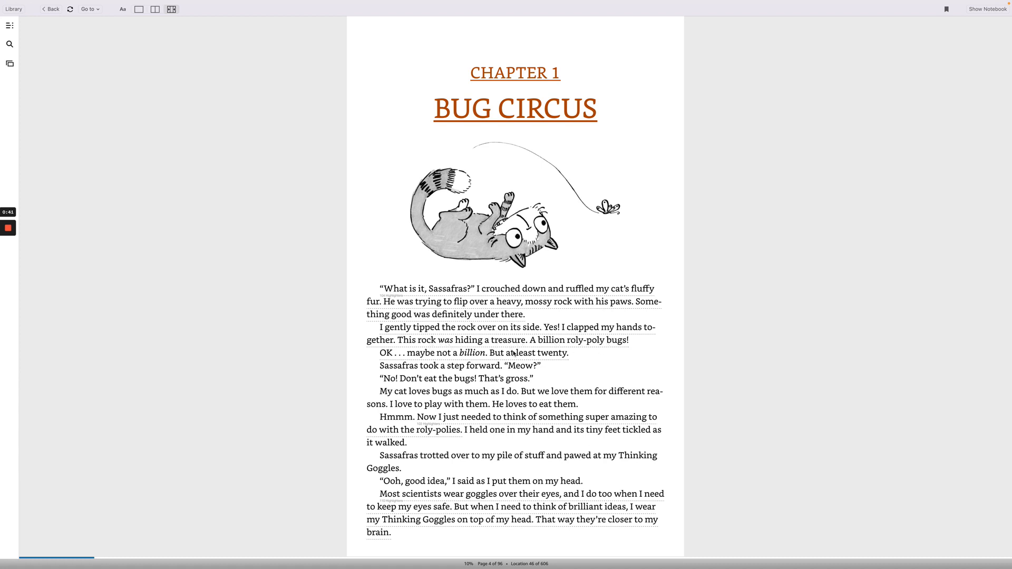
{"action": "mouse_move", "coordinate": [443, 360]}
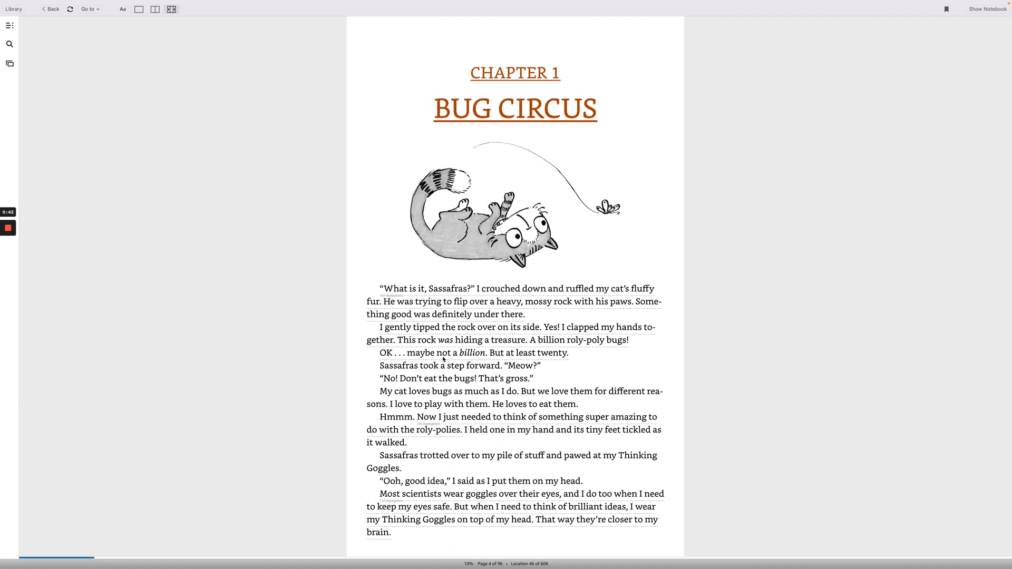
{"action": "mouse_move", "coordinate": [517, 357]}
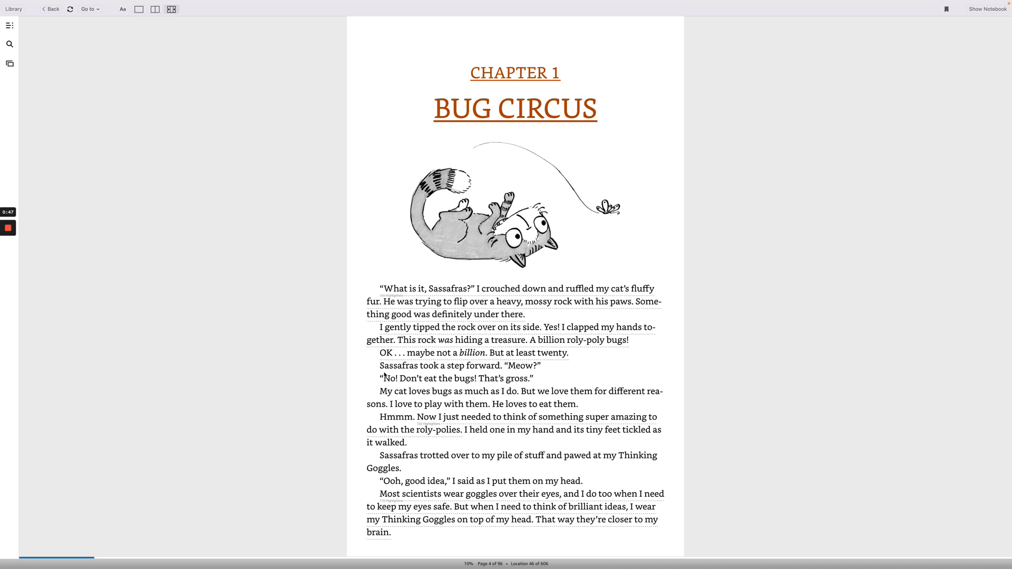
{"action": "mouse_move", "coordinate": [472, 373]}
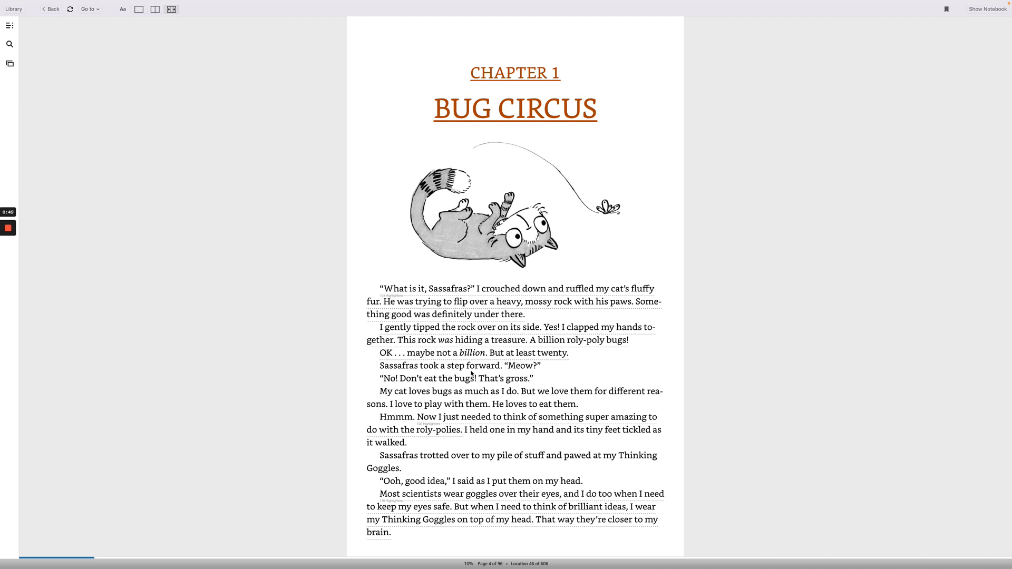
{"action": "mouse_move", "coordinate": [532, 373]}
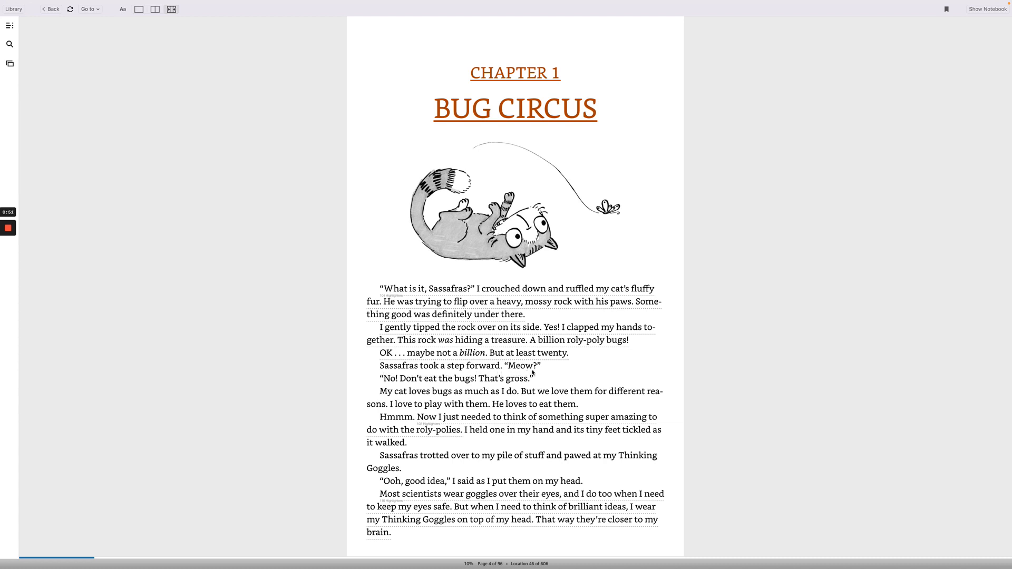
{"action": "mouse_move", "coordinate": [426, 388]}
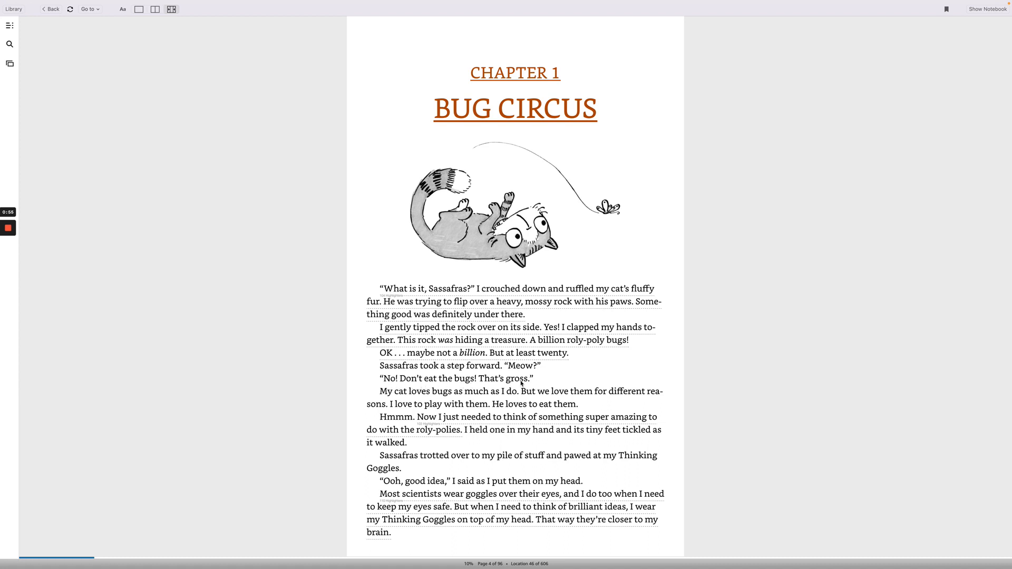
{"action": "mouse_move", "coordinate": [431, 403]}
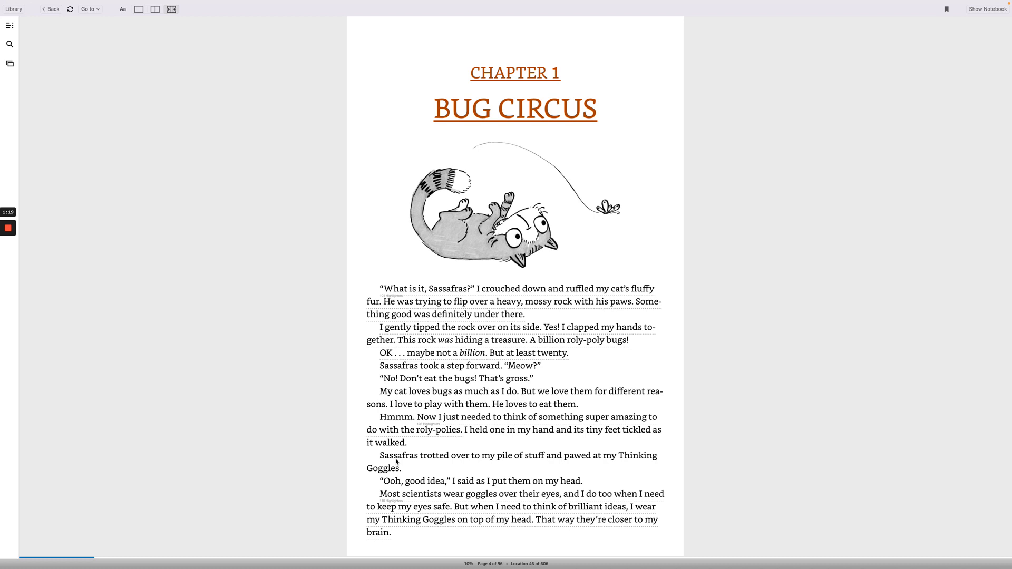
{"action": "mouse_move", "coordinate": [517, 462]}
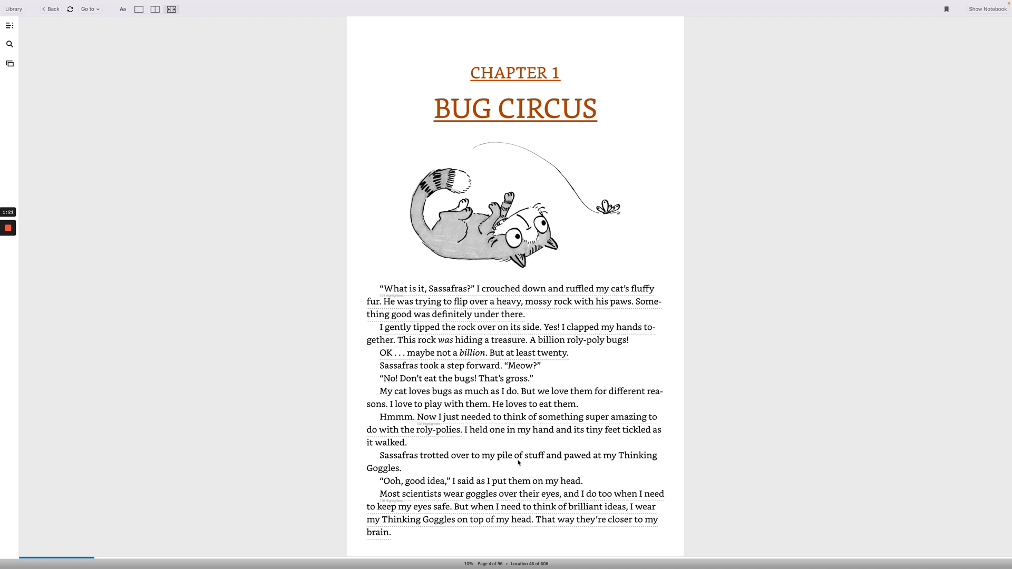
{"action": "mouse_move", "coordinate": [607, 464]}
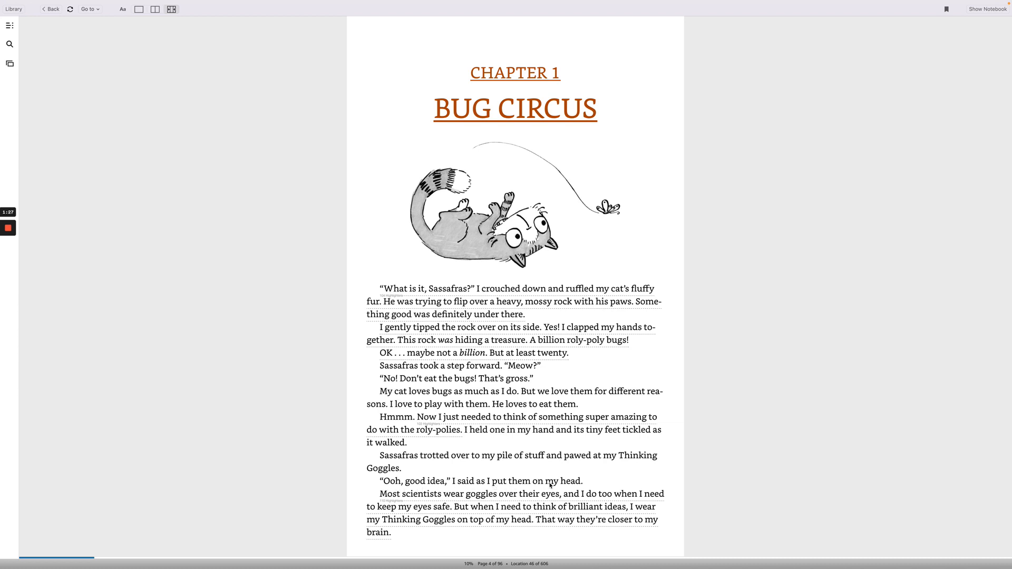
{"action": "mouse_move", "coordinate": [400, 511]}
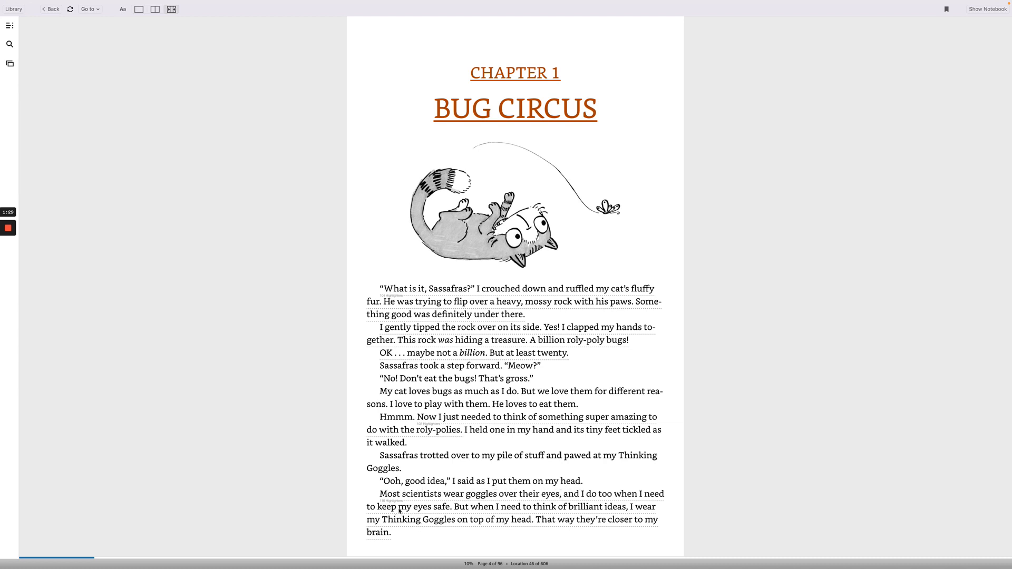
{"action": "mouse_move", "coordinate": [512, 497]}
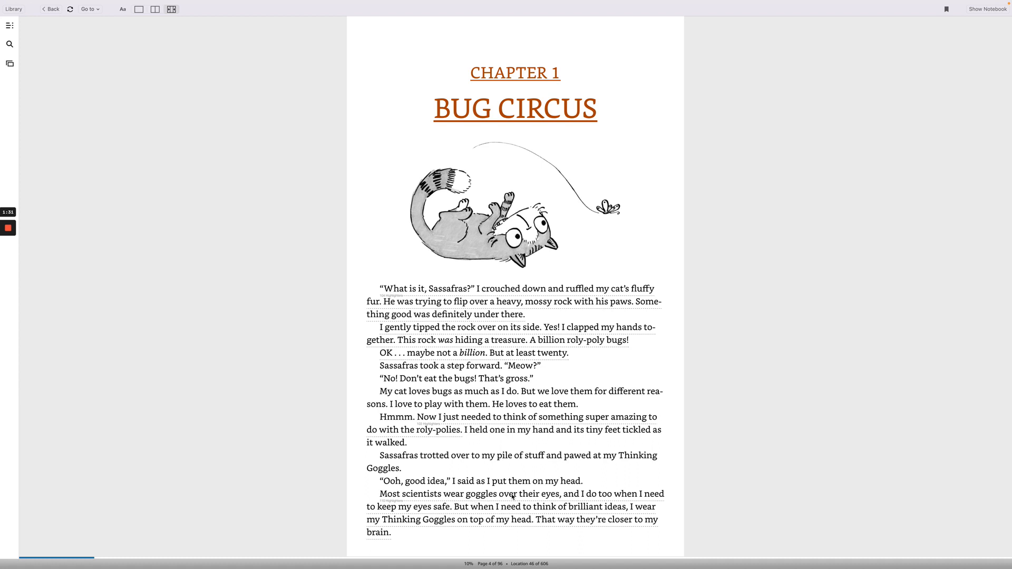
{"action": "mouse_move", "coordinate": [402, 520]}
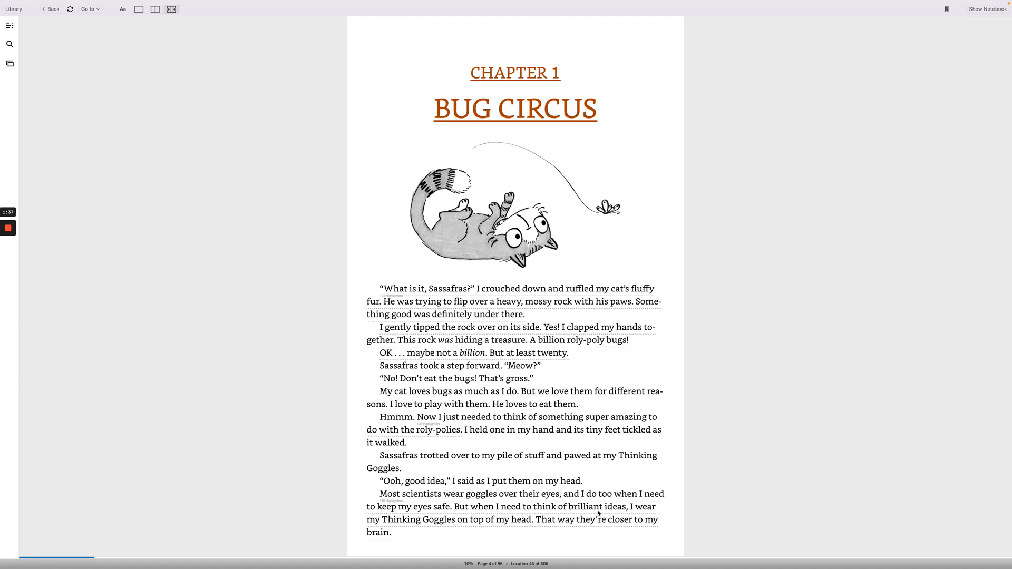
{"action": "mouse_move", "coordinate": [440, 527]}
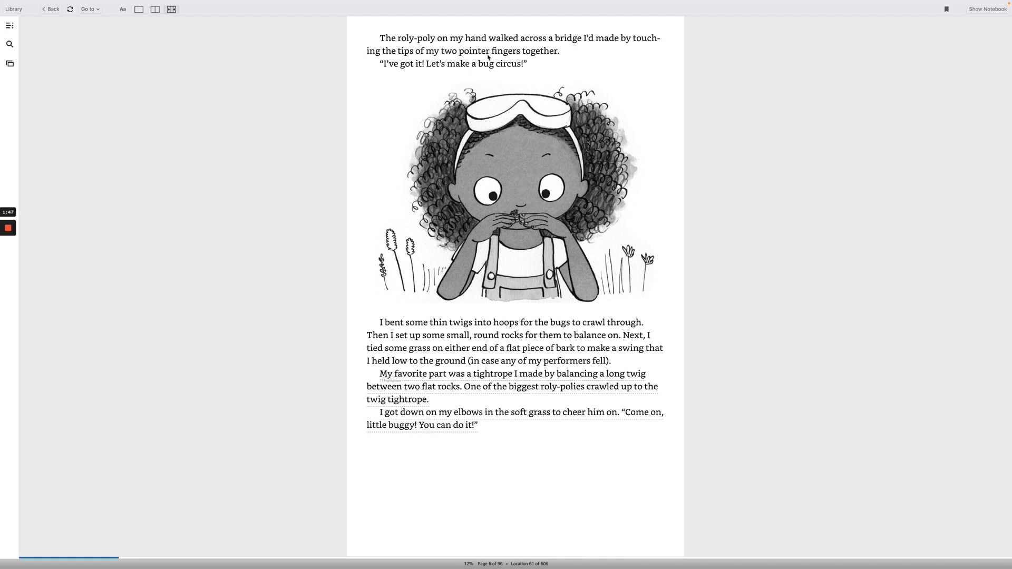
{"action": "mouse_move", "coordinate": [619, 53]}
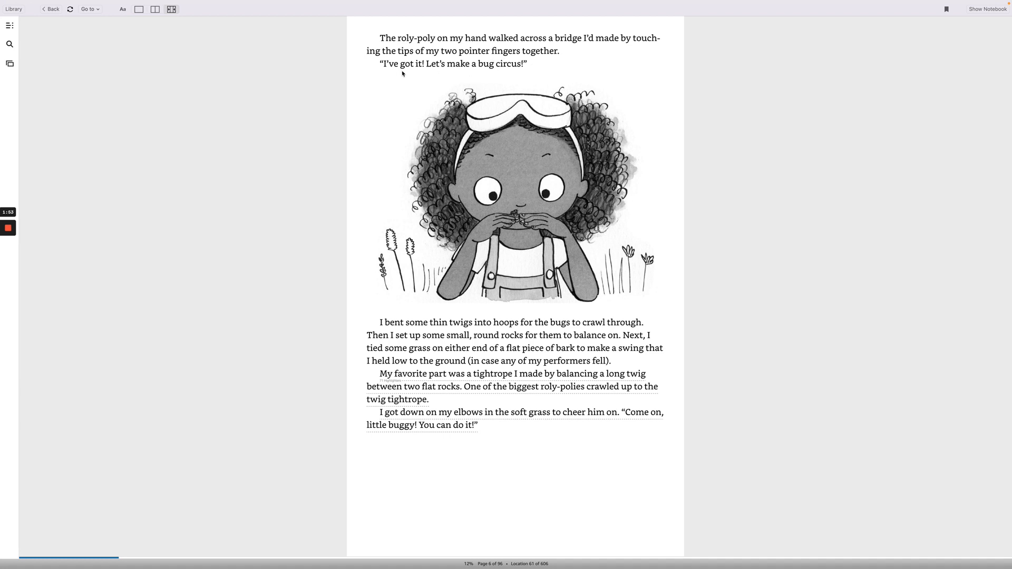
{"action": "mouse_move", "coordinate": [457, 75]}
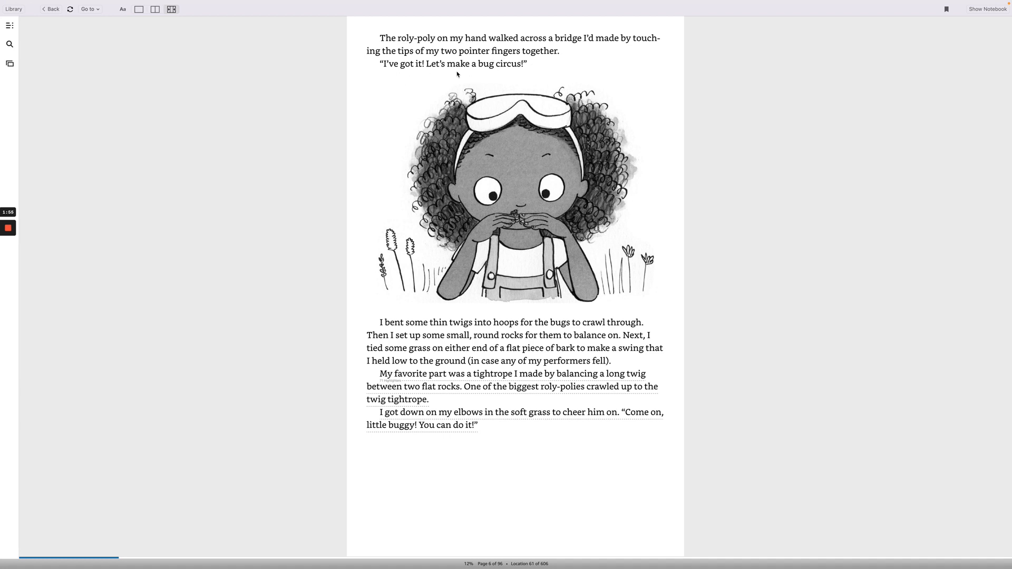
{"action": "mouse_move", "coordinate": [431, 274]}
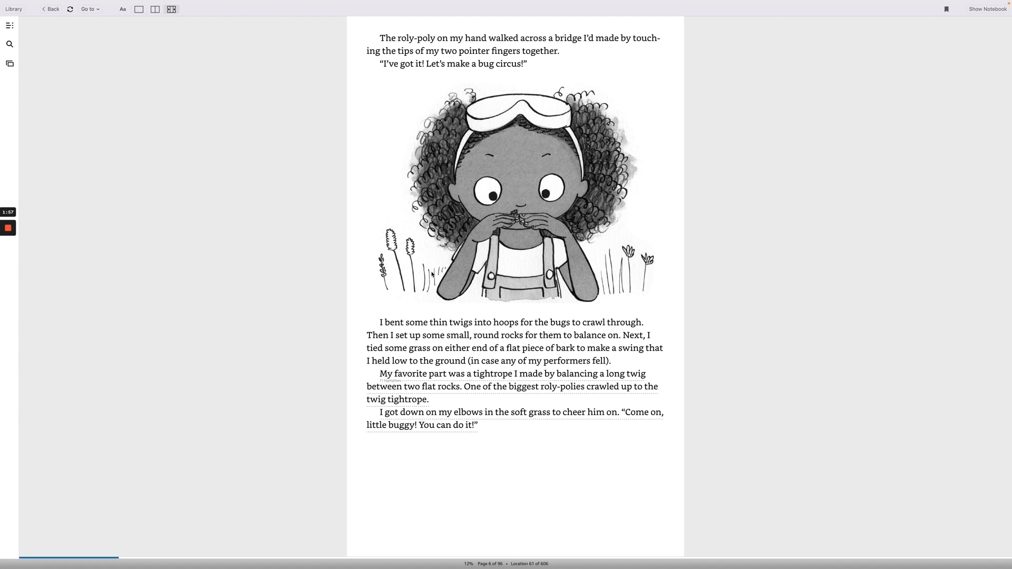
{"action": "mouse_move", "coordinate": [463, 329]}
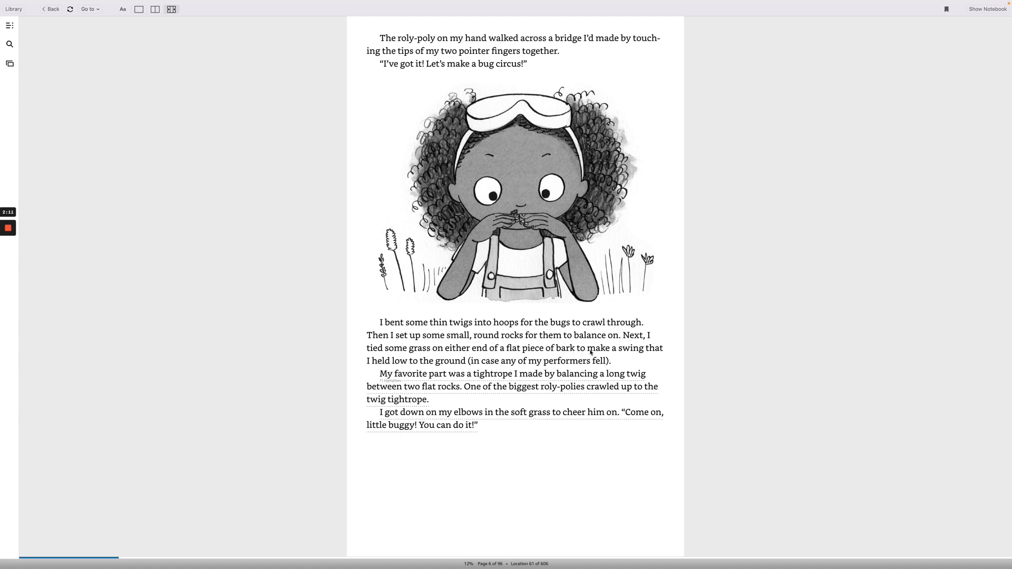
{"action": "mouse_move", "coordinate": [413, 364]}
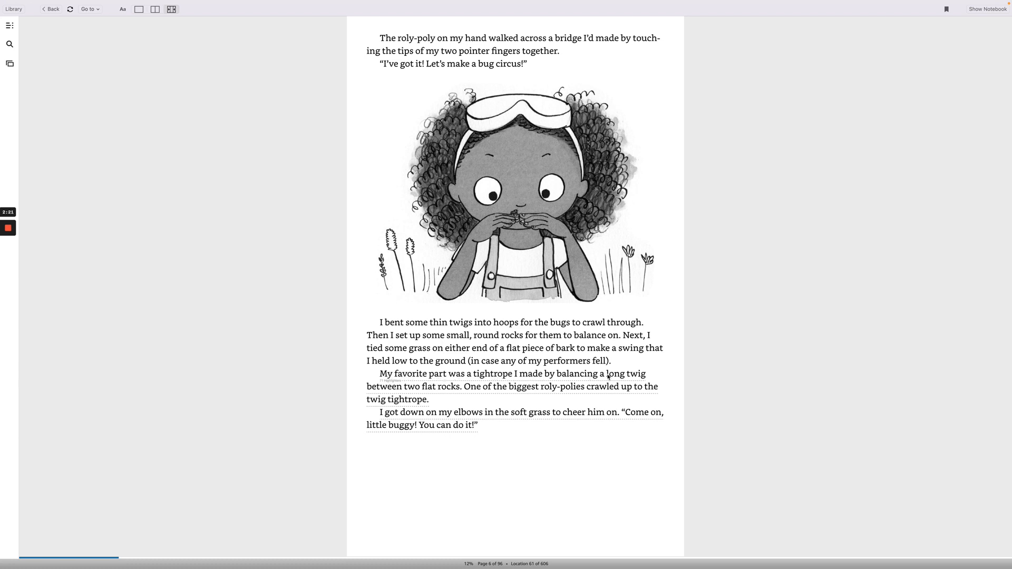
{"action": "mouse_move", "coordinate": [426, 394]}
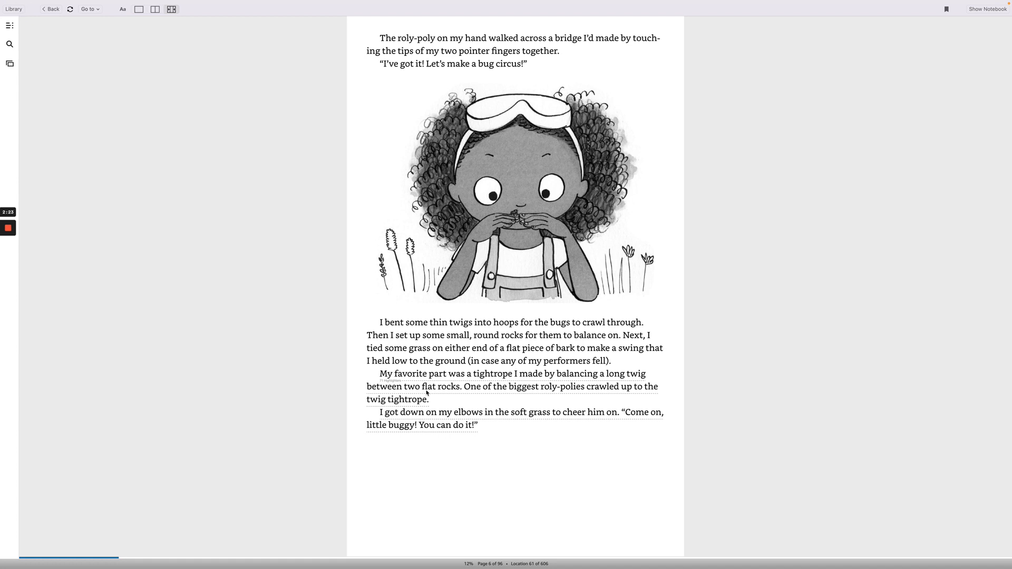
{"action": "mouse_move", "coordinate": [522, 393]}
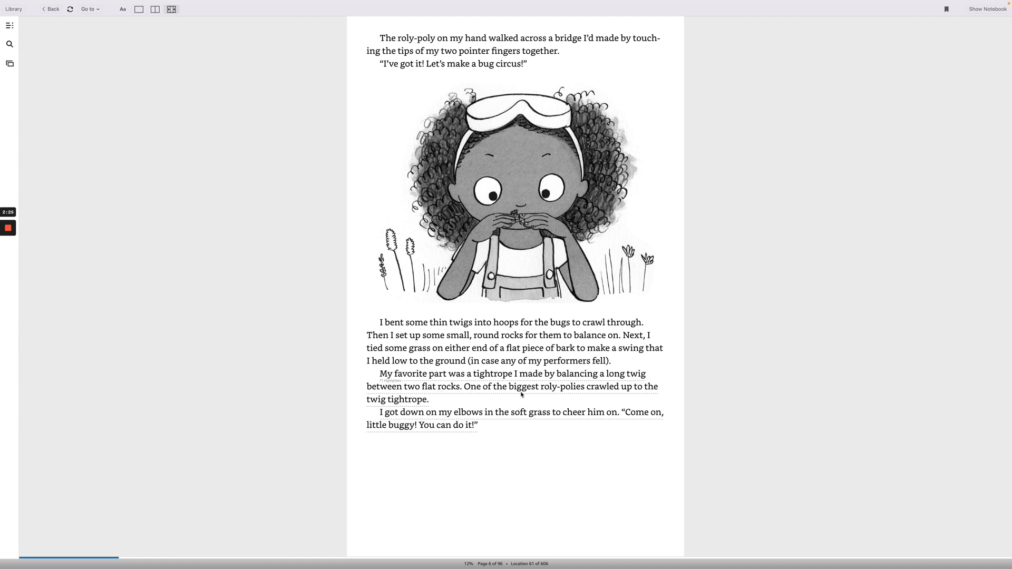
{"action": "mouse_move", "coordinate": [633, 392]}
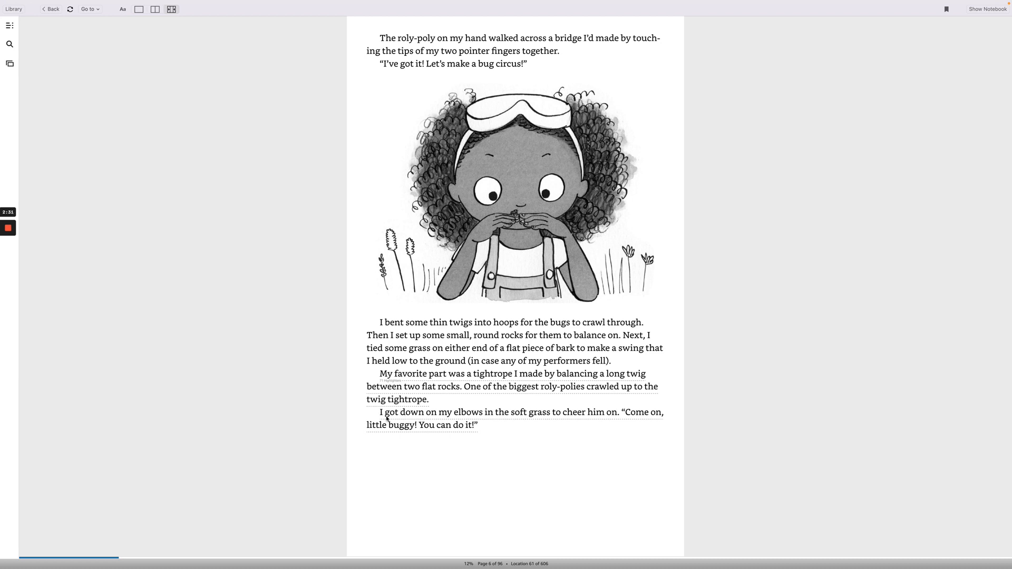
{"action": "mouse_move", "coordinate": [552, 416]}
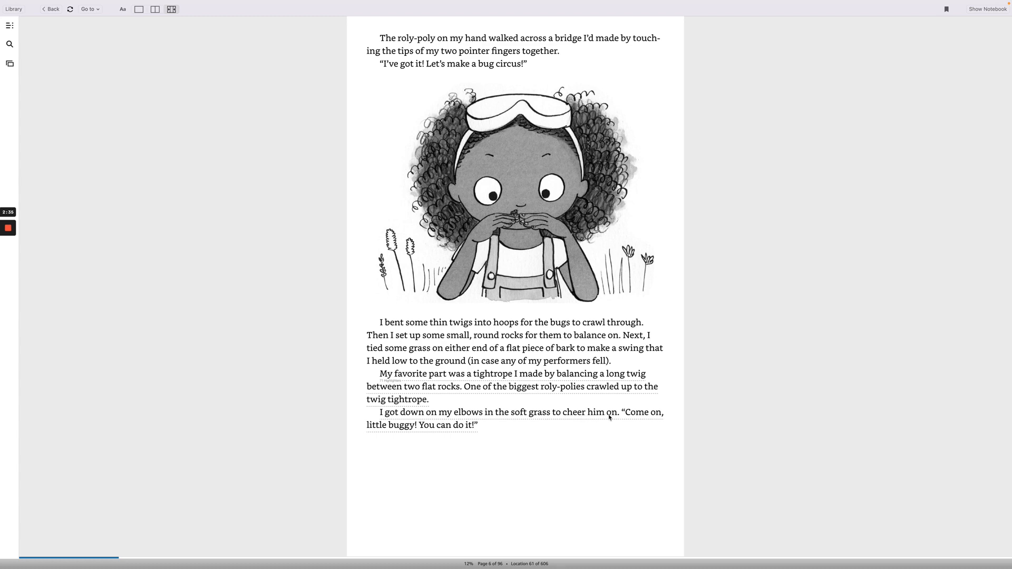
{"action": "mouse_move", "coordinate": [592, 434]}
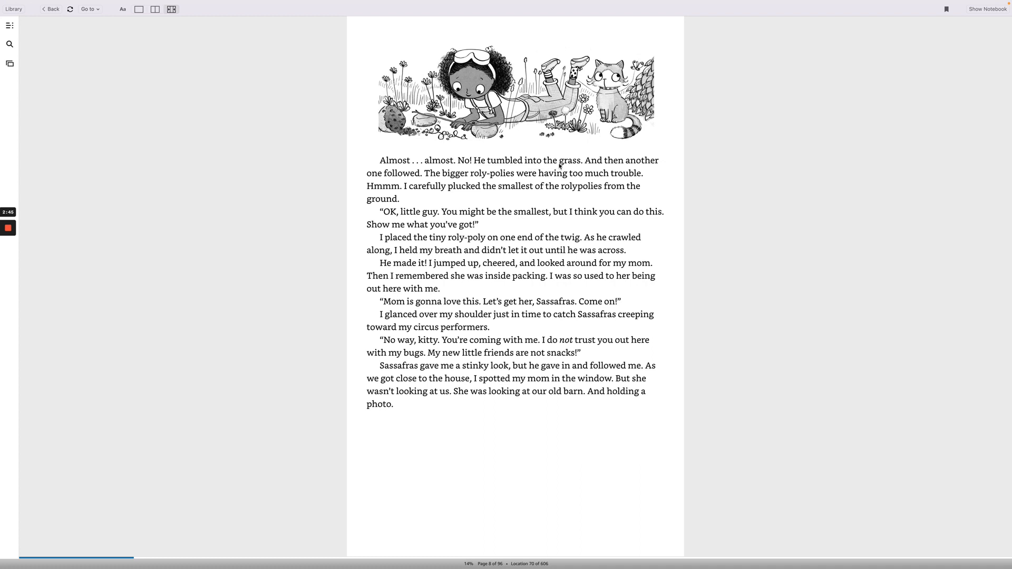
{"action": "mouse_move", "coordinate": [381, 186]}
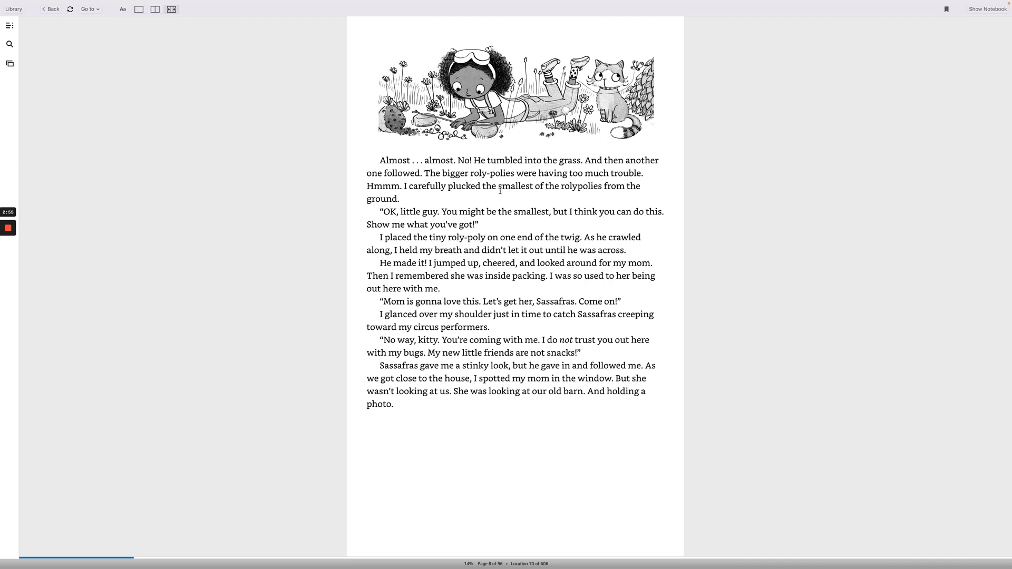
{"action": "mouse_move", "coordinate": [310, 209]}
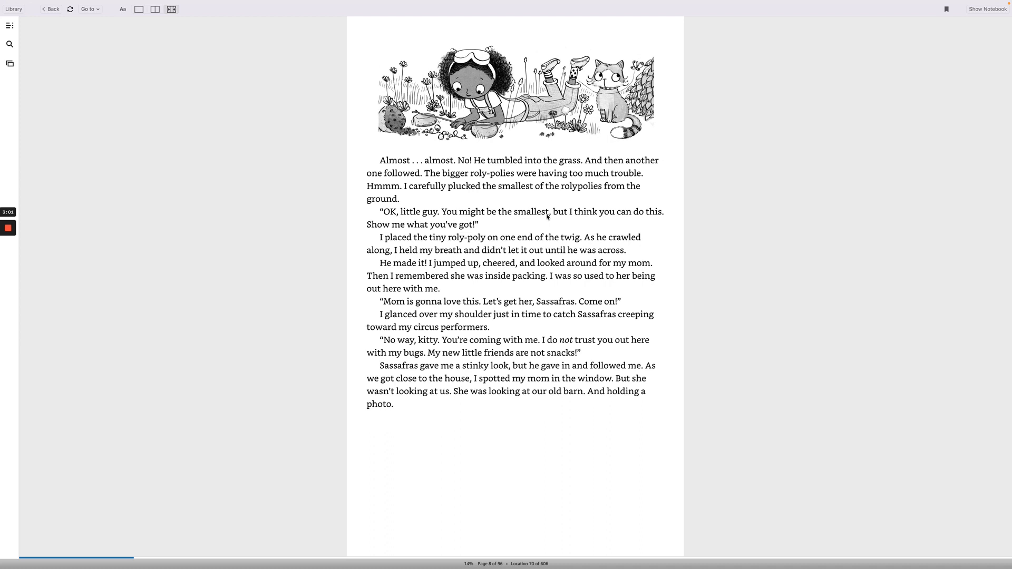
{"action": "mouse_move", "coordinate": [410, 232]}
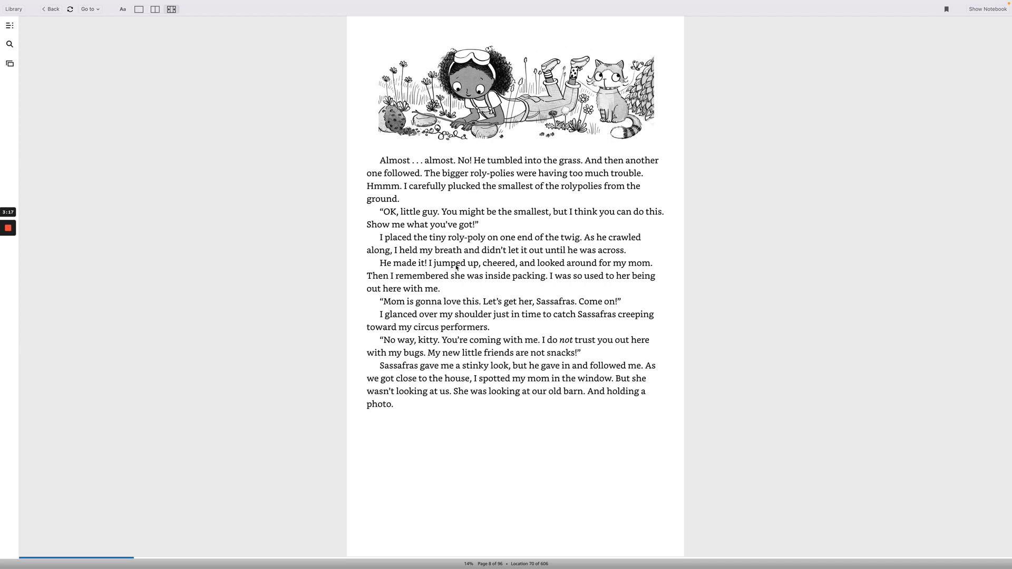
{"action": "mouse_move", "coordinate": [480, 271]}
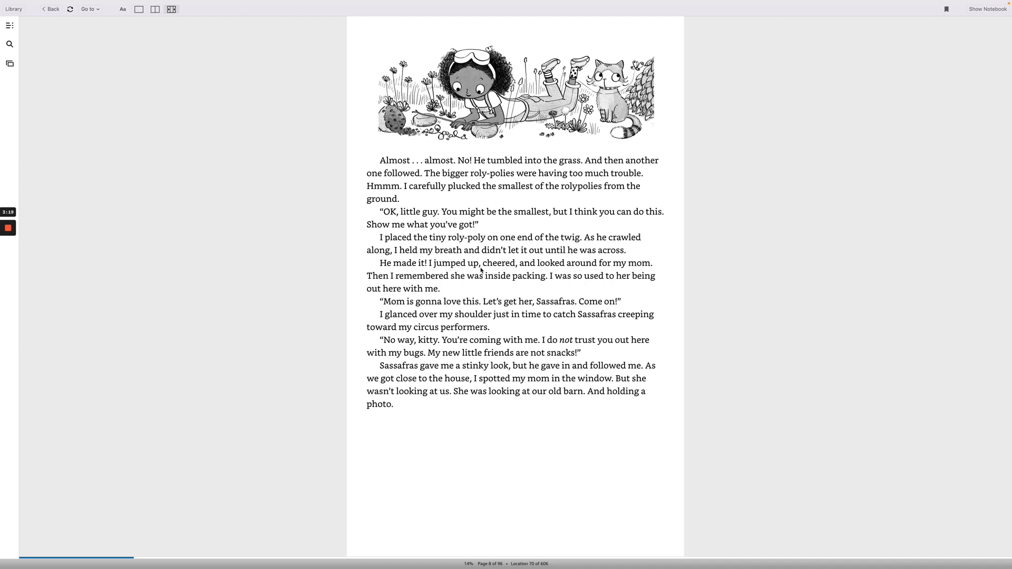
{"action": "mouse_move", "coordinate": [471, 285]}
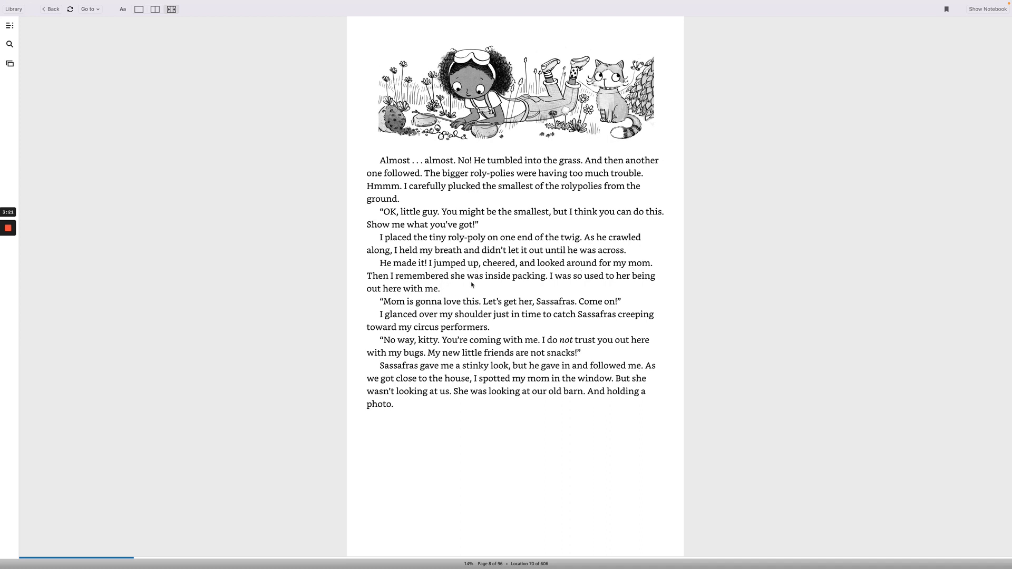
{"action": "mouse_move", "coordinate": [561, 286]}
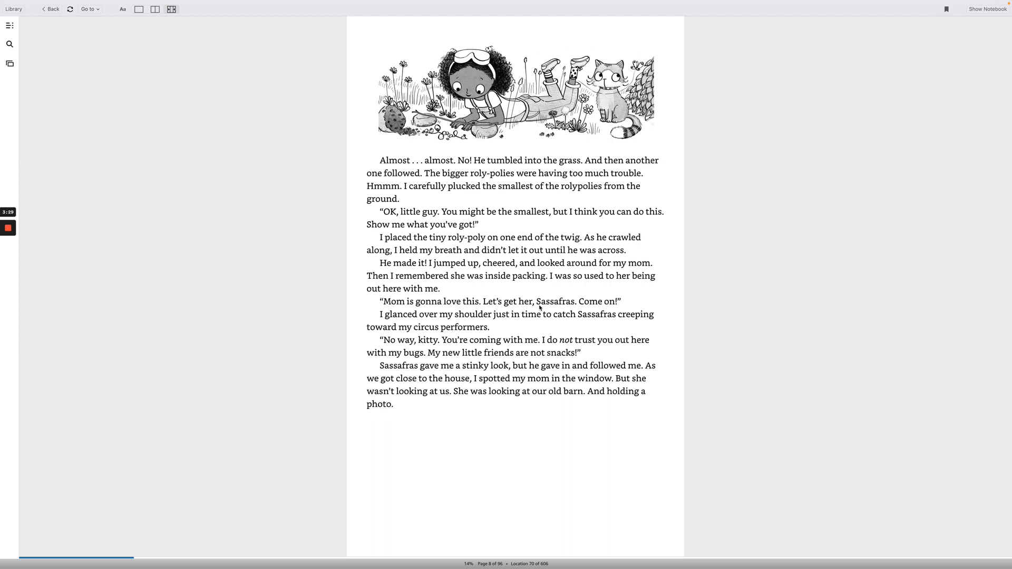
{"action": "mouse_move", "coordinate": [392, 321]}
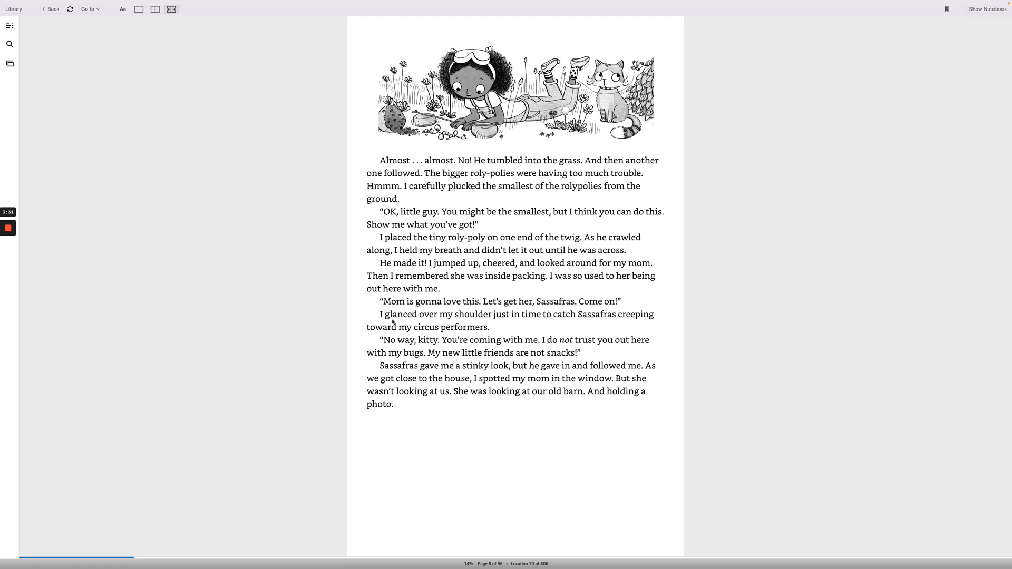
{"action": "mouse_move", "coordinate": [533, 320]}
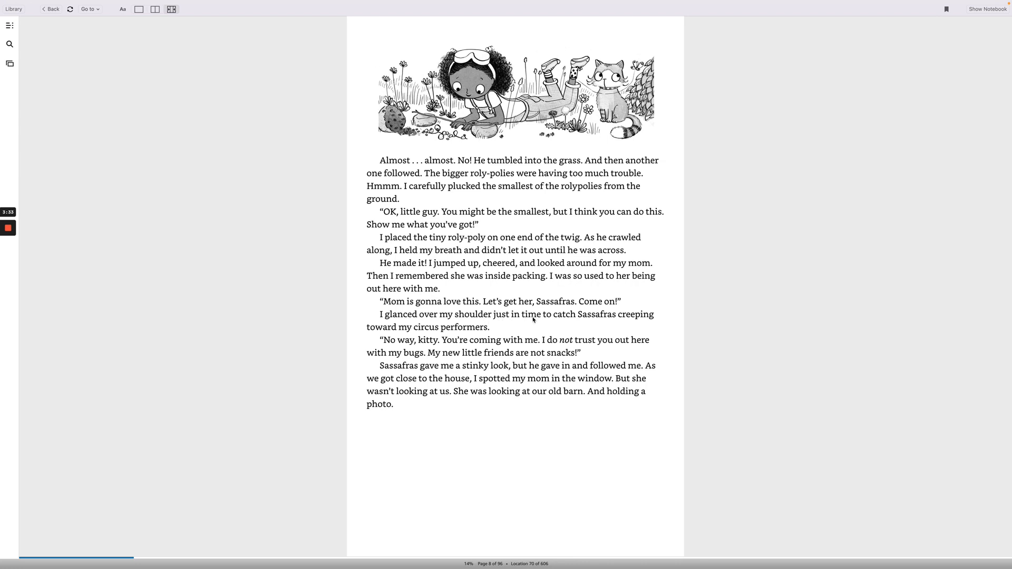
{"action": "mouse_move", "coordinate": [380, 336]}
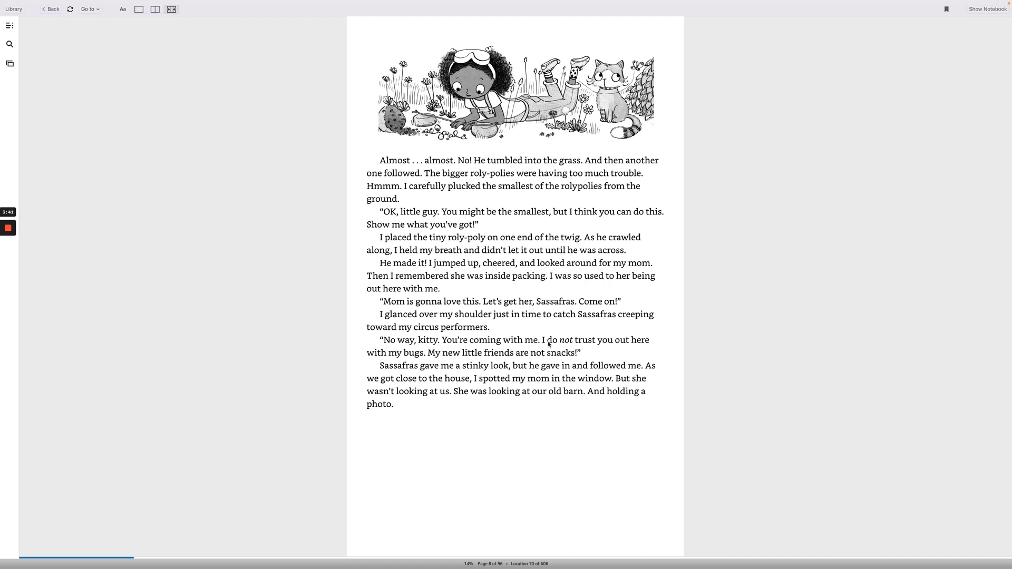
{"action": "mouse_move", "coordinate": [421, 360]}
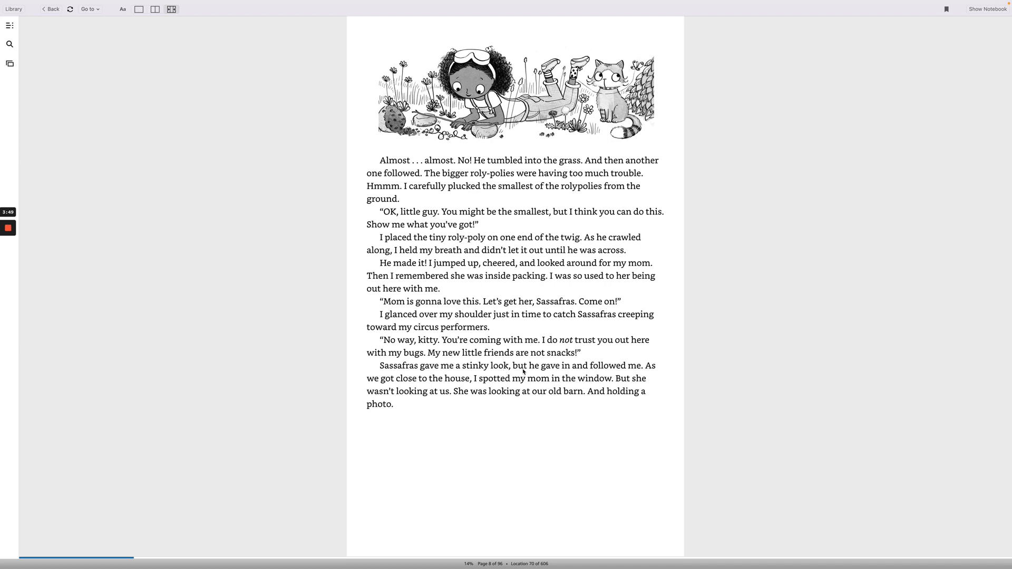
{"action": "mouse_move", "coordinate": [641, 372]}
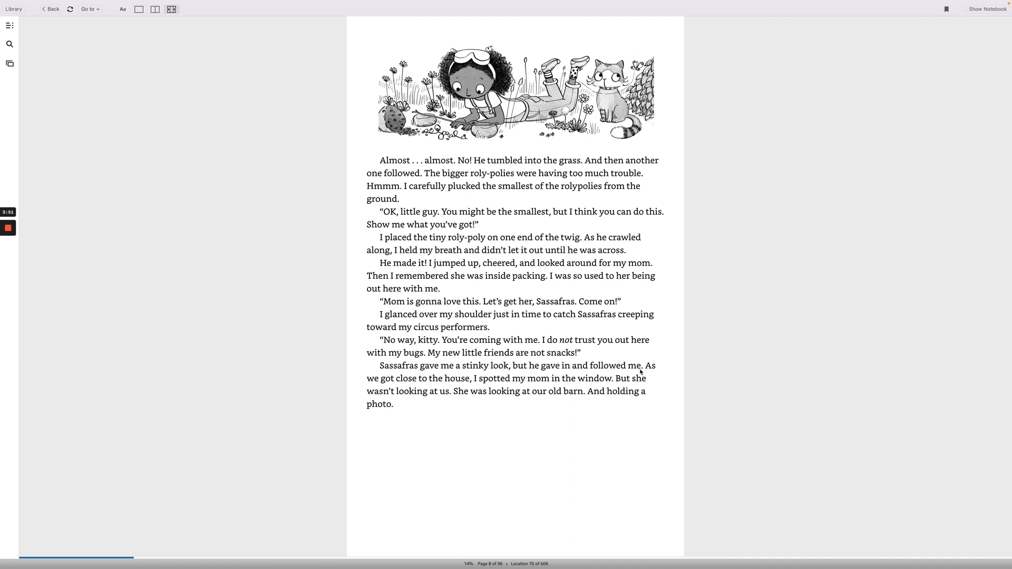
{"action": "mouse_move", "coordinate": [461, 383]}
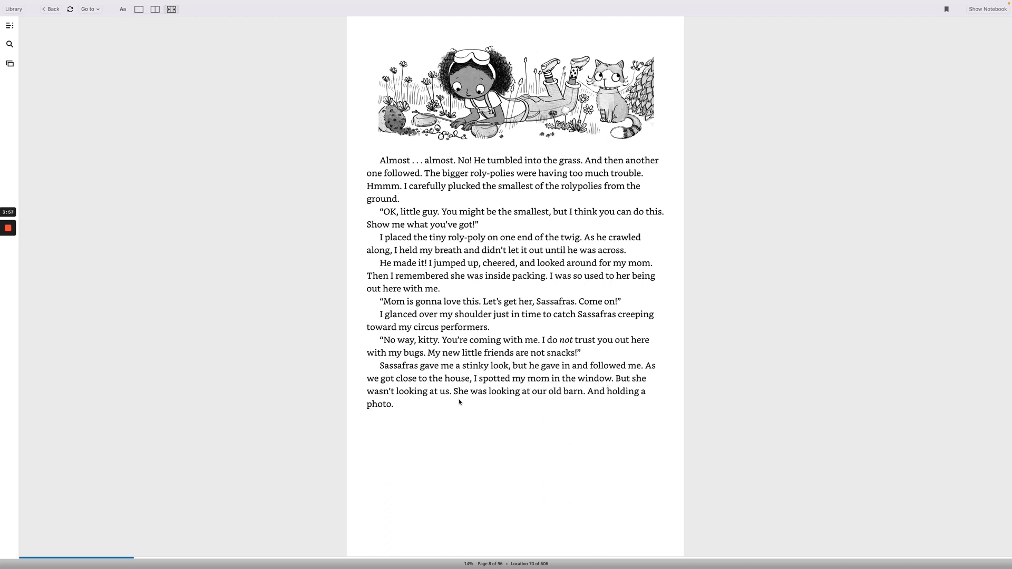
{"action": "mouse_move", "coordinate": [575, 399]}
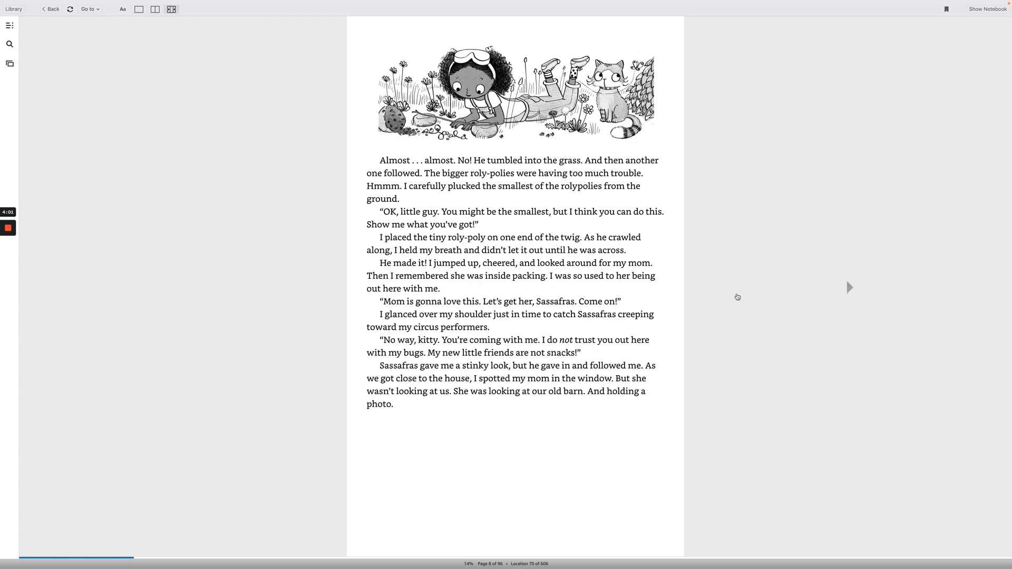
- Turn to page 10, the opening of Chapter 2, The Mystery Photo
{"action": "left_click", "coordinate": [849, 288]}
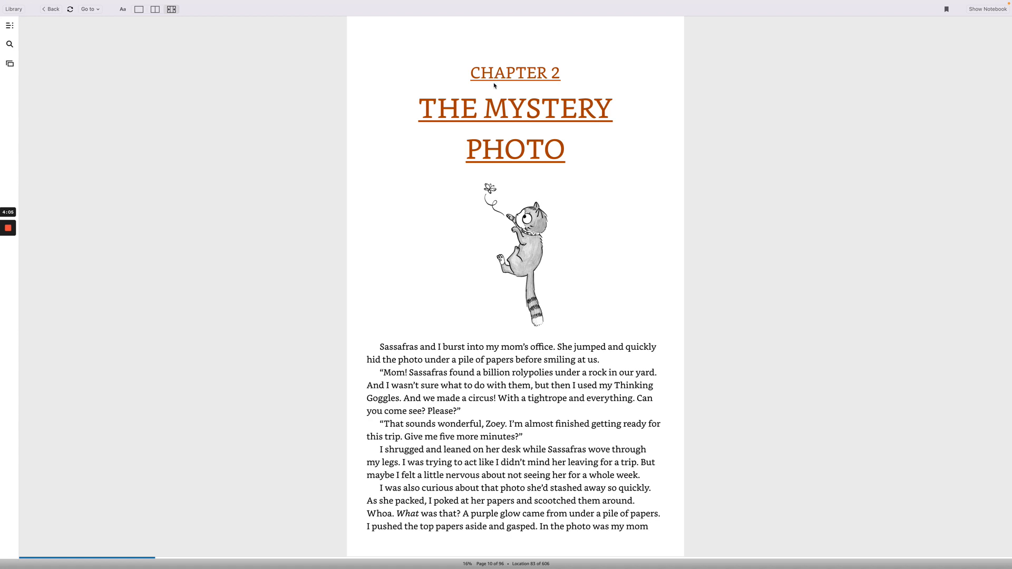
{"action": "mouse_move", "coordinate": [511, 170]}
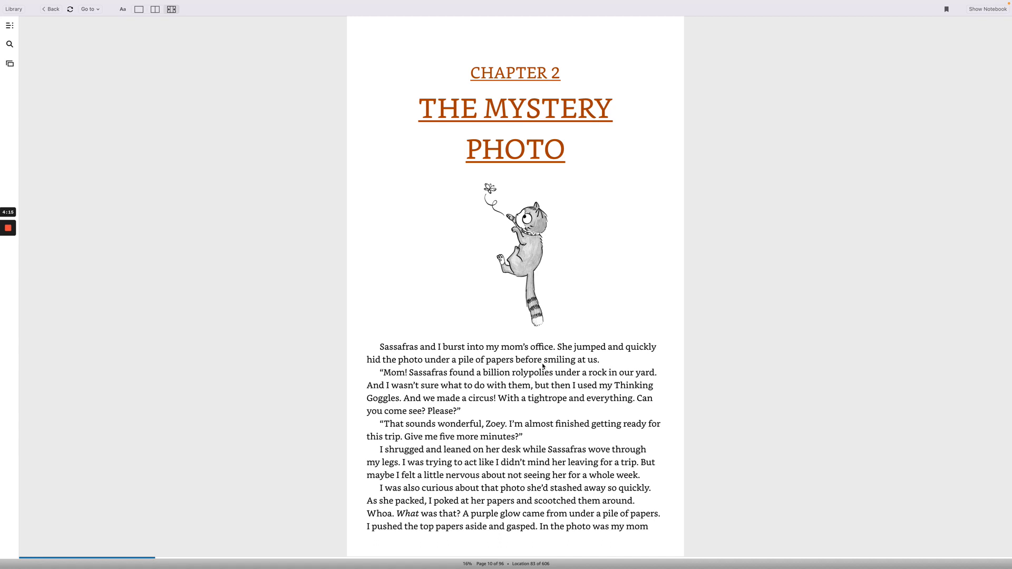
{"action": "mouse_move", "coordinate": [400, 386]}
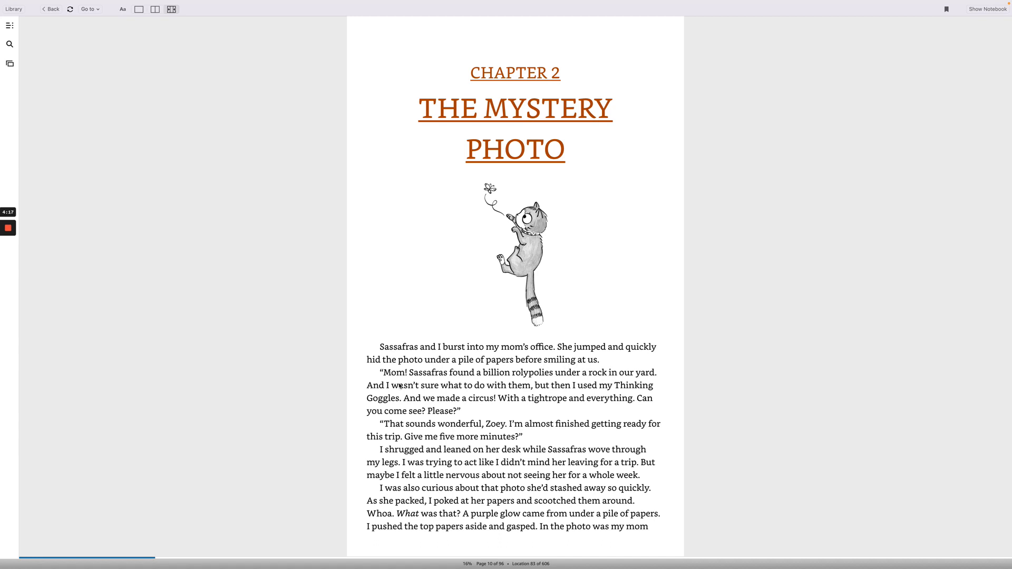
{"action": "mouse_move", "coordinate": [458, 379]}
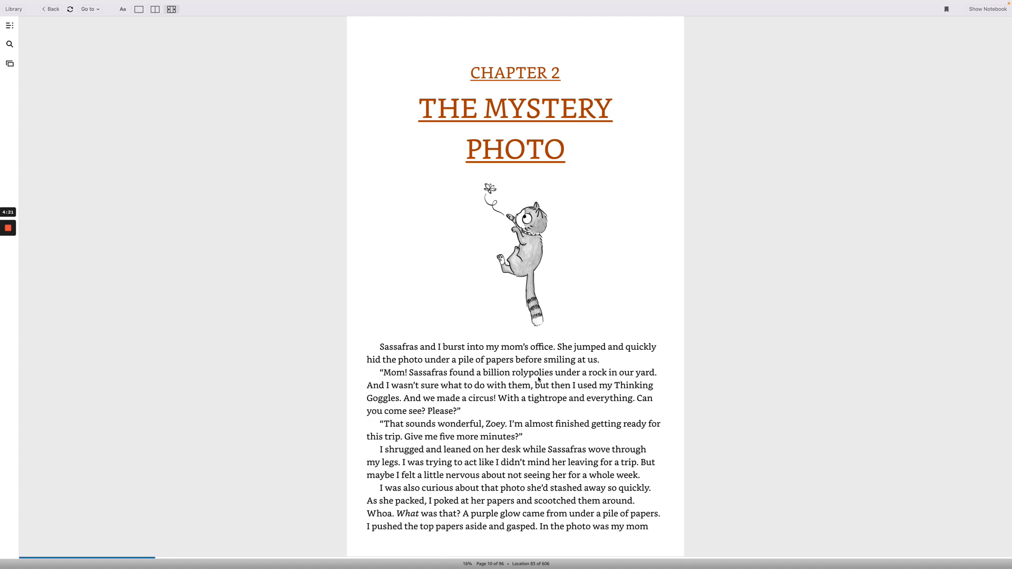
{"action": "mouse_move", "coordinate": [390, 388]}
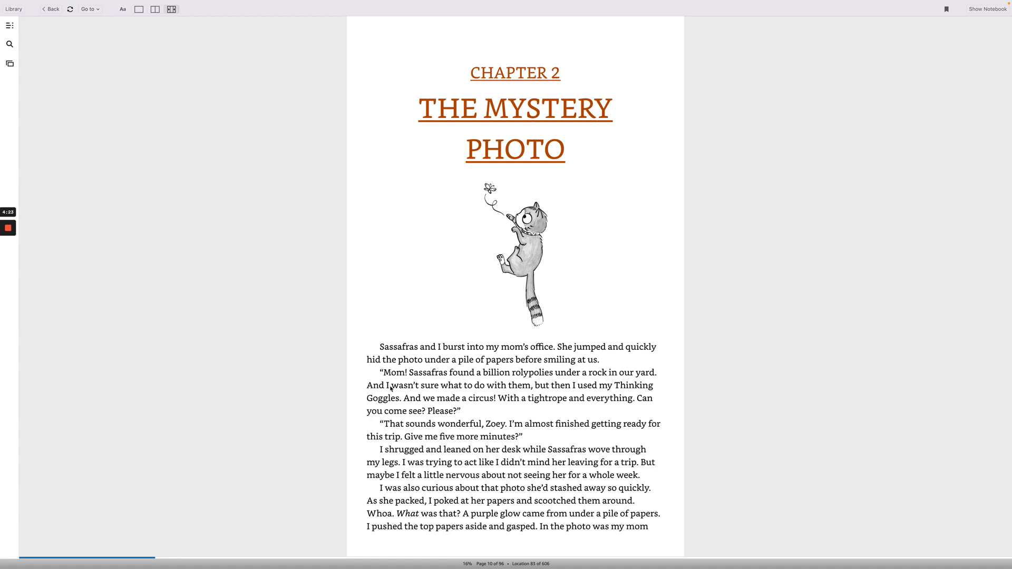
{"action": "mouse_move", "coordinate": [523, 397]}
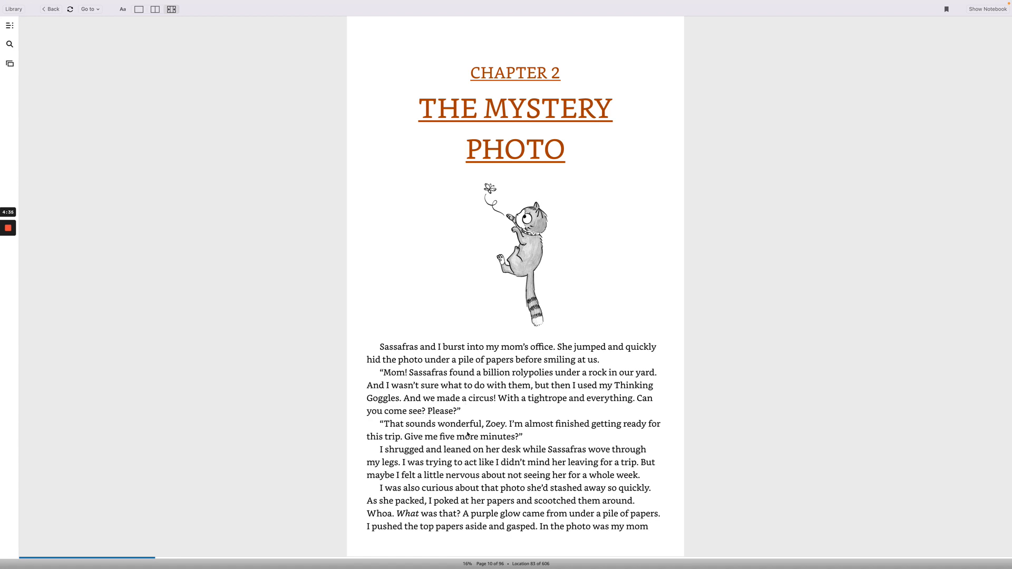
{"action": "mouse_move", "coordinate": [599, 434]}
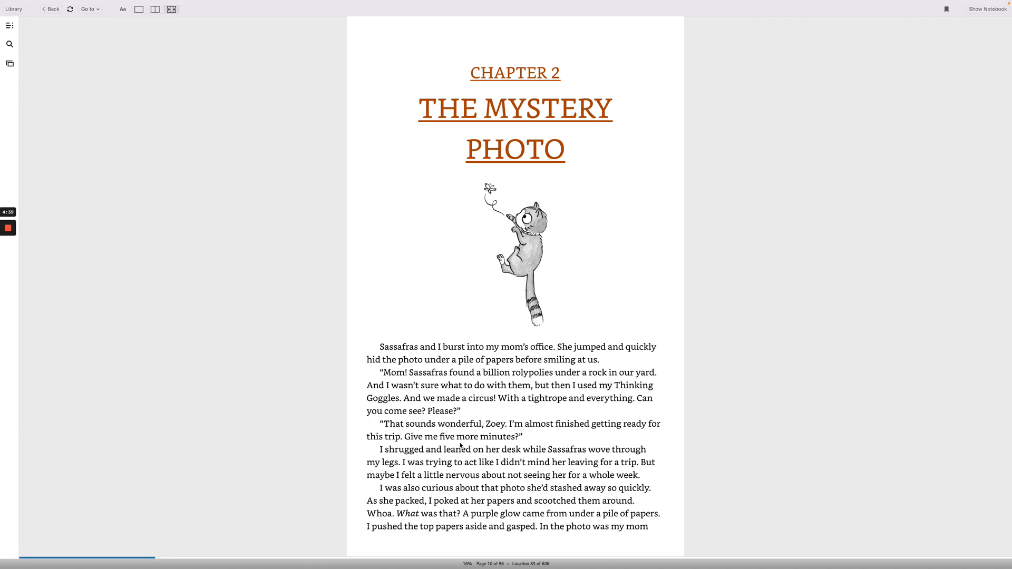
{"action": "mouse_move", "coordinate": [397, 458]}
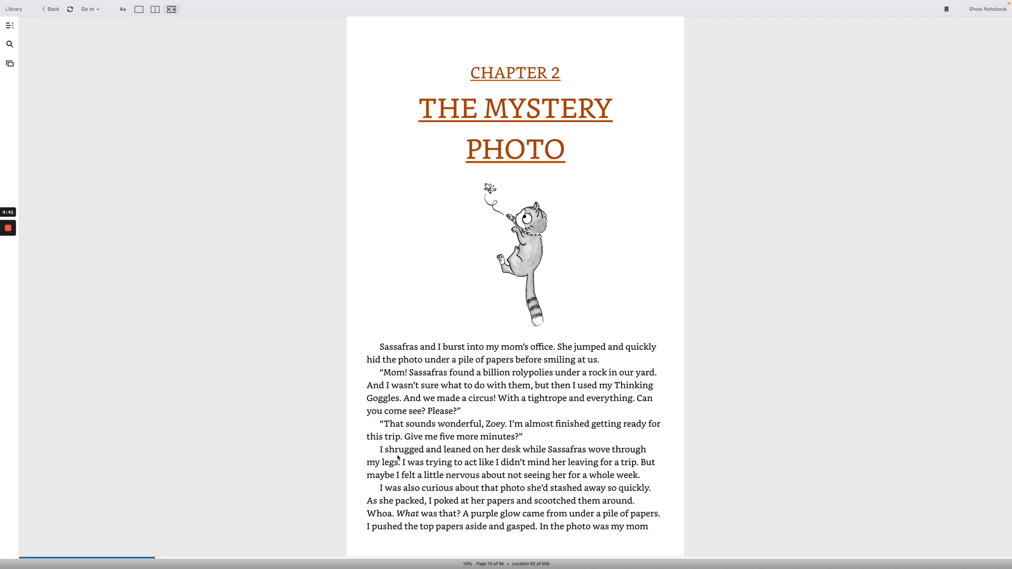
{"action": "mouse_move", "coordinate": [491, 446]}
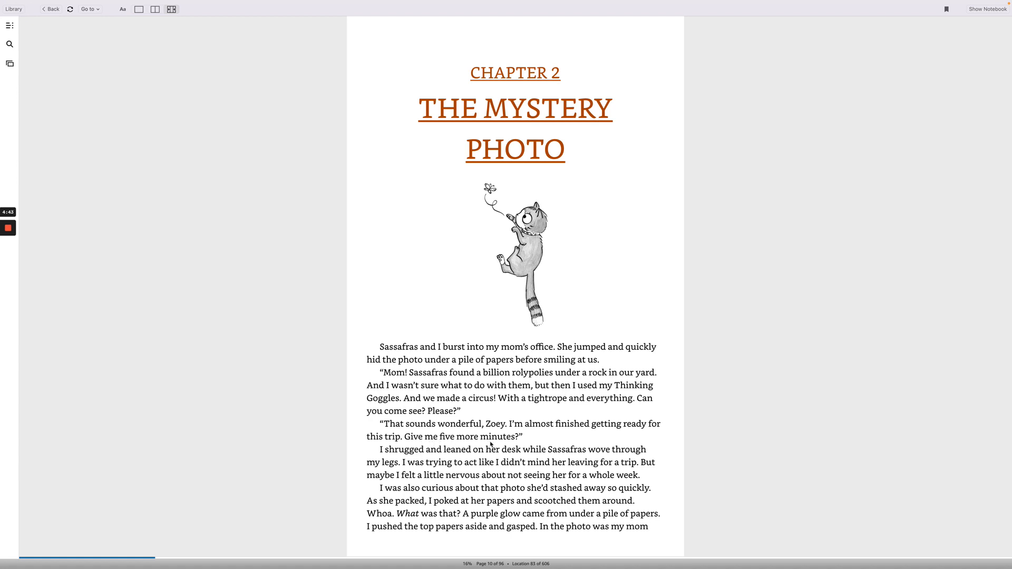
{"action": "mouse_move", "coordinate": [420, 458]}
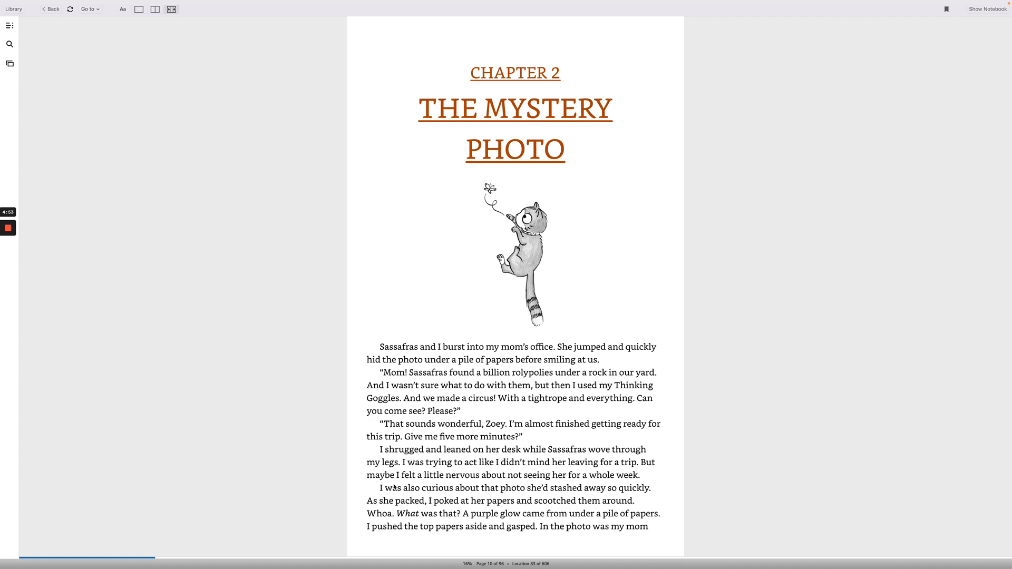
{"action": "mouse_move", "coordinate": [522, 482]}
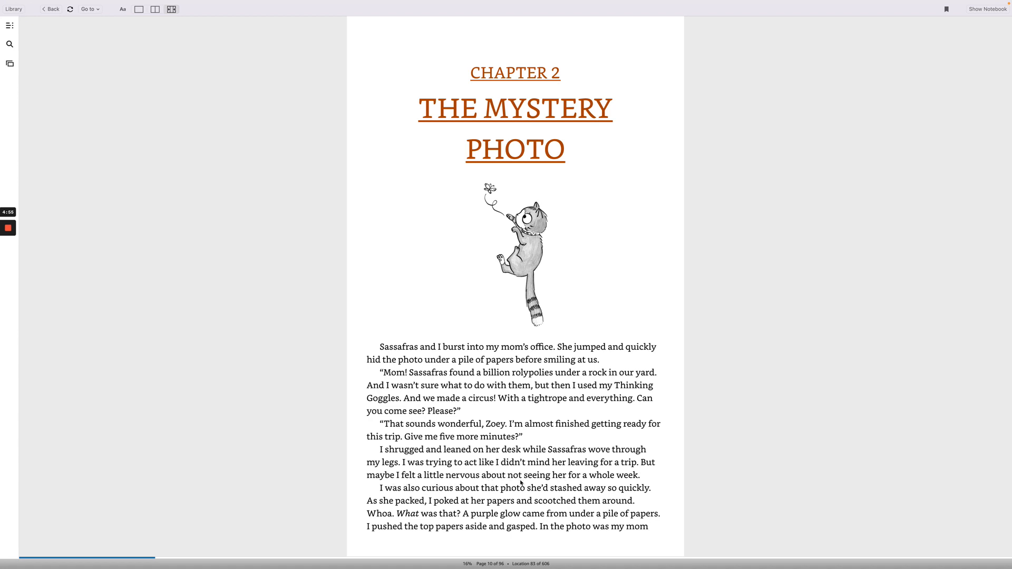
{"action": "mouse_move", "coordinate": [405, 494]}
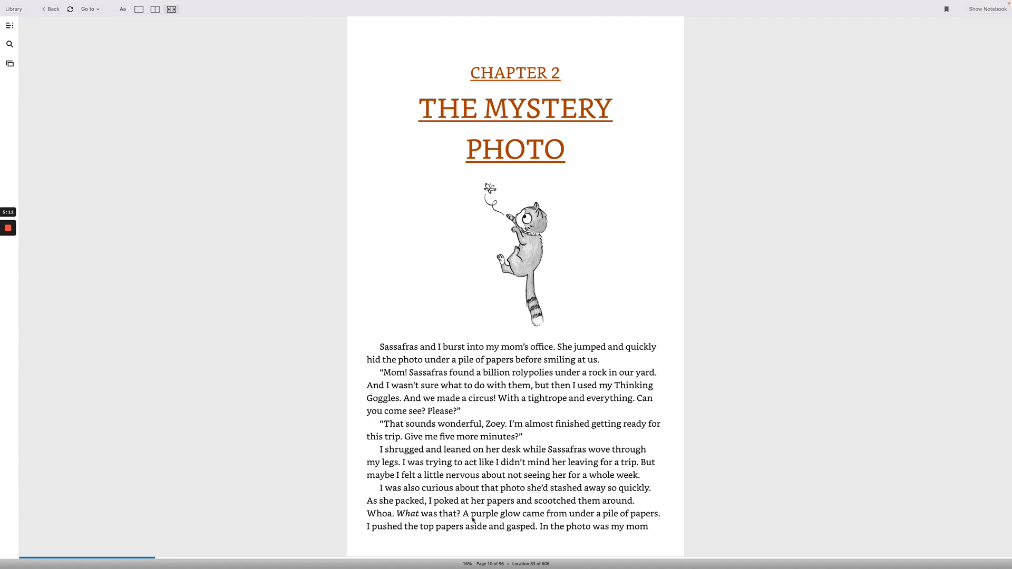
{"action": "mouse_move", "coordinate": [607, 521]}
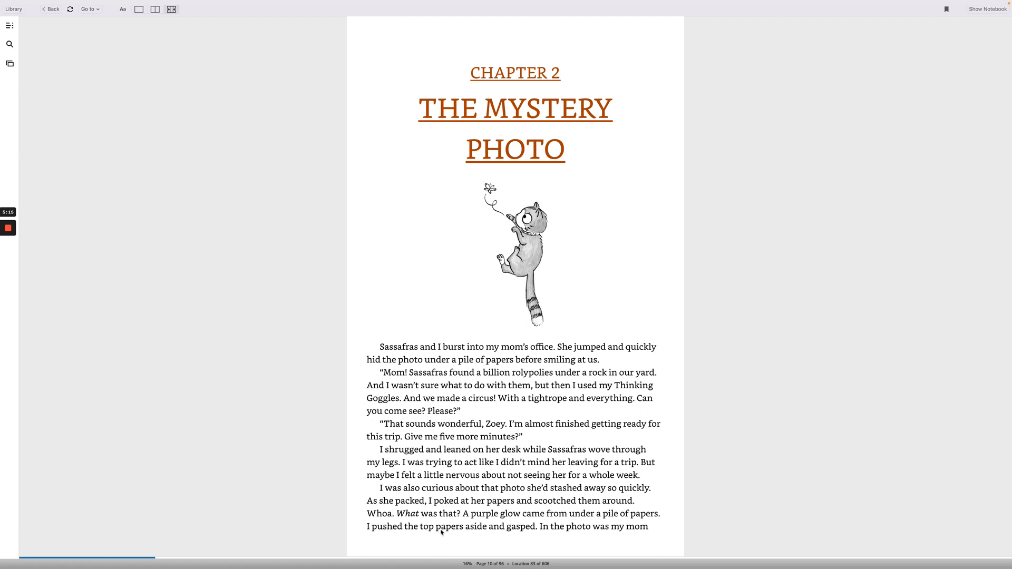
{"action": "mouse_move", "coordinate": [504, 535]}
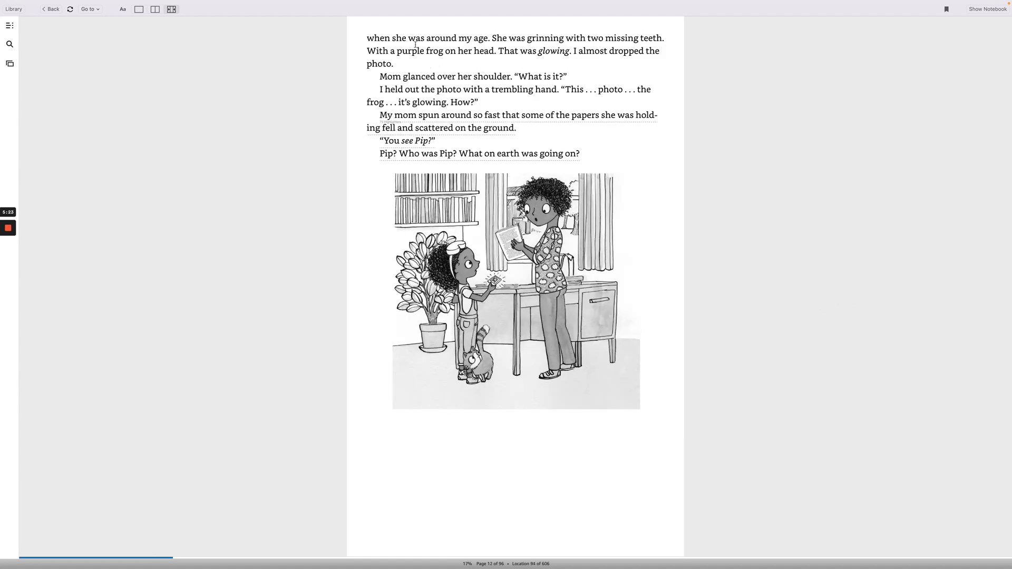
{"action": "mouse_move", "coordinate": [561, 49]}
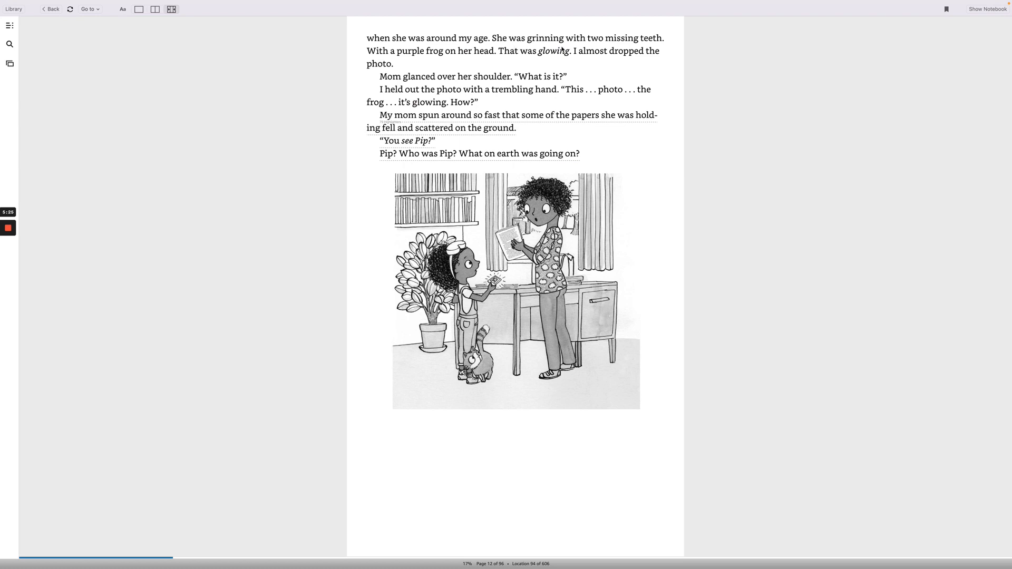
{"action": "mouse_move", "coordinate": [359, 58]}
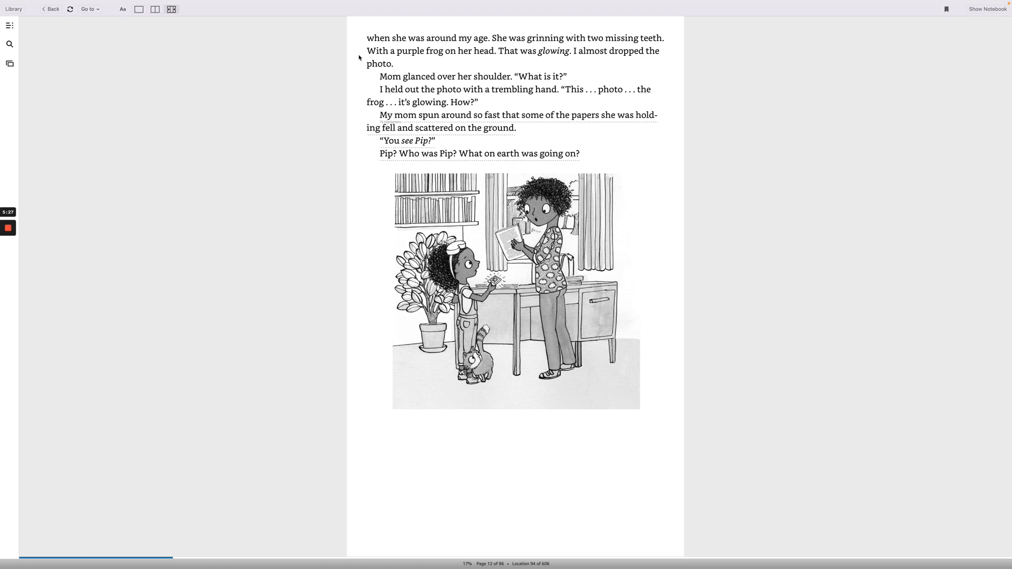
{"action": "mouse_move", "coordinate": [485, 60]}
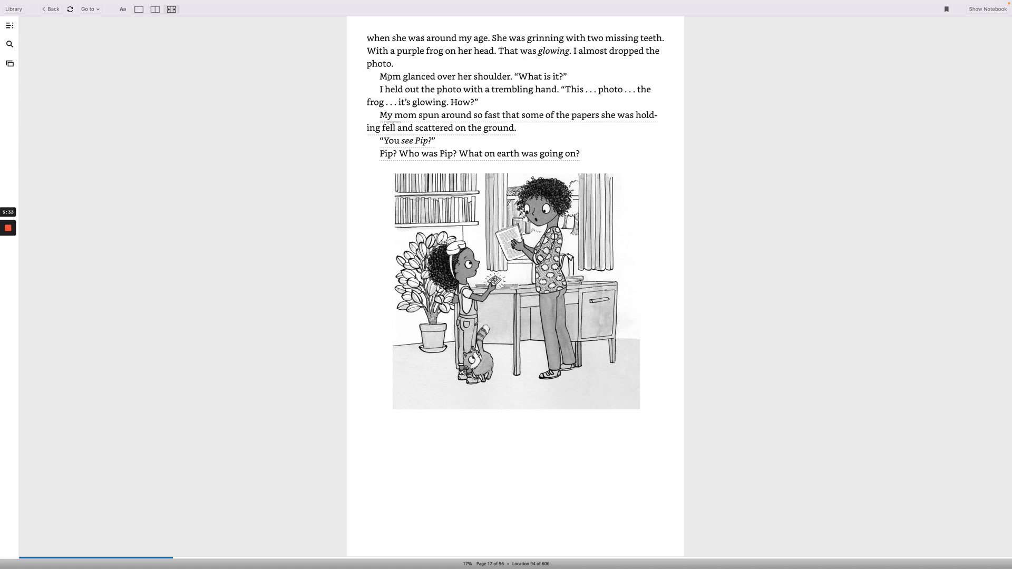
{"action": "mouse_move", "coordinate": [465, 86]}
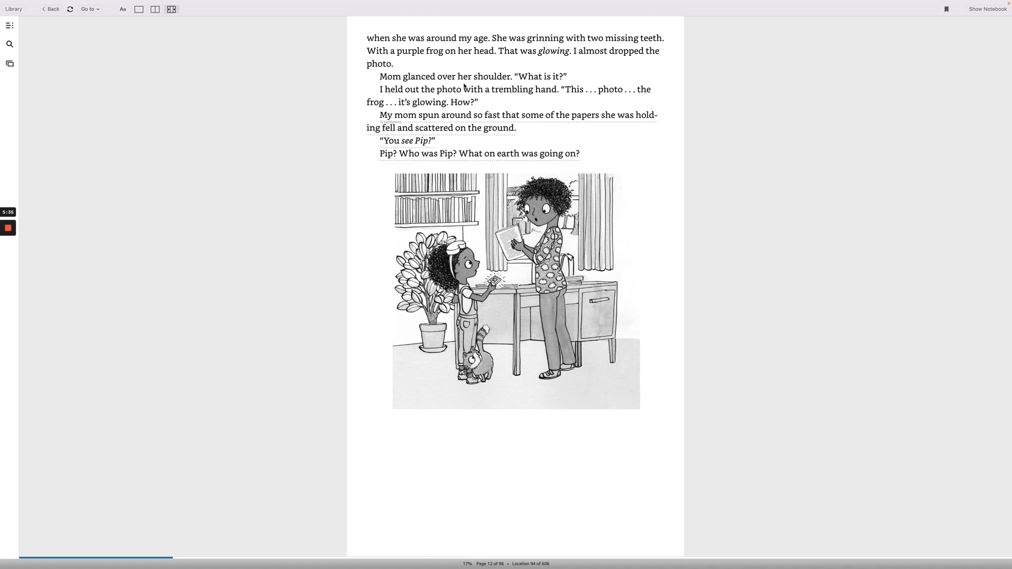
{"action": "mouse_move", "coordinate": [549, 83]}
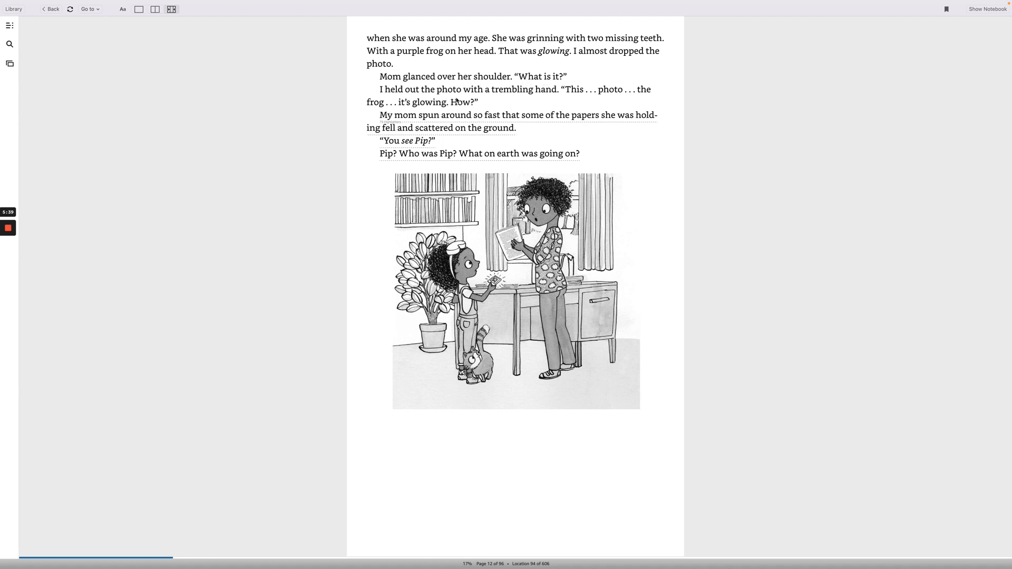
{"action": "mouse_move", "coordinate": [574, 96]}
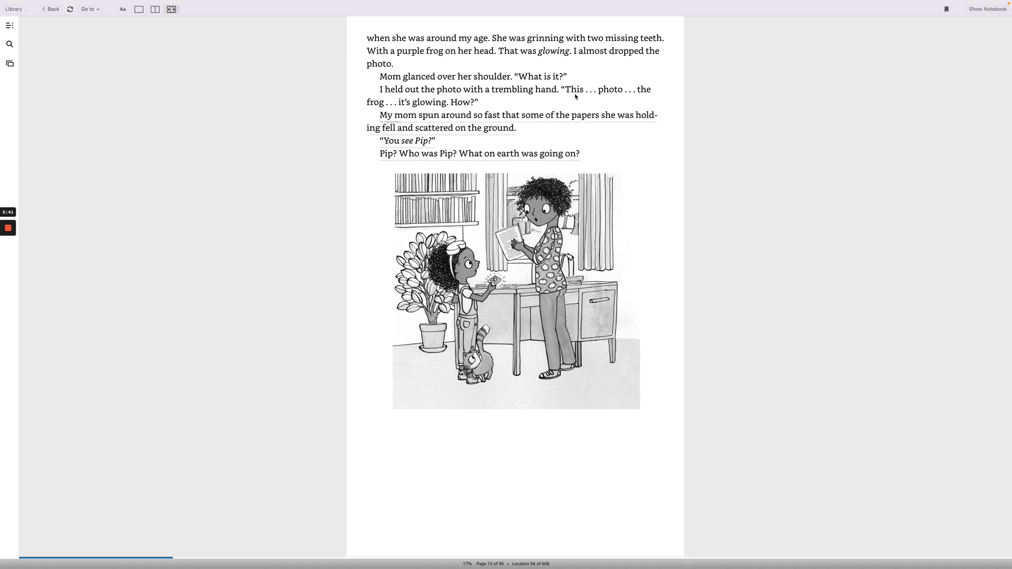
{"action": "mouse_move", "coordinate": [624, 104]}
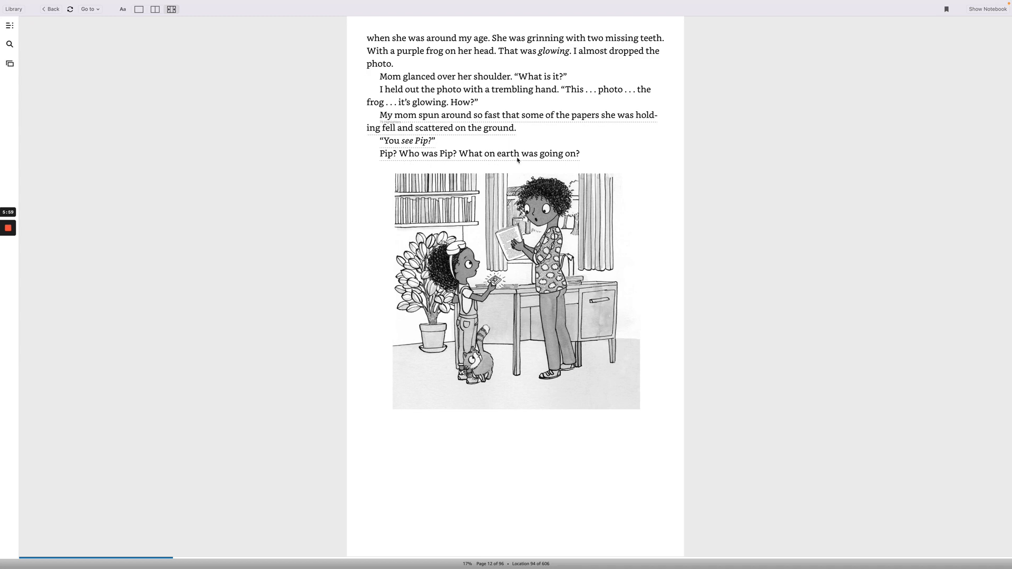
{"action": "mouse_move", "coordinate": [850, 285]}
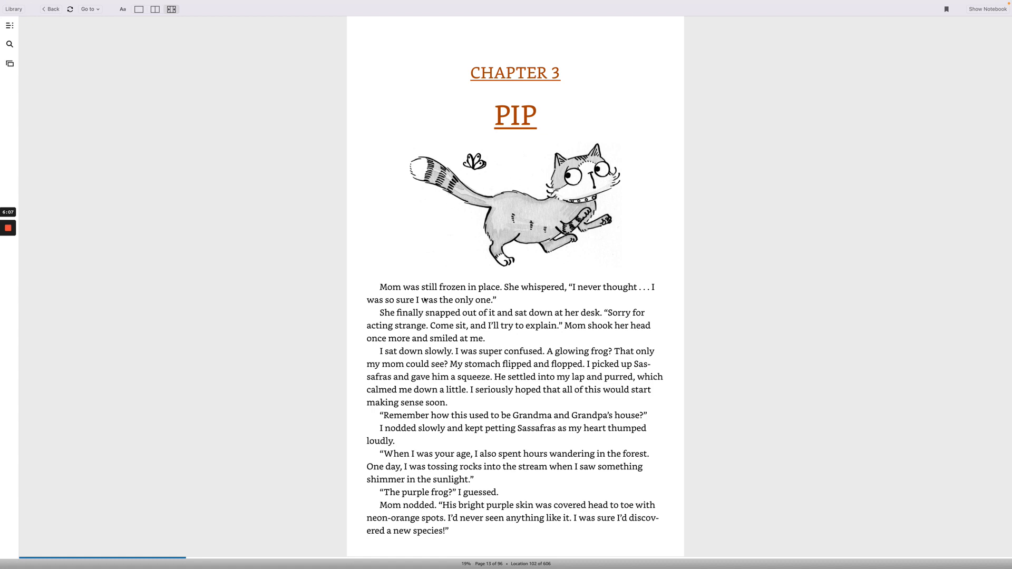
{"action": "mouse_move", "coordinate": [567, 296]}
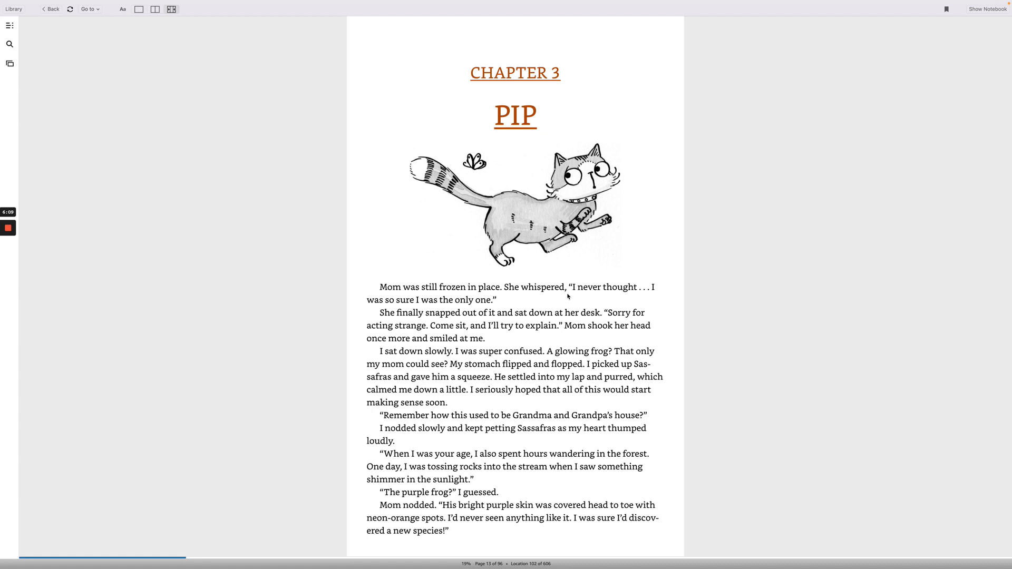
{"action": "mouse_move", "coordinate": [614, 304]}
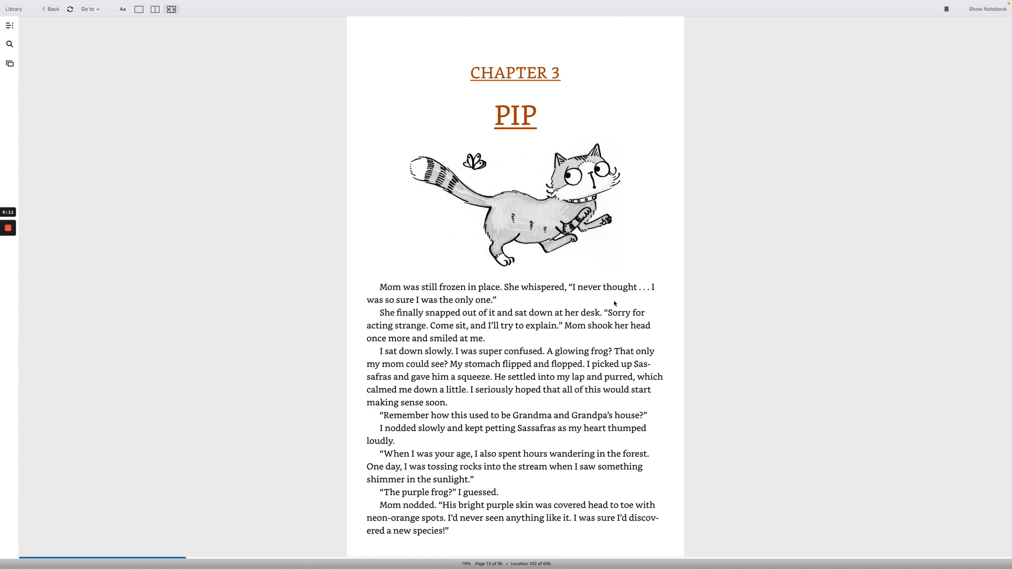
{"action": "mouse_move", "coordinate": [434, 310]}
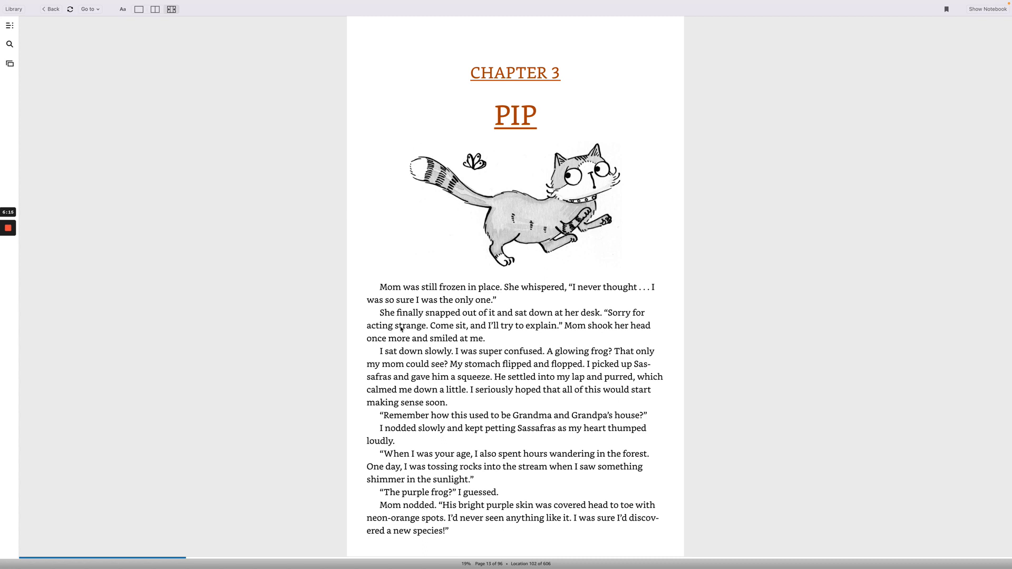
{"action": "mouse_move", "coordinate": [614, 319]}
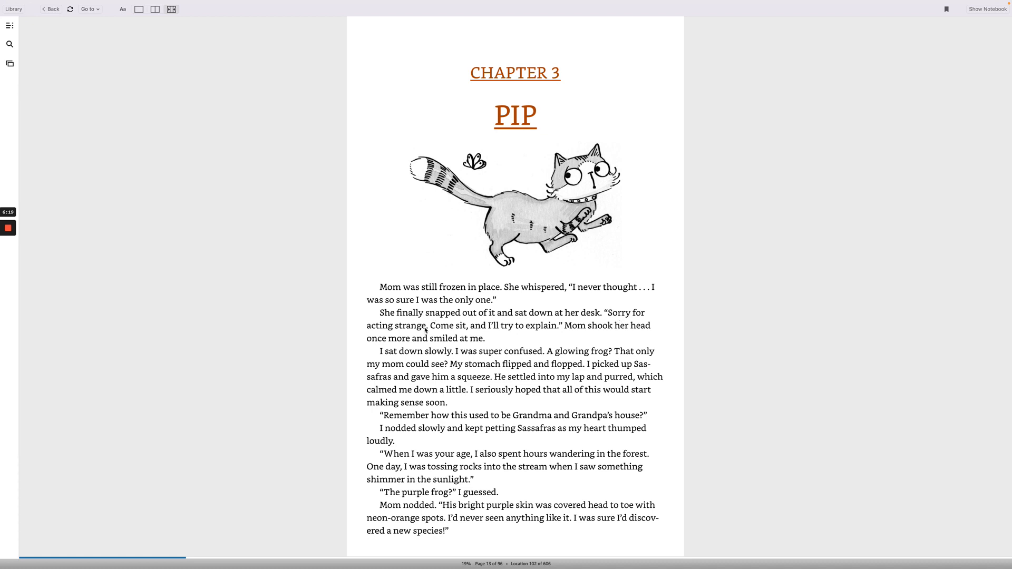
{"action": "mouse_move", "coordinate": [540, 333]}
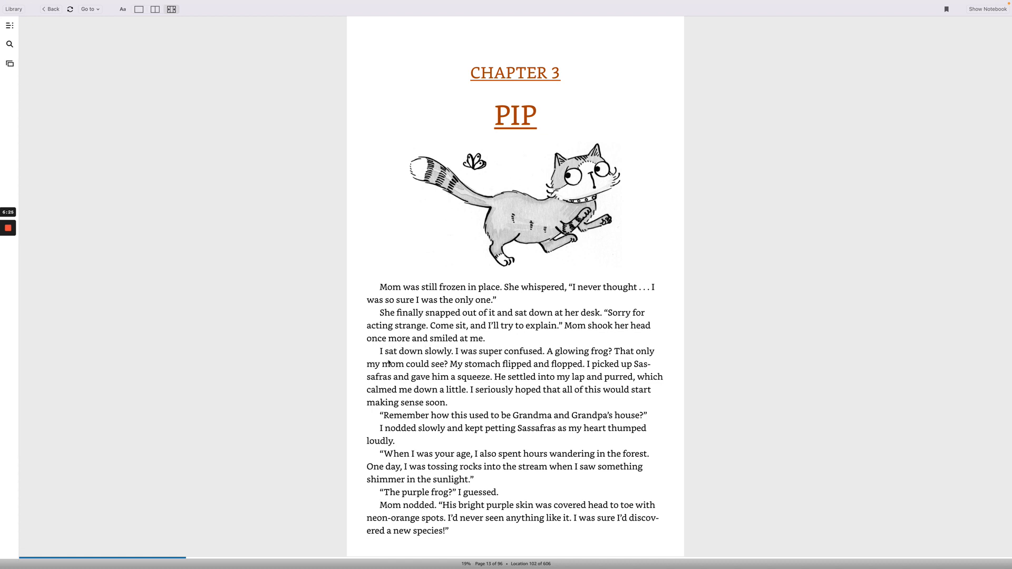
{"action": "mouse_move", "coordinate": [466, 358]}
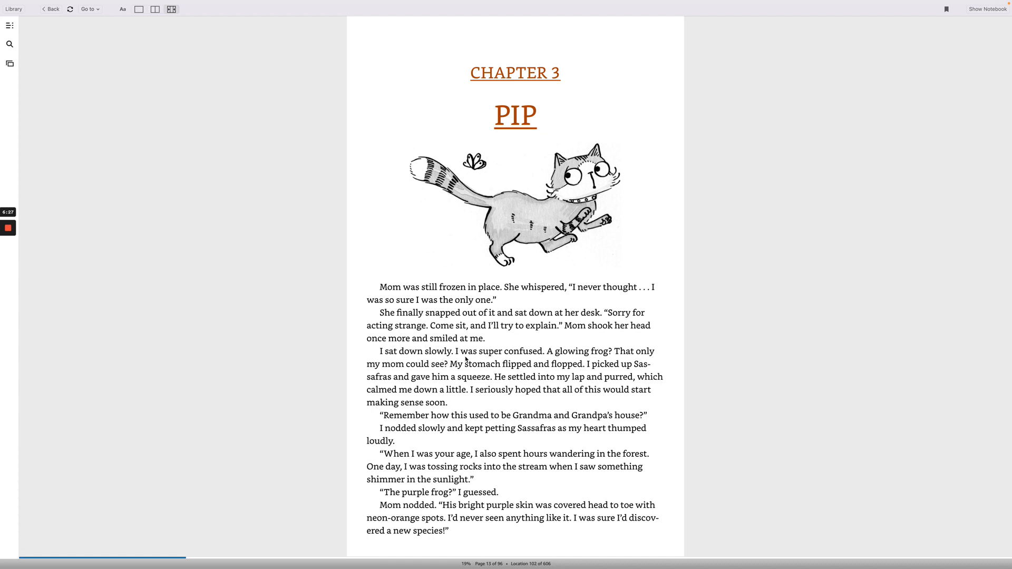
{"action": "mouse_move", "coordinate": [552, 360]}
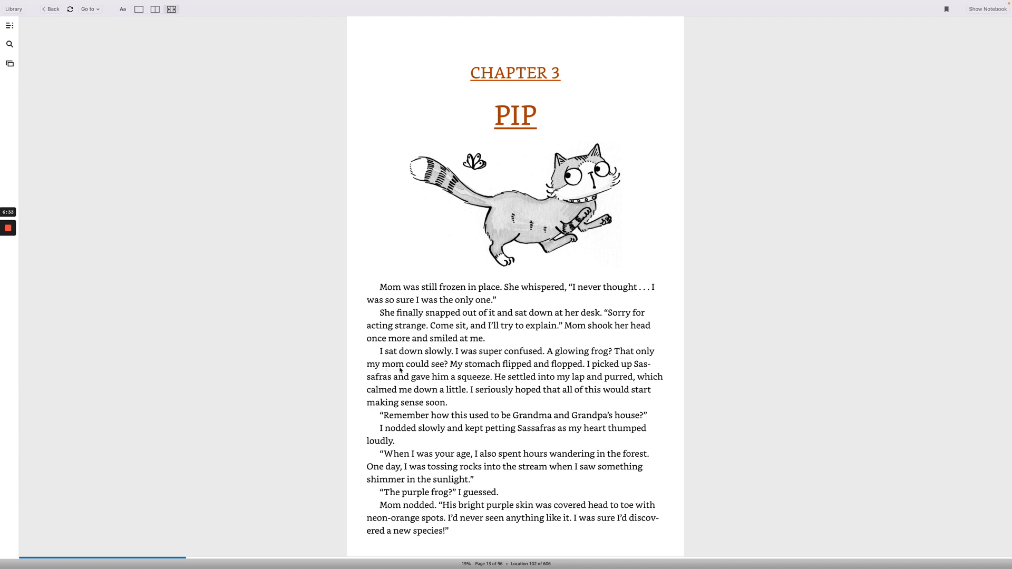
{"action": "mouse_move", "coordinate": [523, 373]}
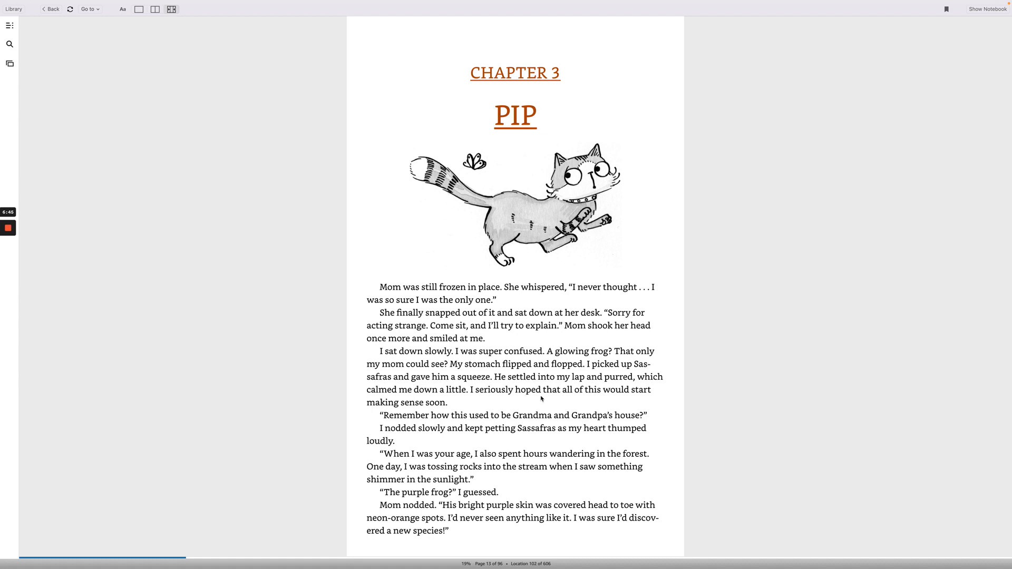
{"action": "mouse_move", "coordinate": [398, 434]}
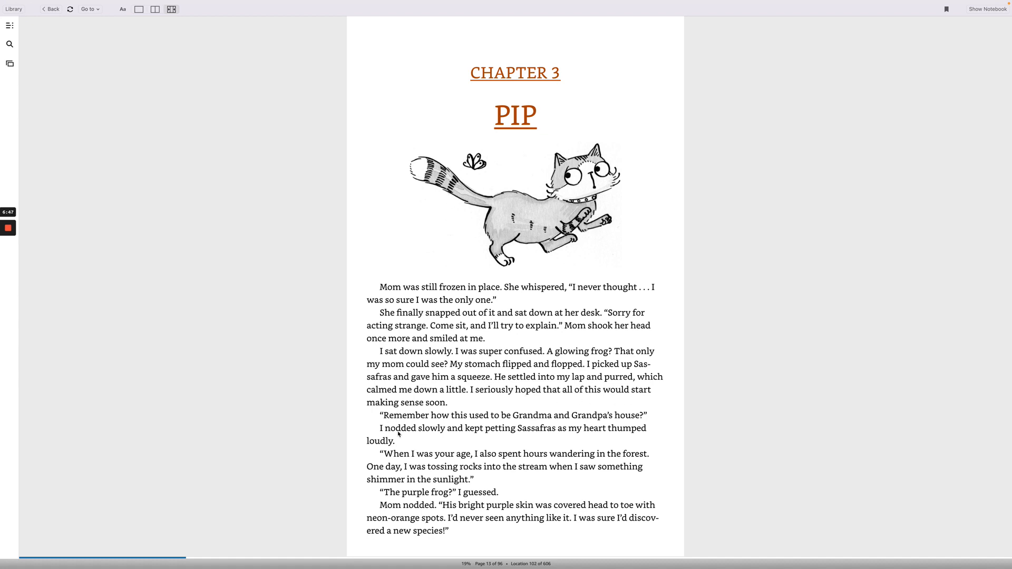
{"action": "mouse_move", "coordinate": [444, 427]}
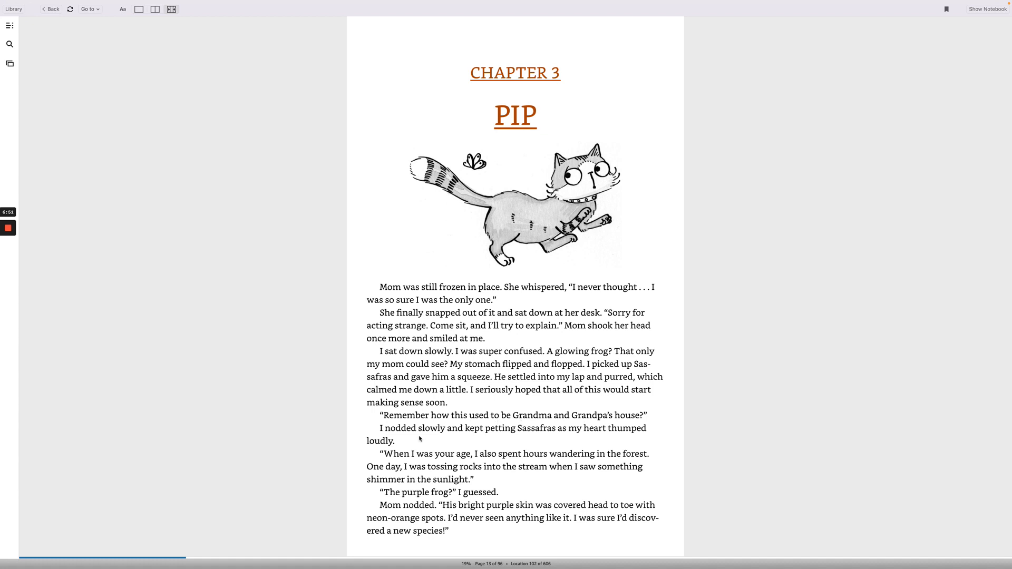
{"action": "mouse_move", "coordinate": [444, 438]}
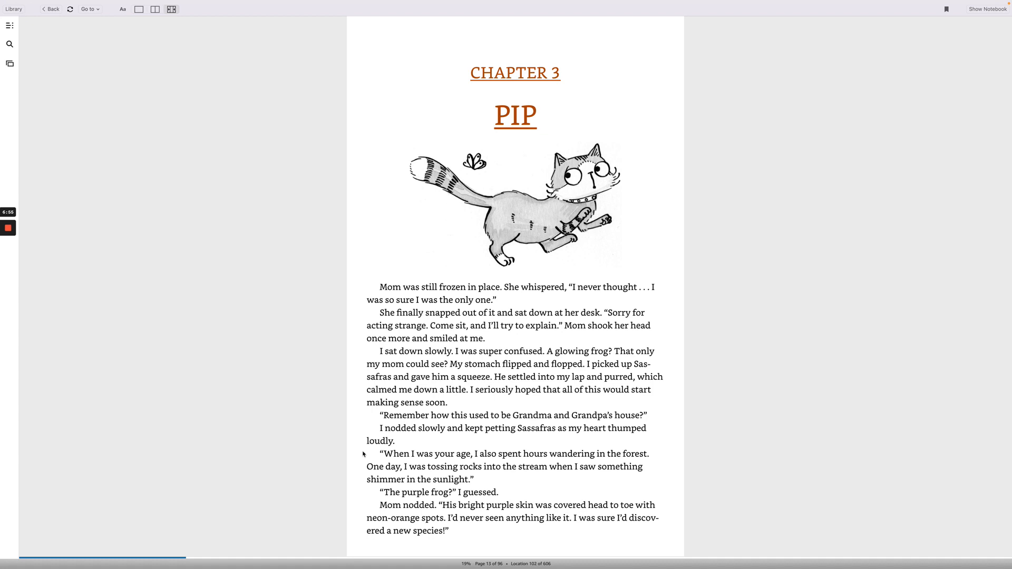
{"action": "mouse_move", "coordinate": [393, 464]}
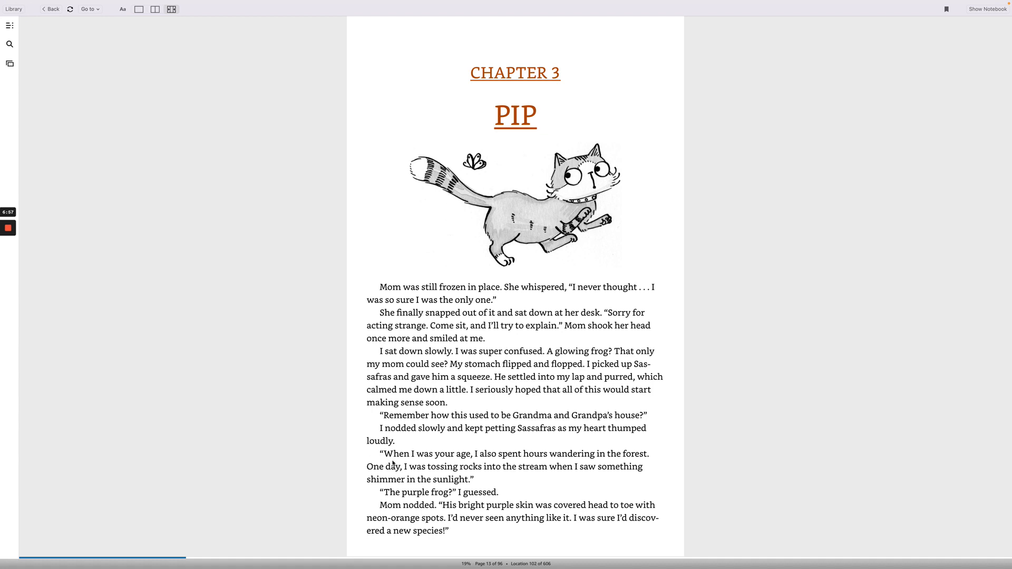
{"action": "mouse_move", "coordinate": [540, 460]}
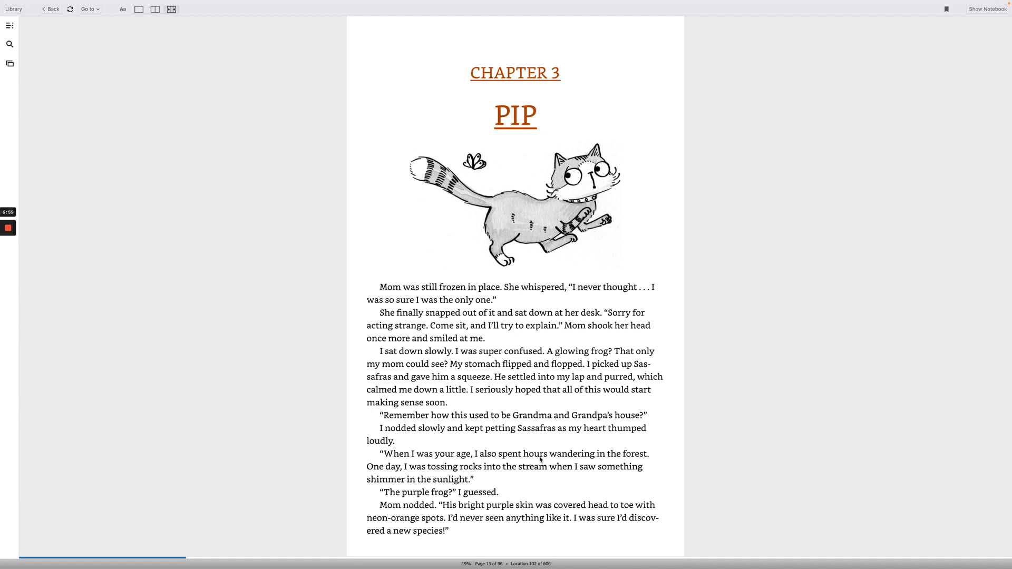
{"action": "mouse_move", "coordinate": [394, 475]}
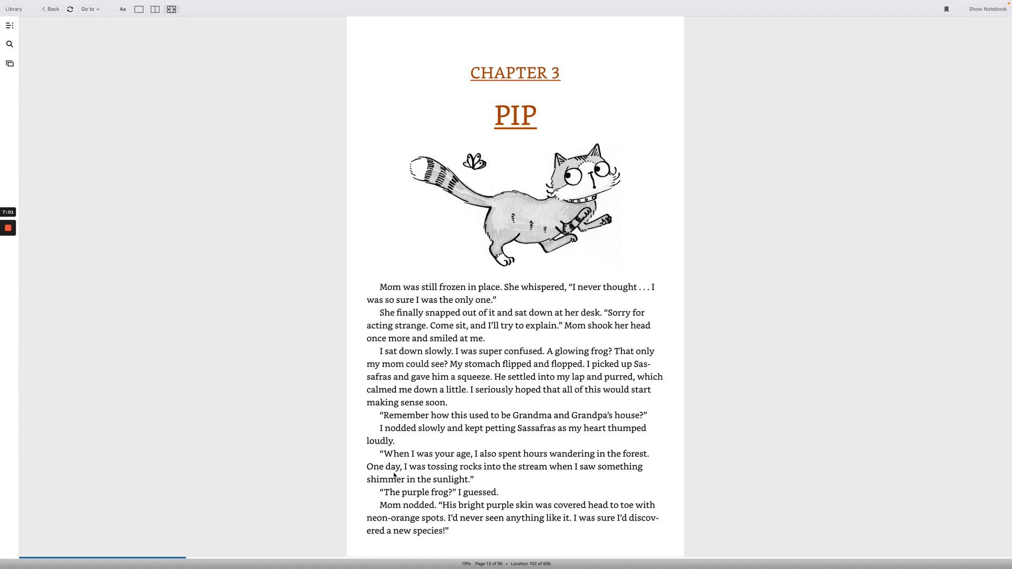
{"action": "mouse_move", "coordinate": [543, 477]}
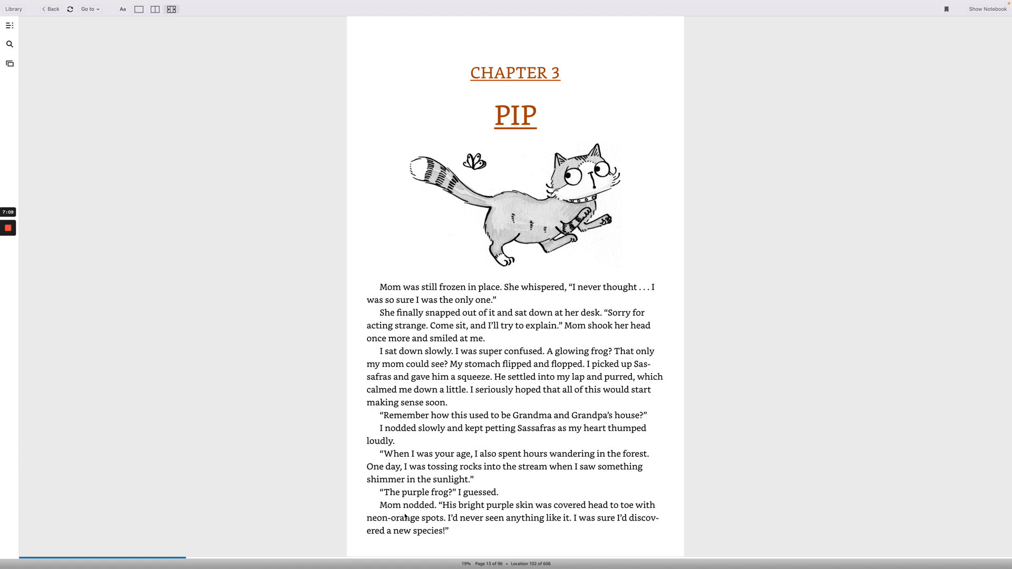
{"action": "mouse_move", "coordinate": [489, 511]}
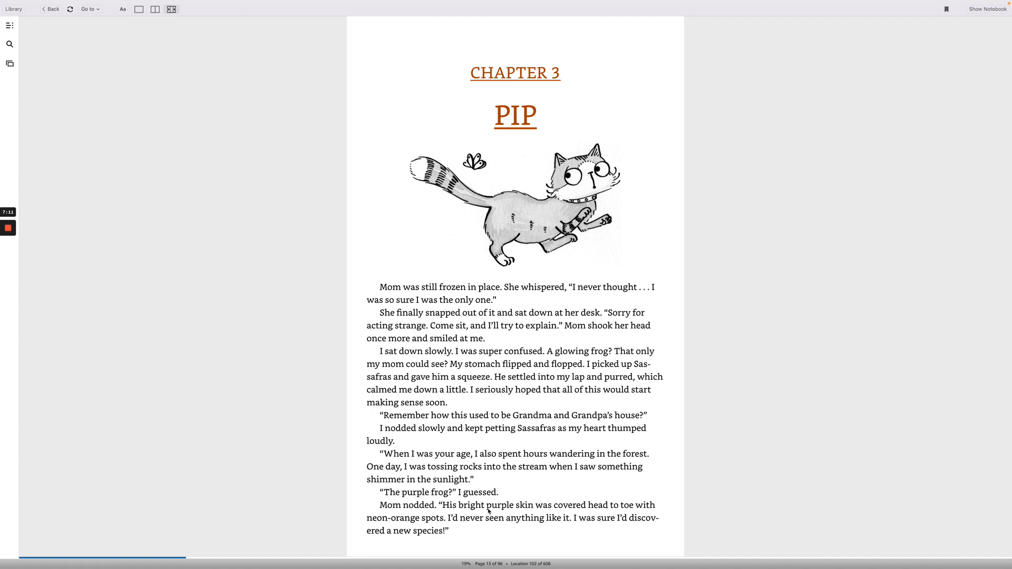
{"action": "mouse_move", "coordinate": [561, 510]}
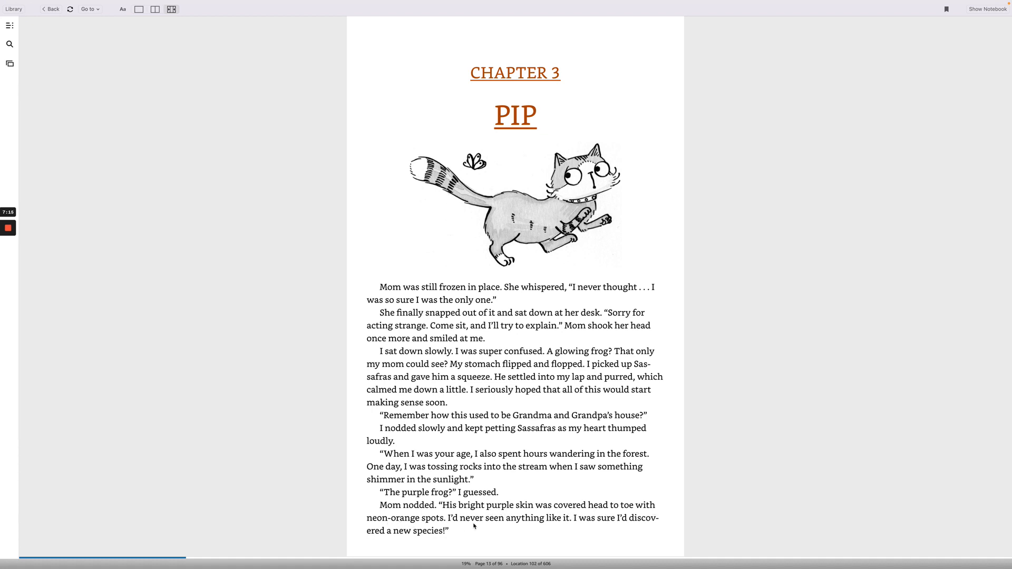
{"action": "mouse_move", "coordinate": [581, 523]}
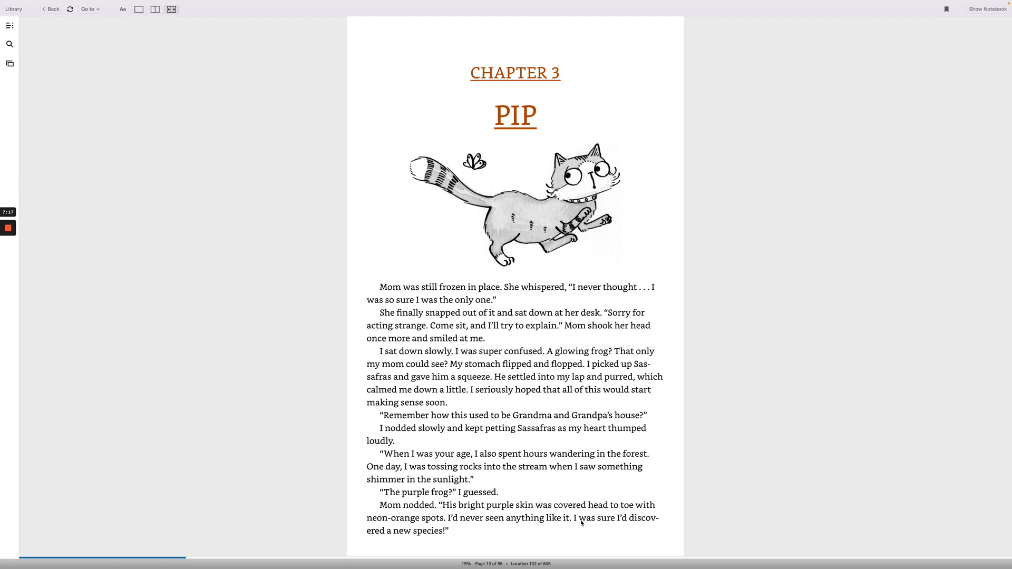
{"action": "mouse_move", "coordinate": [856, 265]}
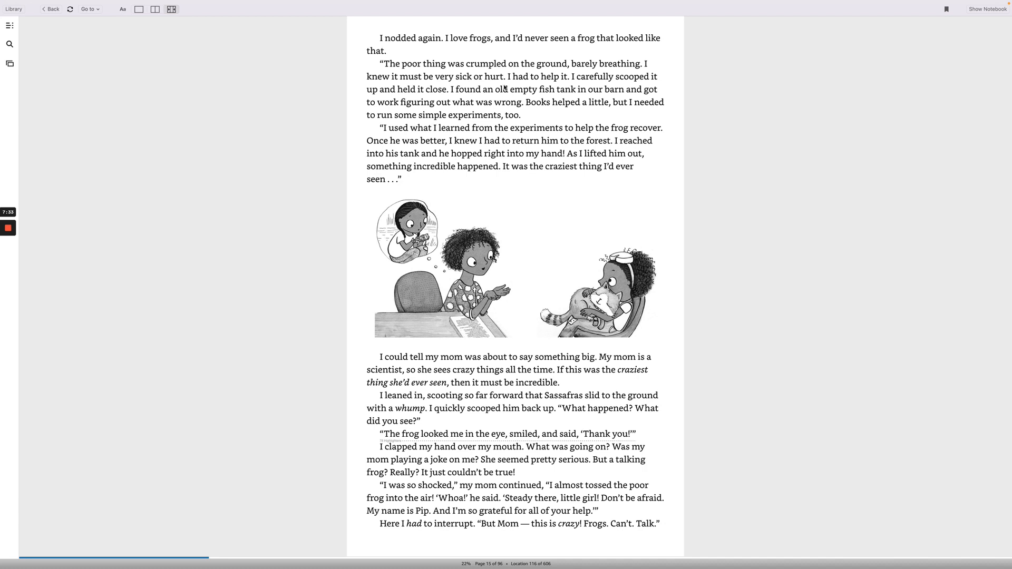
{"action": "mouse_move", "coordinate": [635, 83]}
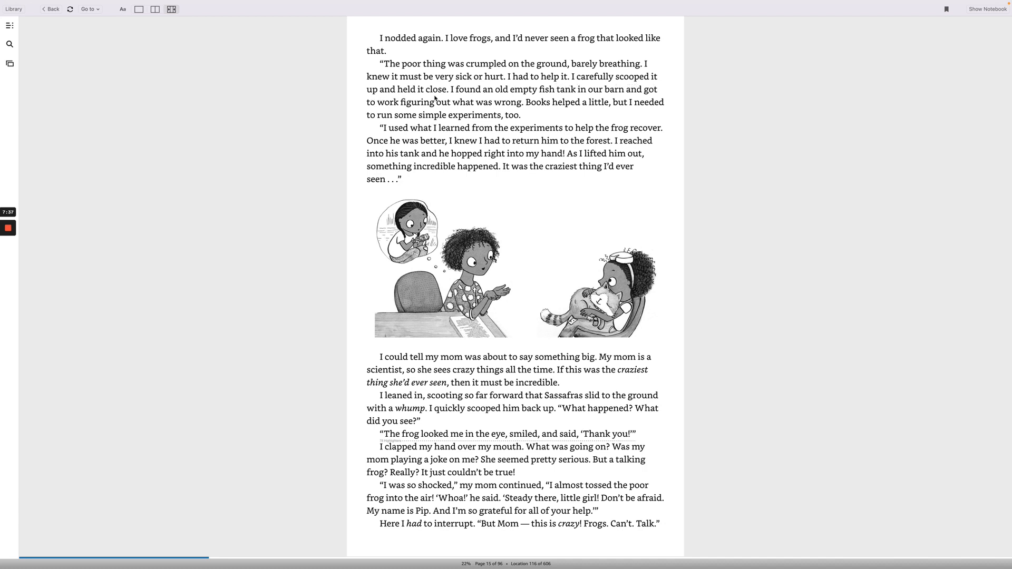
{"action": "mouse_move", "coordinate": [526, 98]}
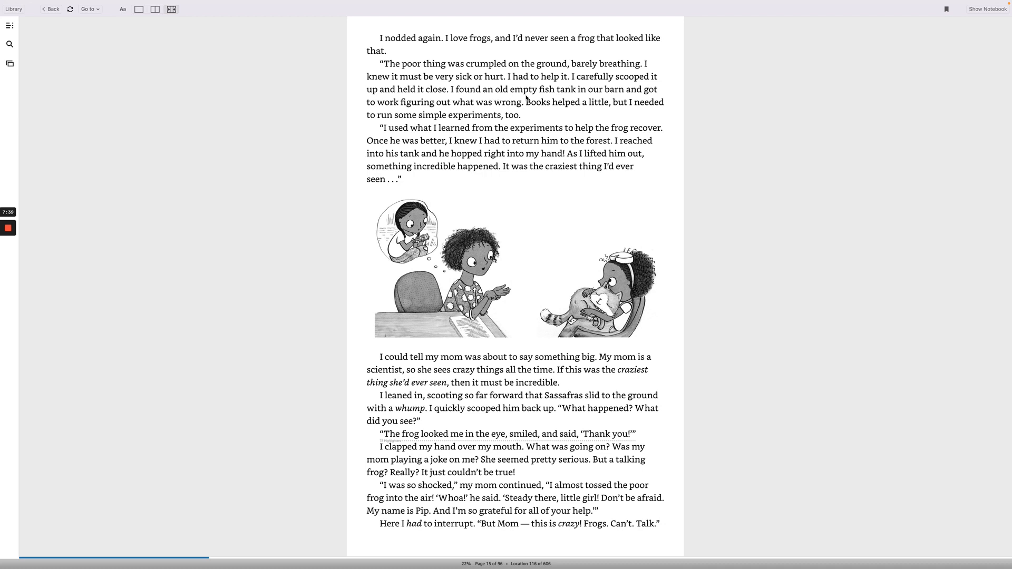
{"action": "mouse_move", "coordinate": [571, 97]}
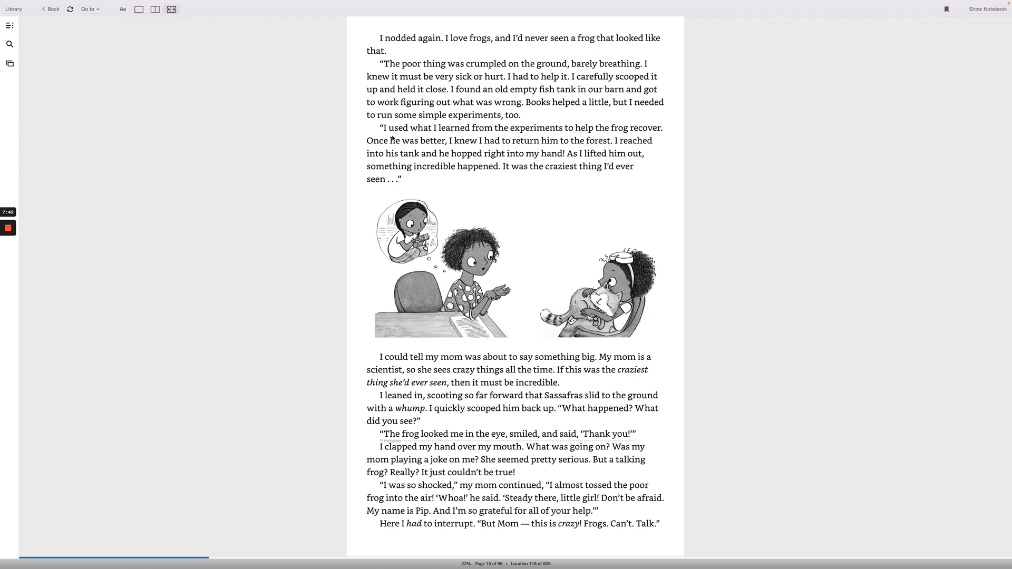
{"action": "mouse_move", "coordinate": [440, 135]}
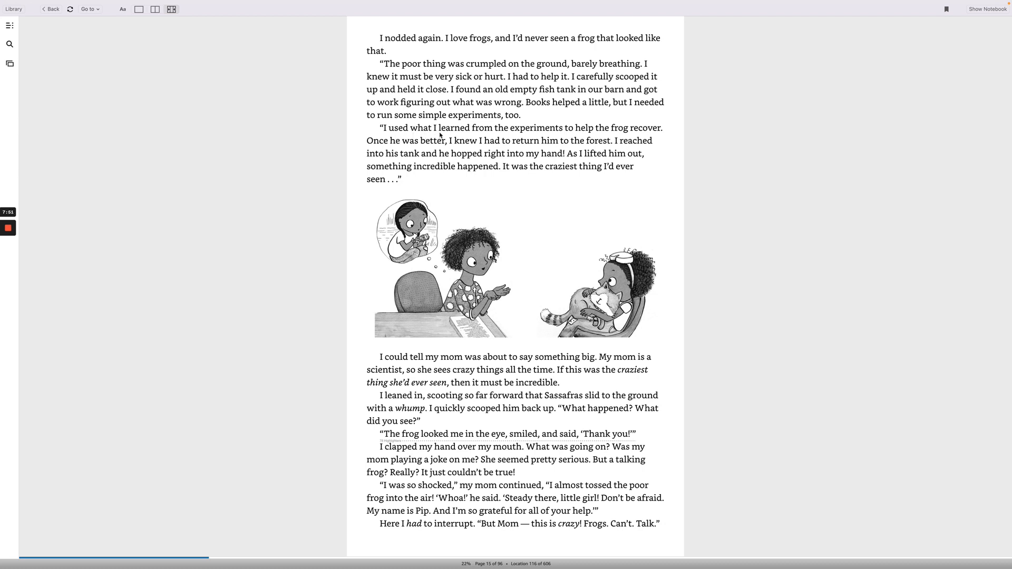
{"action": "mouse_move", "coordinate": [558, 132]}
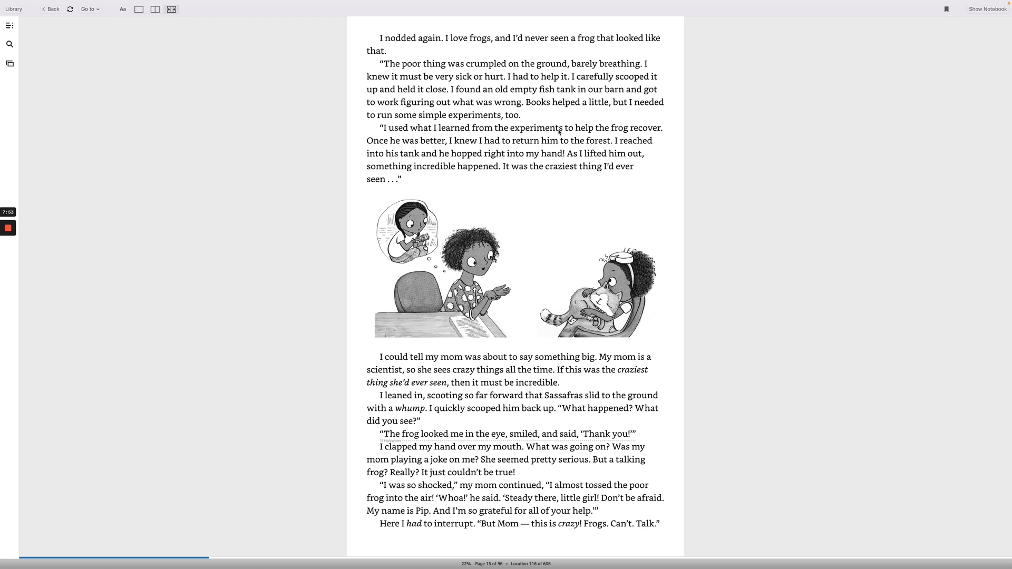
{"action": "mouse_move", "coordinate": [379, 152]}
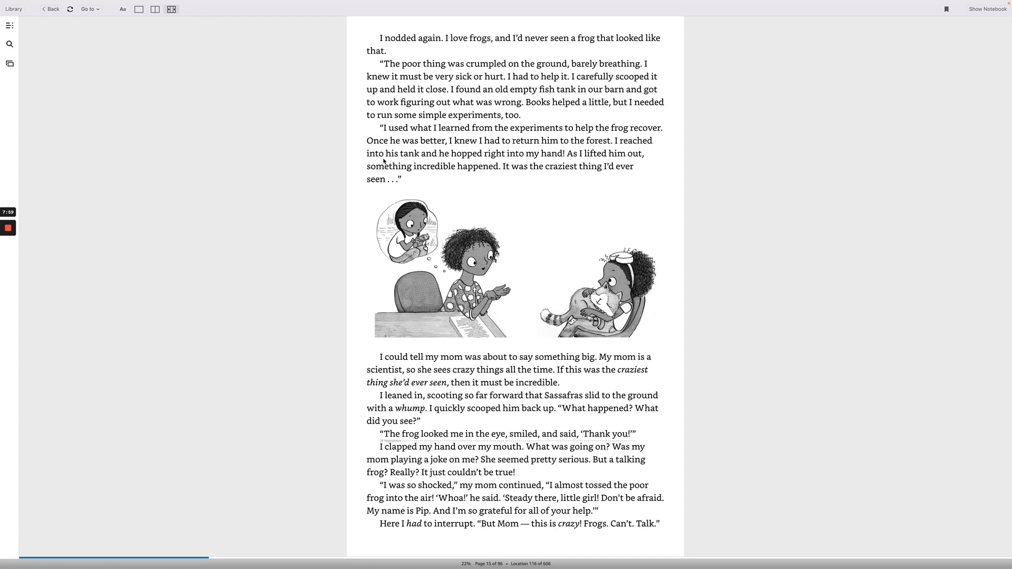
{"action": "mouse_move", "coordinate": [528, 163]}
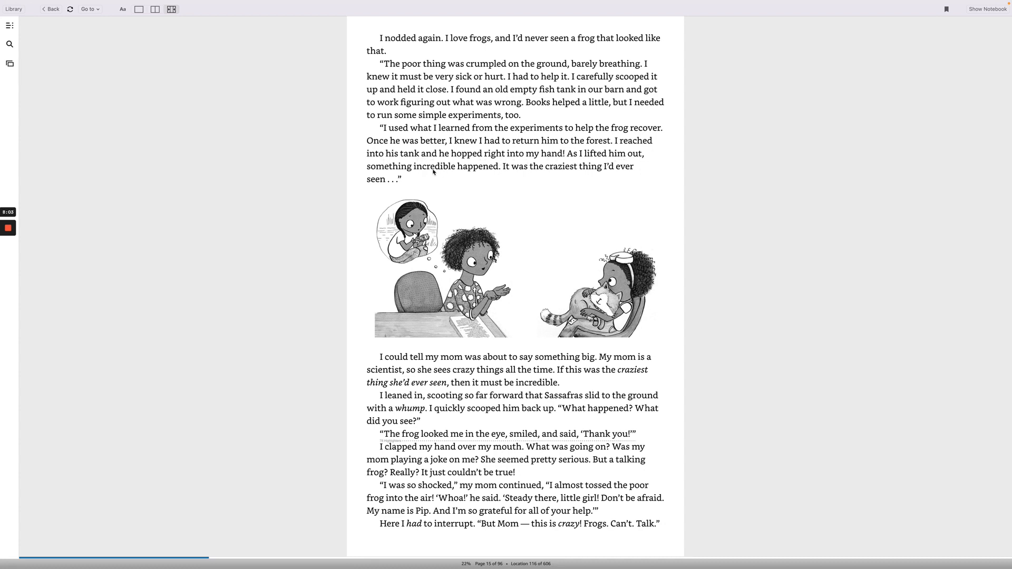
{"action": "mouse_move", "coordinate": [481, 176]}
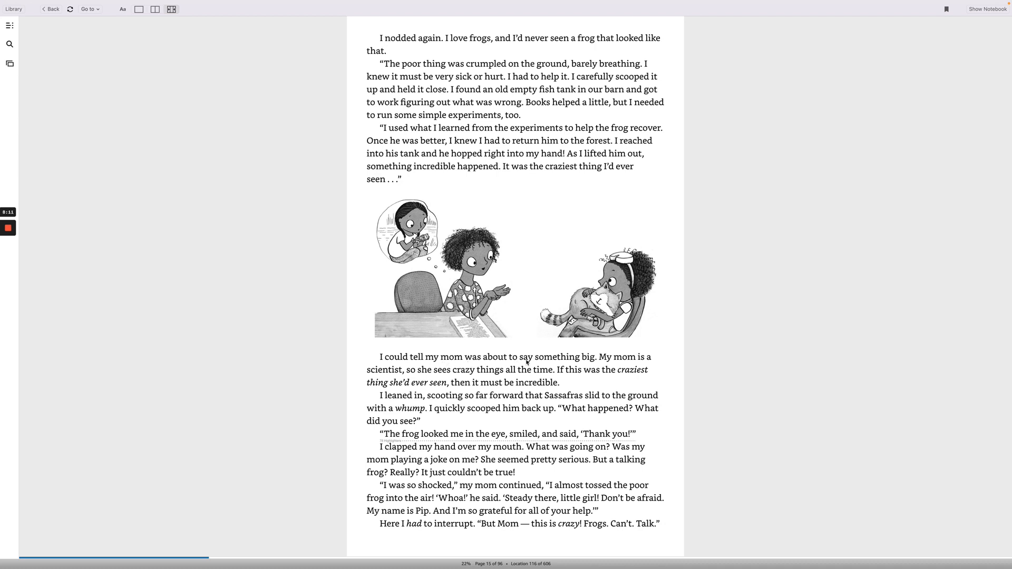
{"action": "mouse_move", "coordinate": [639, 363]}
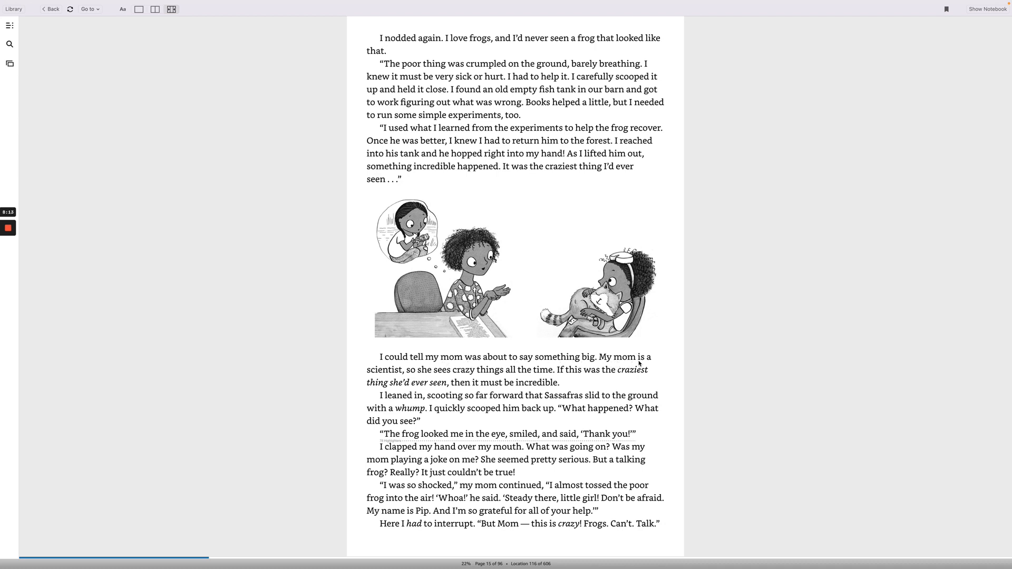
{"action": "mouse_move", "coordinate": [448, 377]}
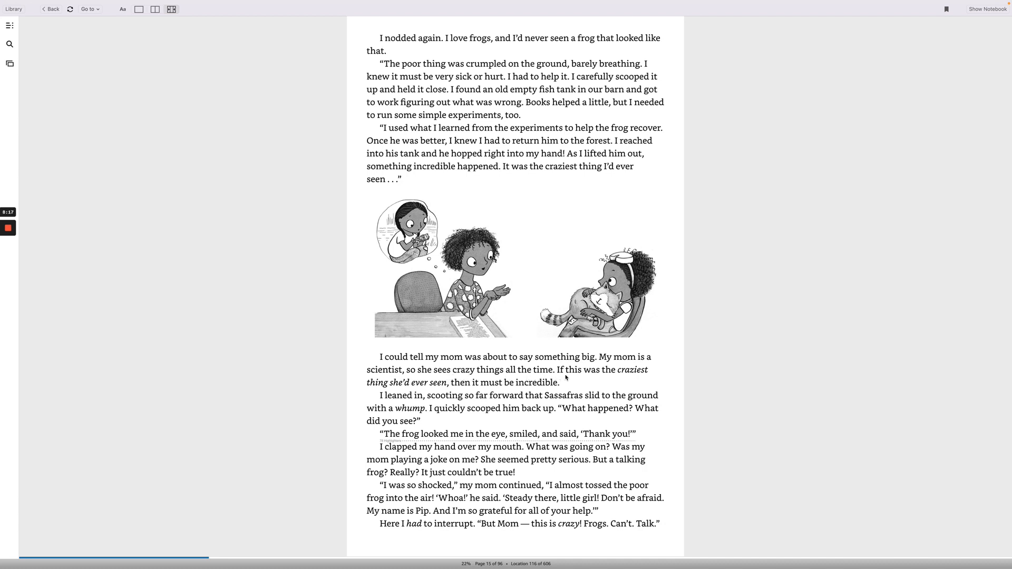
{"action": "mouse_move", "coordinate": [379, 388]}
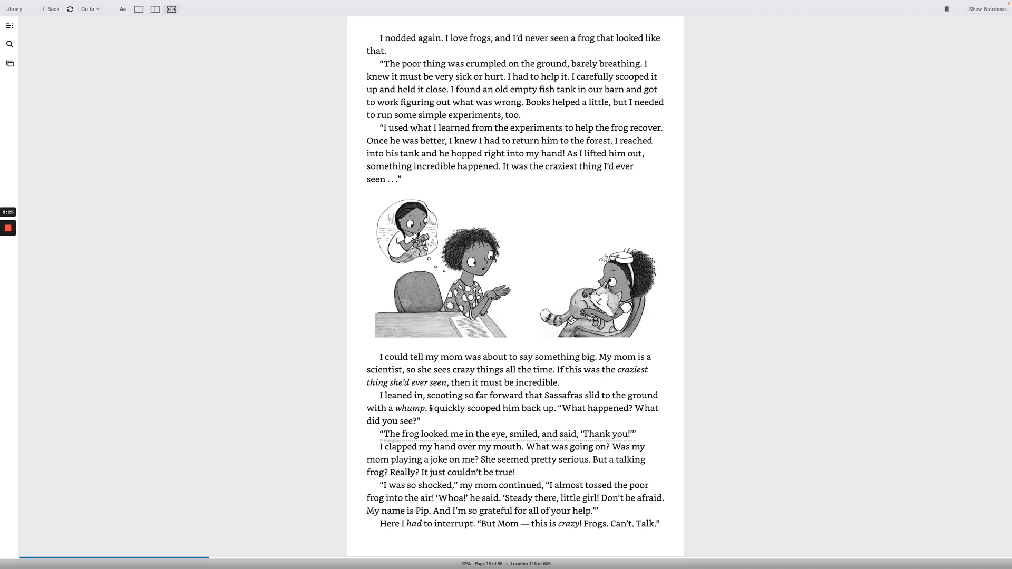
{"action": "mouse_move", "coordinate": [552, 400]}
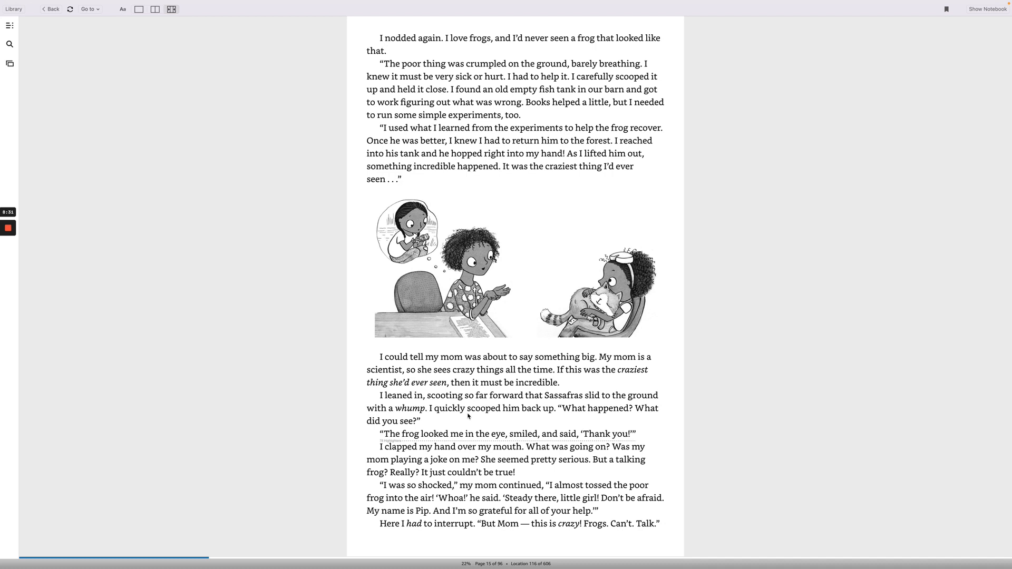
{"action": "mouse_move", "coordinate": [506, 420]}
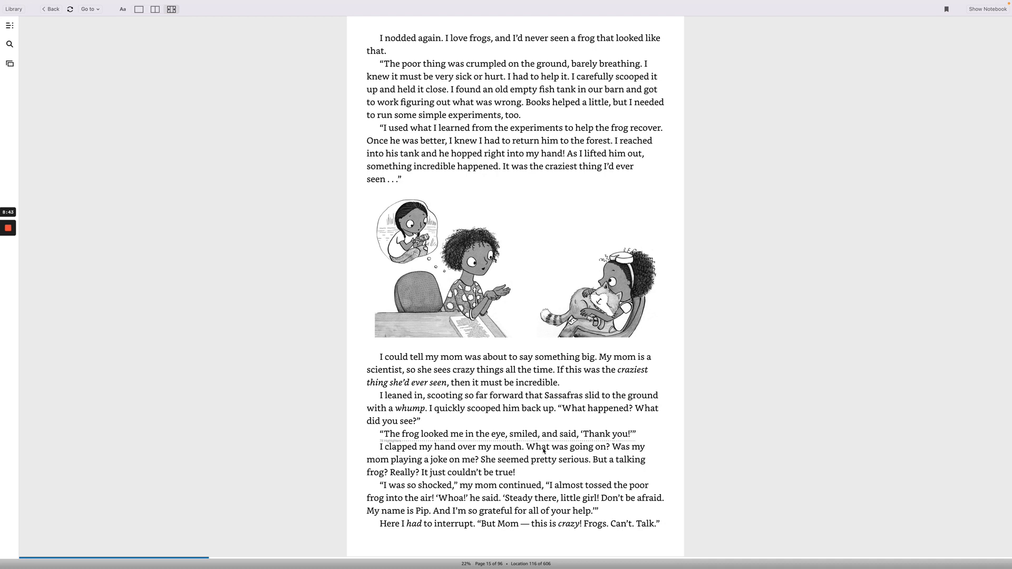
{"action": "mouse_move", "coordinate": [546, 452]}
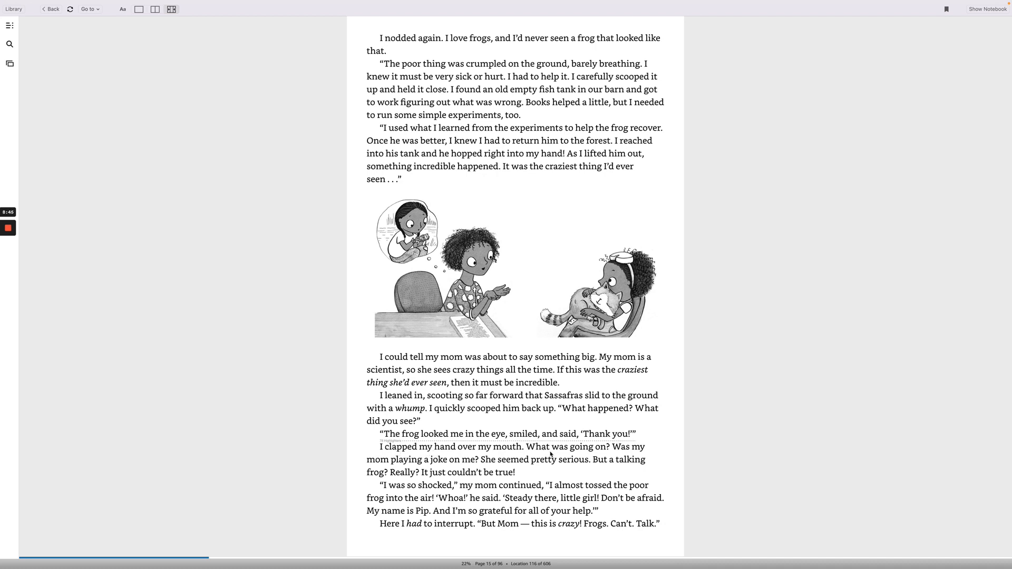
{"action": "mouse_move", "coordinate": [419, 473]}
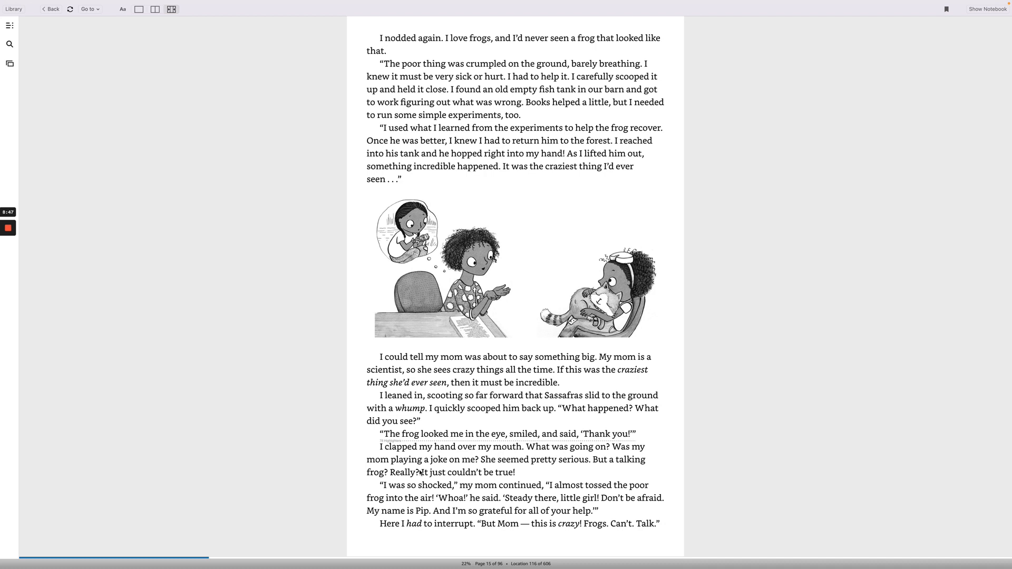
{"action": "mouse_move", "coordinate": [540, 467]}
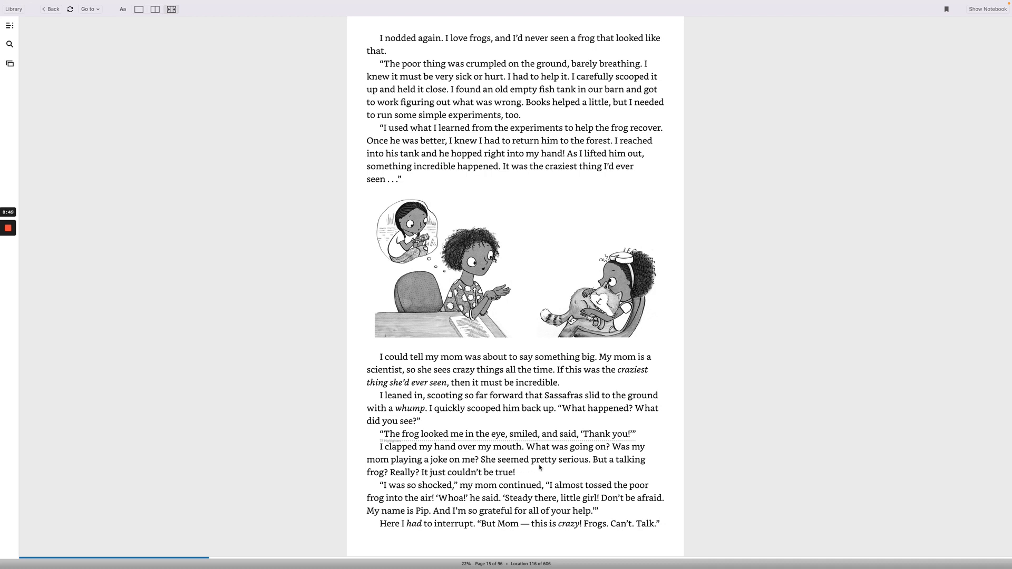
{"action": "mouse_move", "coordinate": [386, 477]}
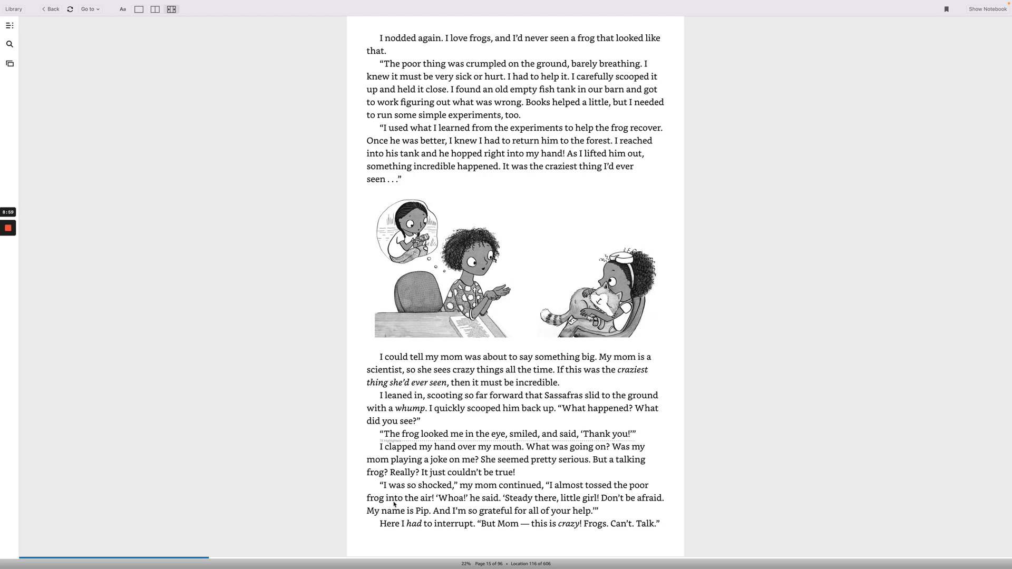
{"action": "mouse_move", "coordinate": [450, 502]}
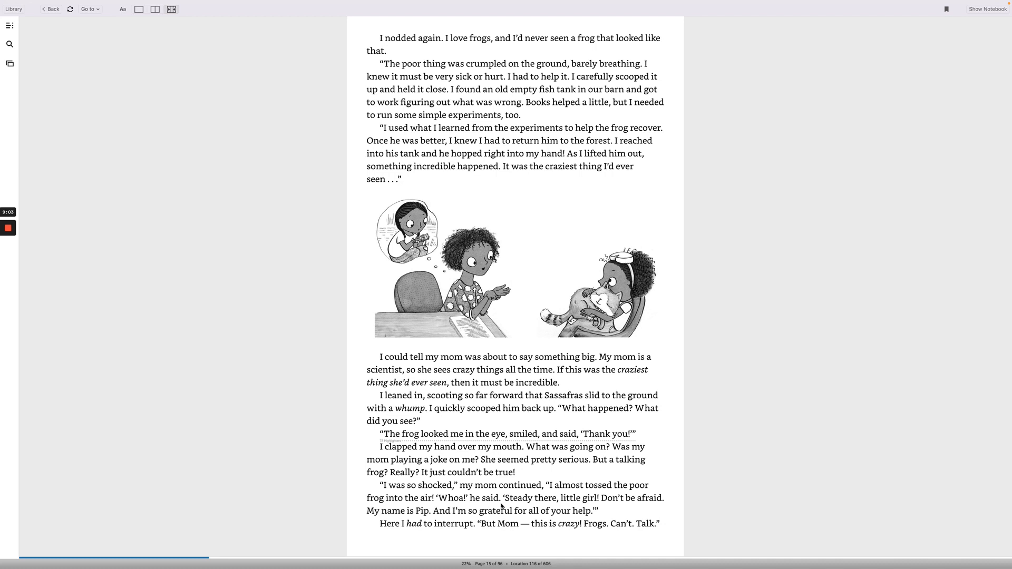
{"action": "mouse_move", "coordinate": [618, 503]}
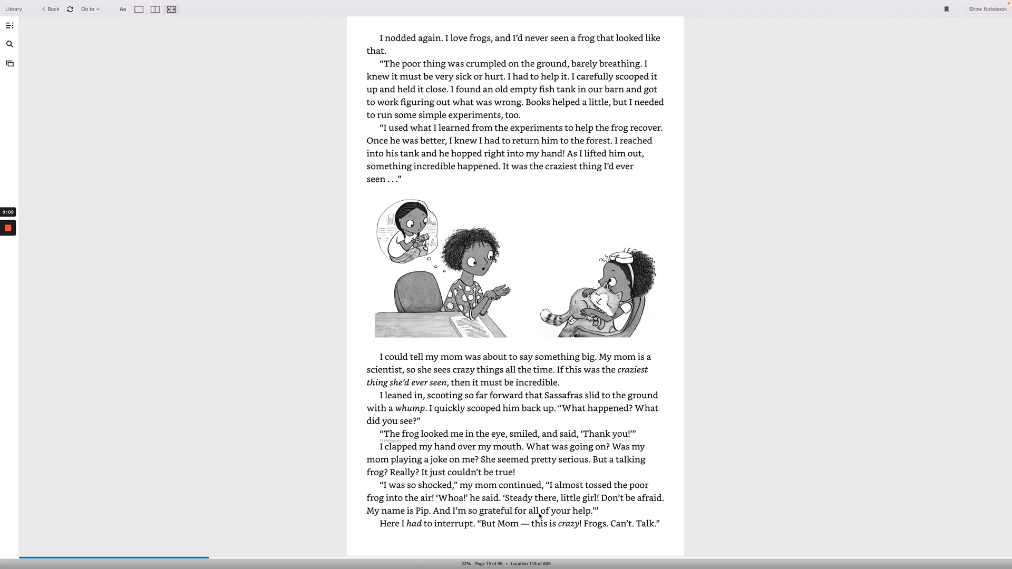
{"action": "mouse_move", "coordinate": [395, 531]}
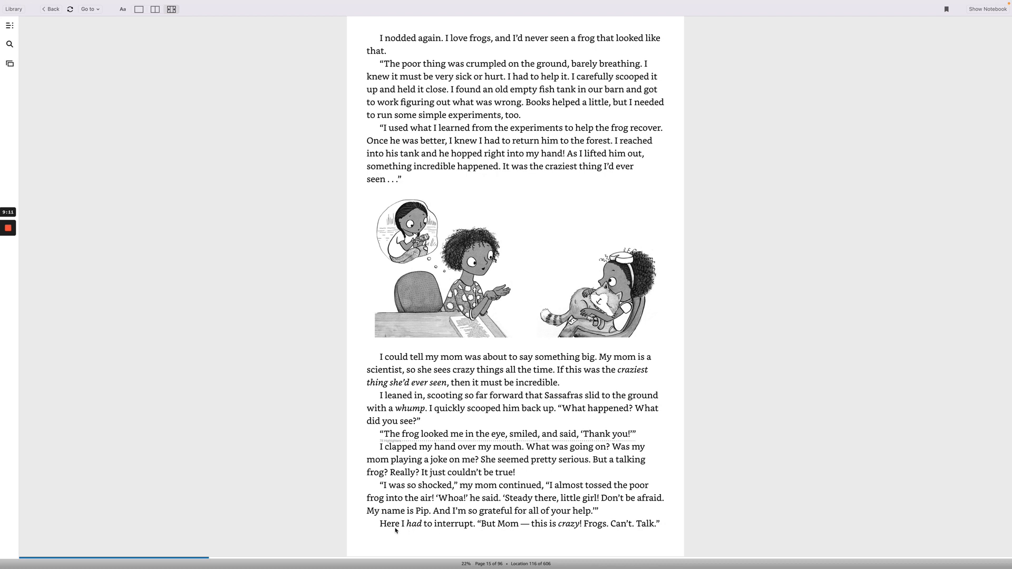
{"action": "mouse_move", "coordinate": [495, 532]}
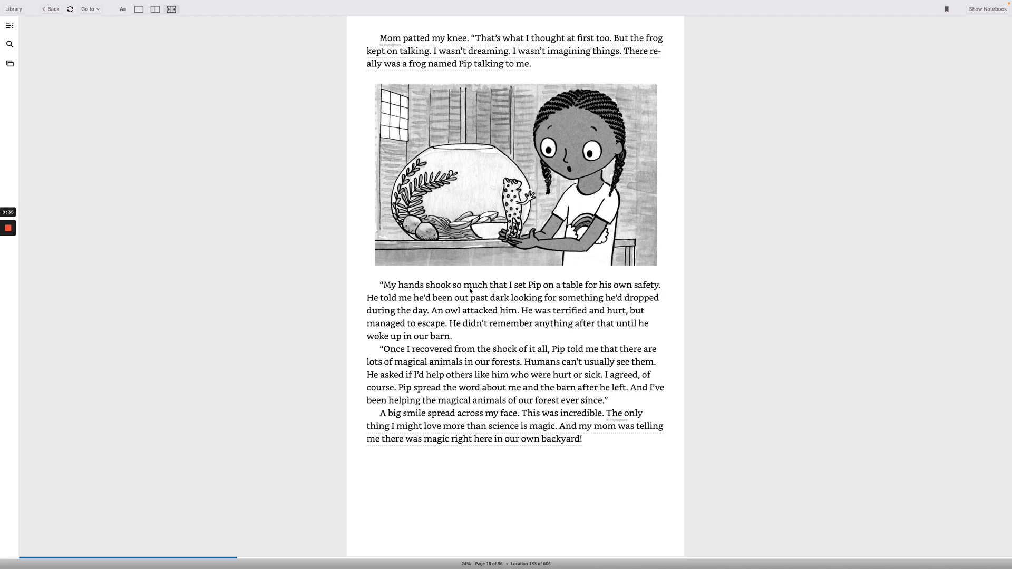
{"action": "mouse_move", "coordinate": [604, 289]}
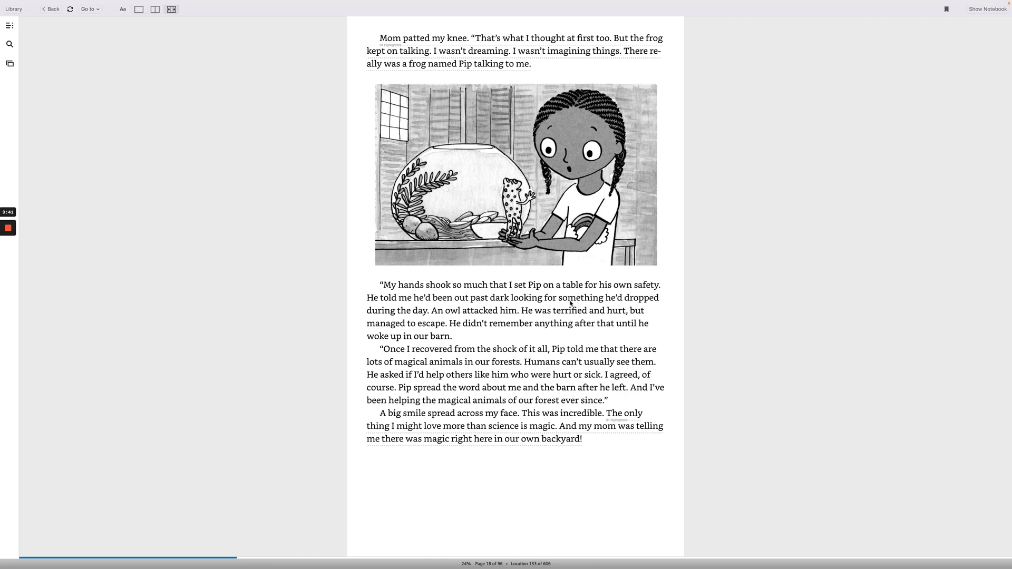
{"action": "mouse_move", "coordinate": [453, 320]}
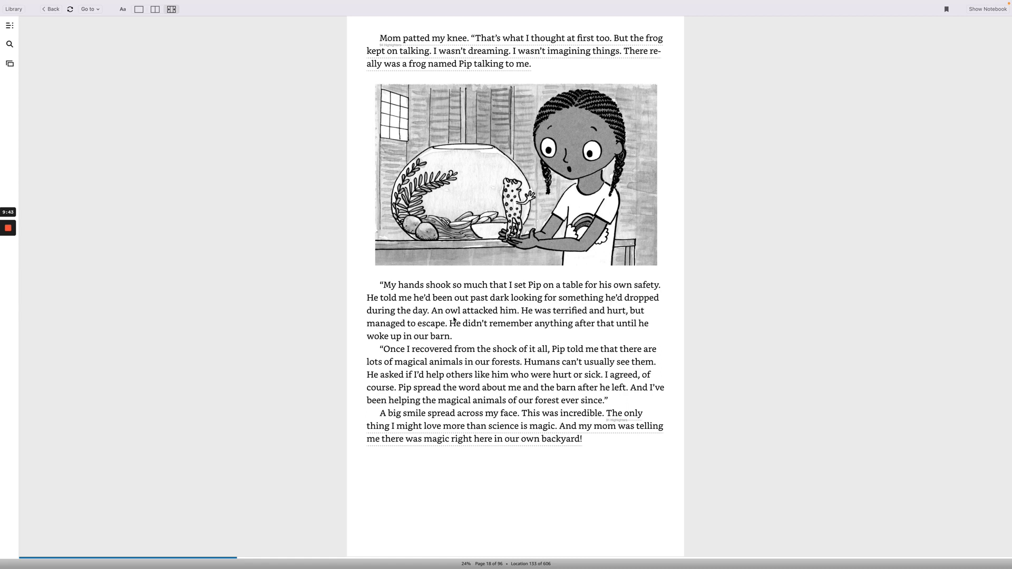
{"action": "mouse_move", "coordinate": [516, 319]}
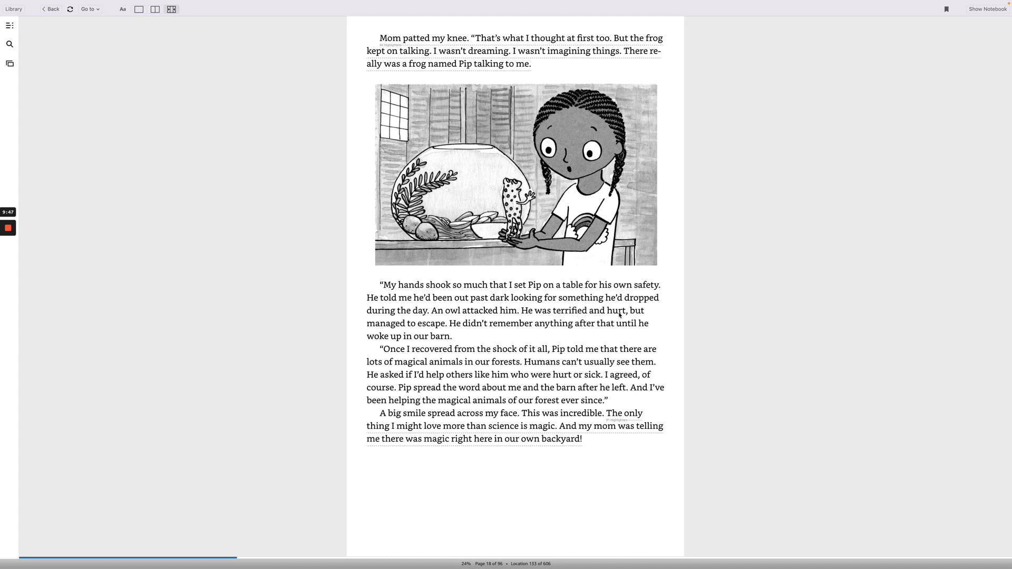
{"action": "mouse_move", "coordinate": [448, 330]}
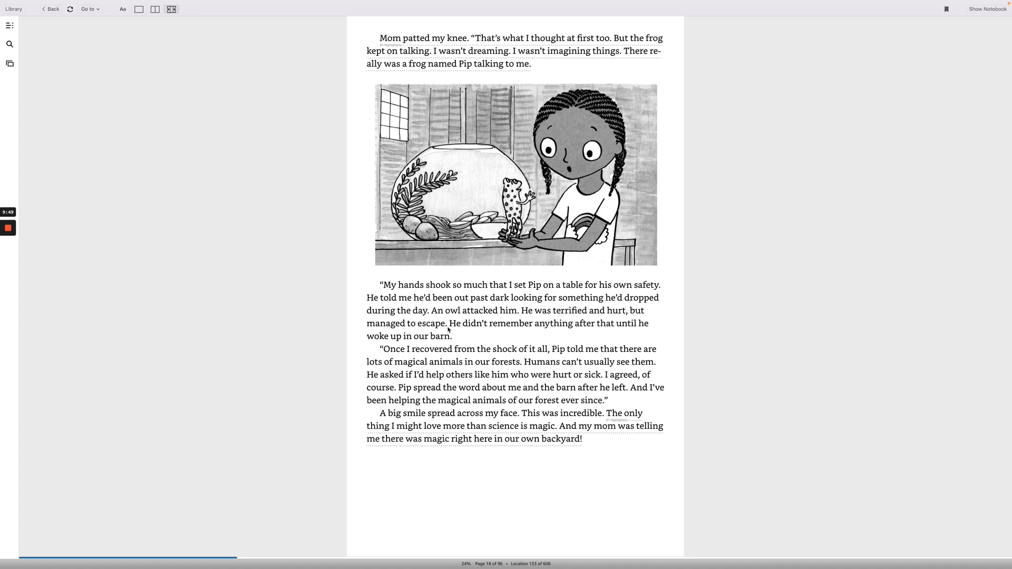
{"action": "mouse_move", "coordinate": [628, 330]}
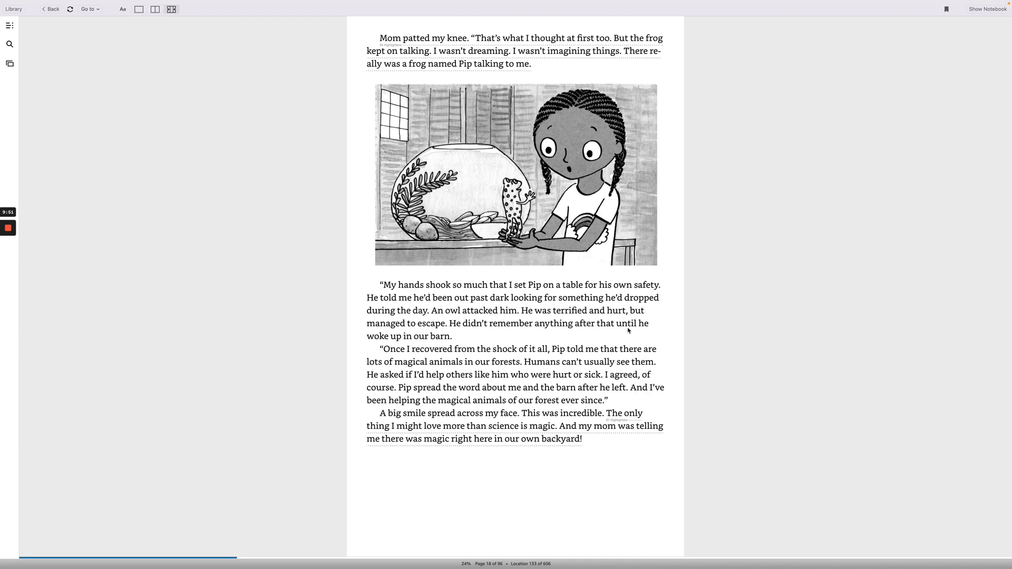
{"action": "mouse_move", "coordinate": [389, 353]}
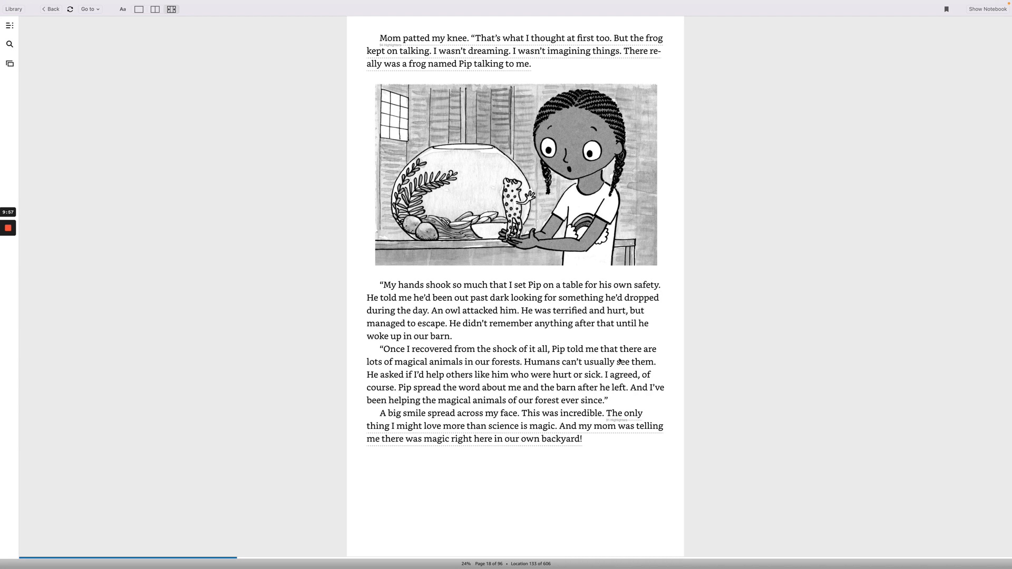
{"action": "mouse_move", "coordinate": [470, 371]}
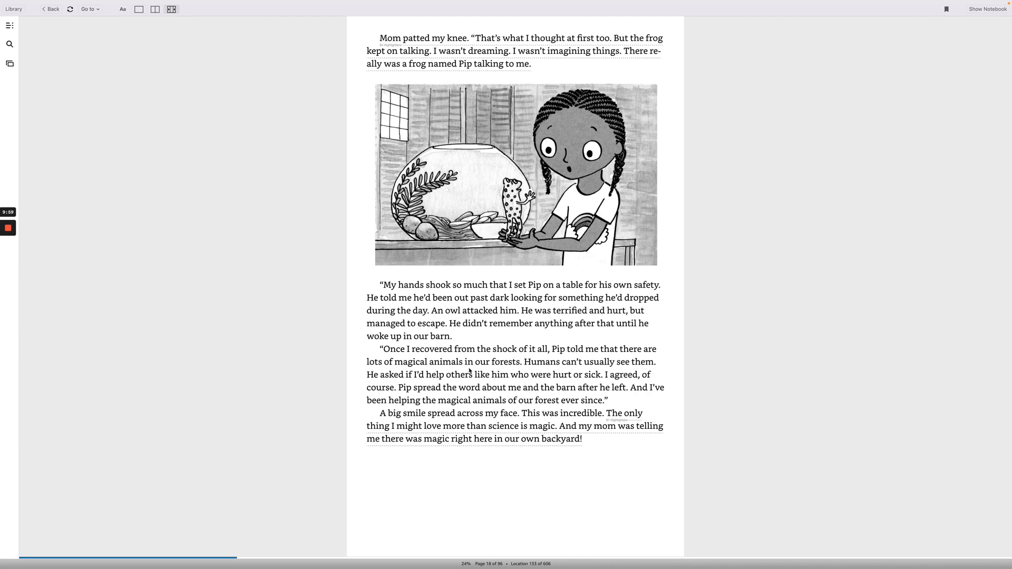
{"action": "mouse_move", "coordinate": [603, 372]}
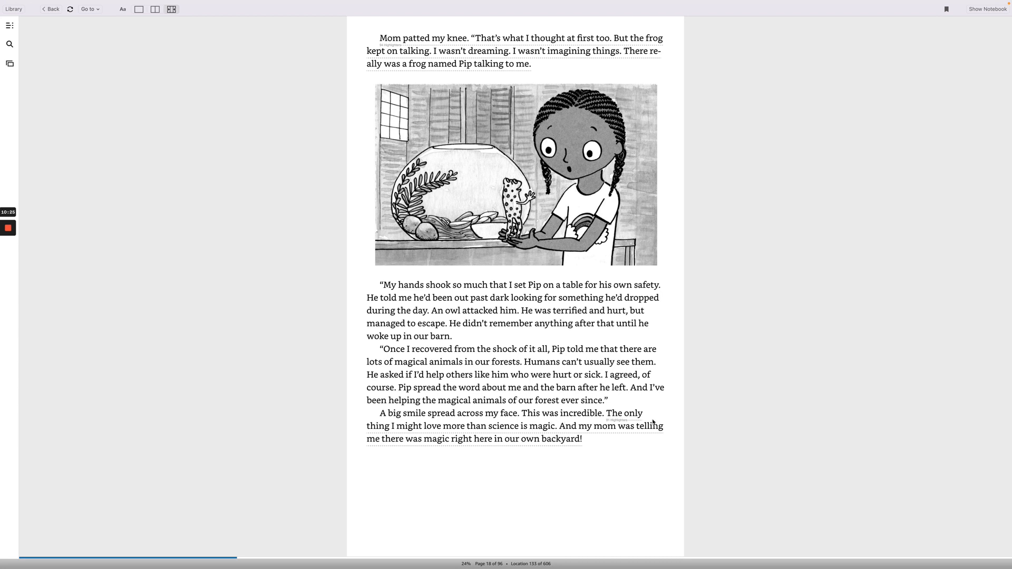
{"action": "mouse_move", "coordinate": [486, 441]}
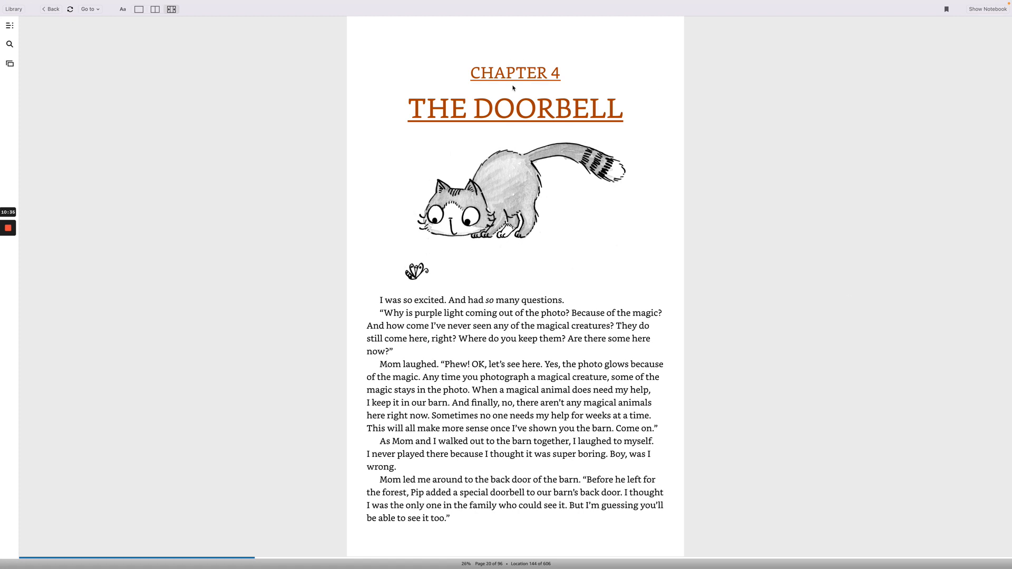
{"action": "mouse_move", "coordinate": [383, 351]}
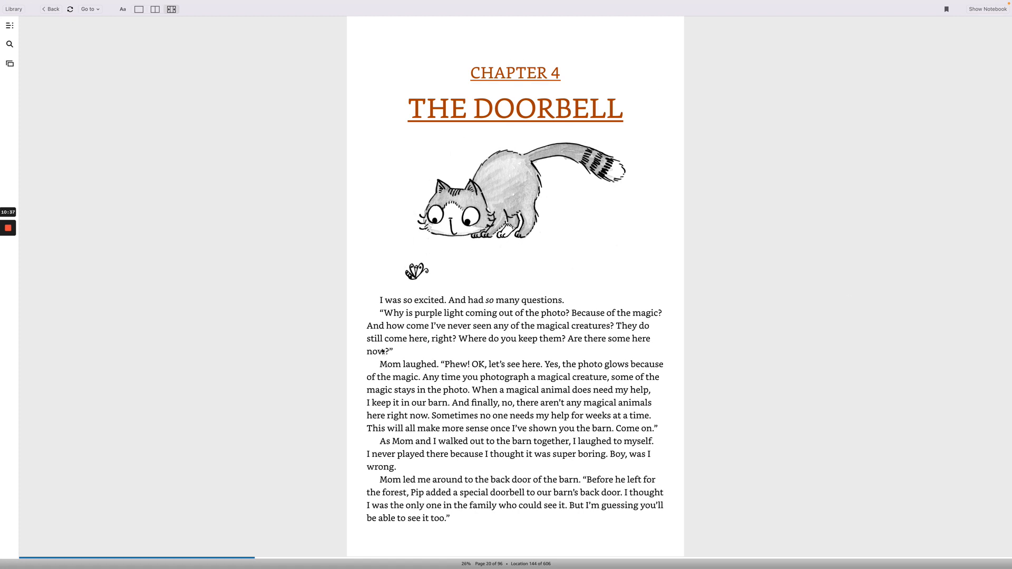
{"action": "mouse_move", "coordinate": [480, 307]}
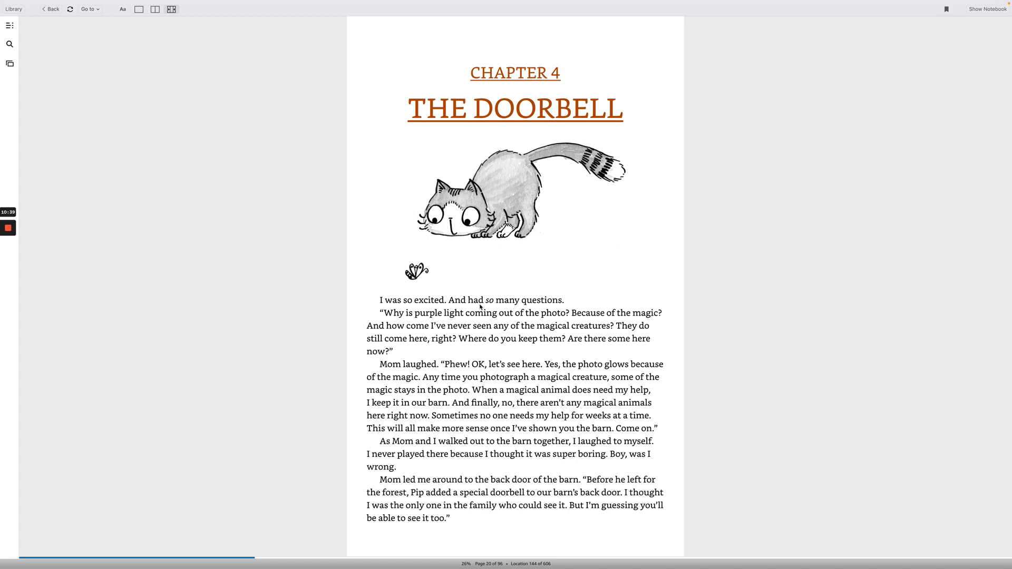
{"action": "mouse_move", "coordinate": [394, 326]}
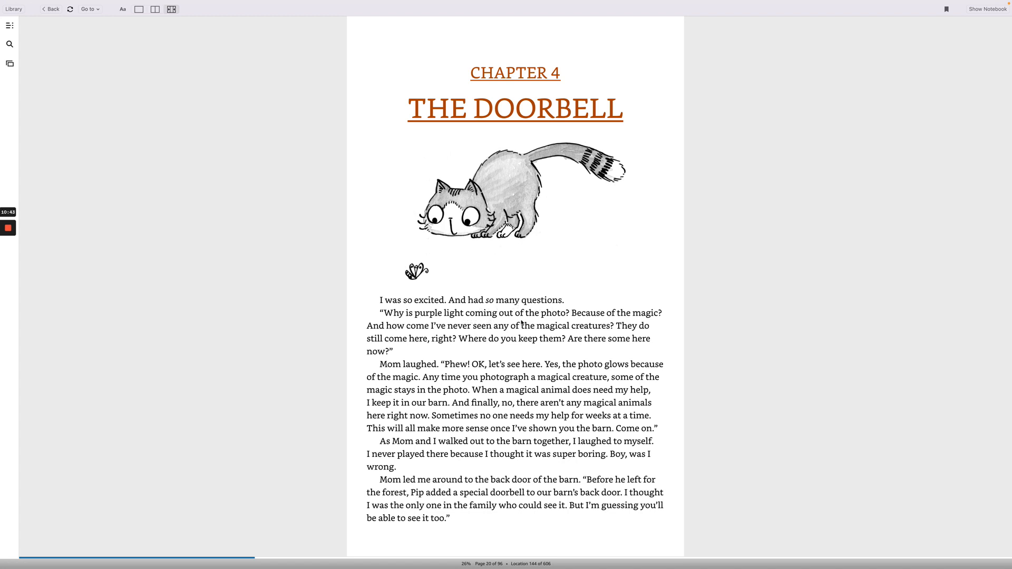
{"action": "mouse_move", "coordinate": [406, 340]}
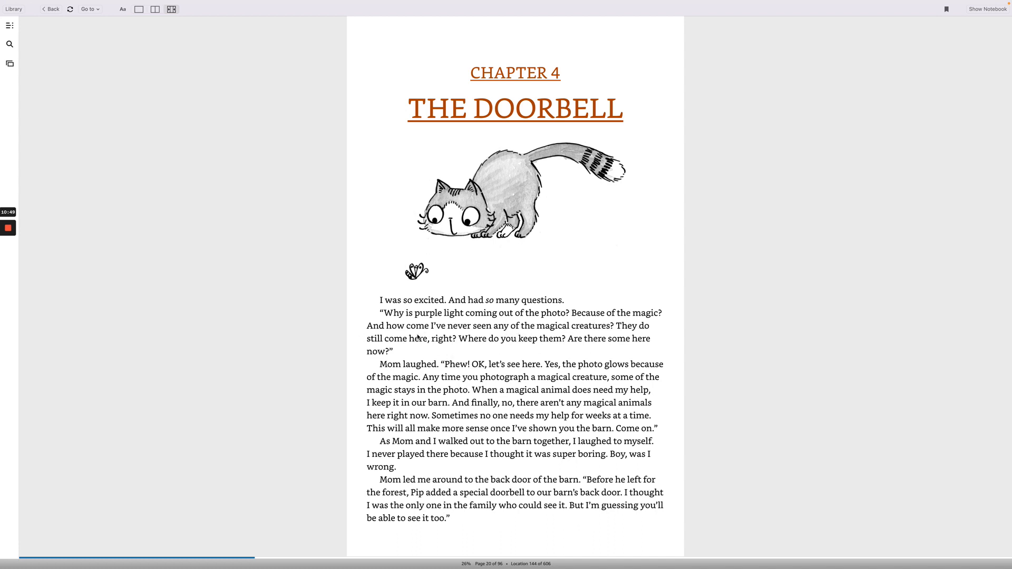
{"action": "mouse_move", "coordinate": [462, 349]}
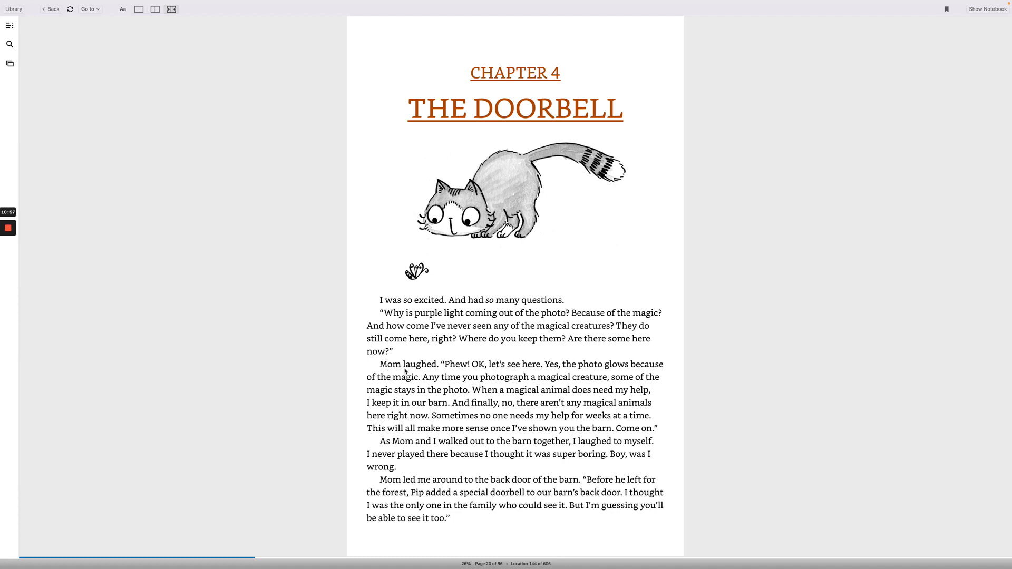
{"action": "mouse_move", "coordinate": [434, 371]}
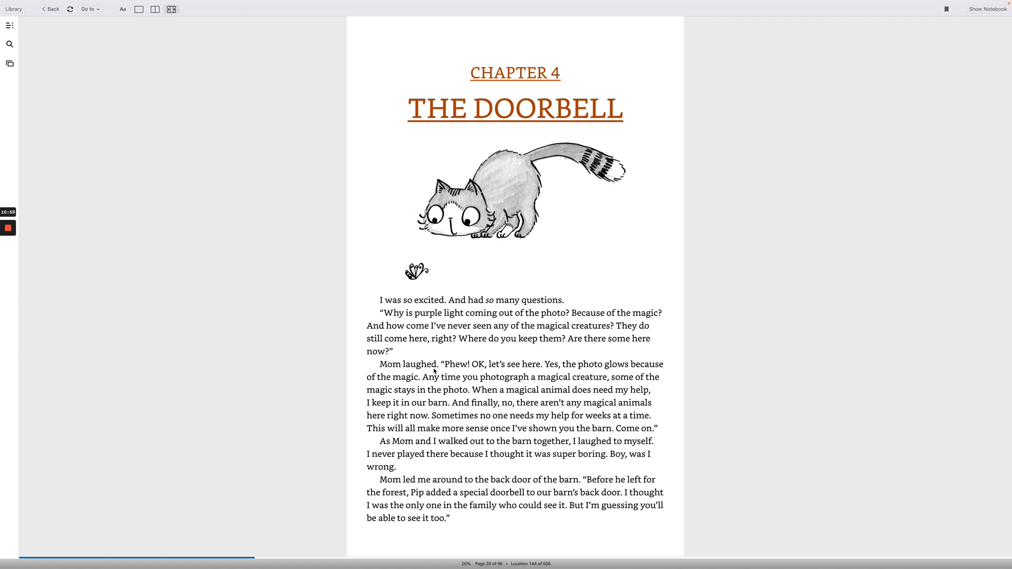
{"action": "mouse_move", "coordinate": [533, 369]}
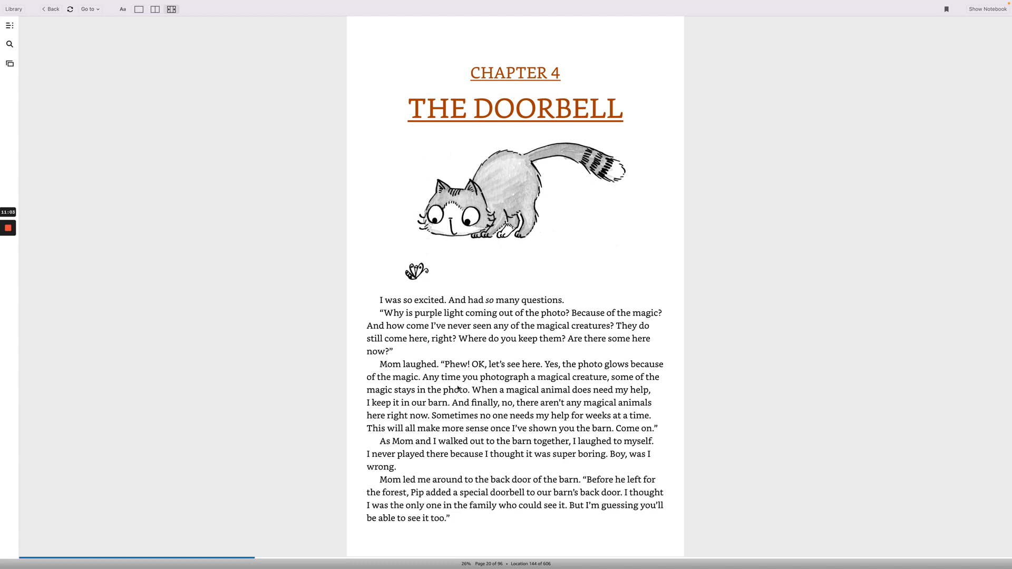
{"action": "mouse_move", "coordinate": [489, 383]}
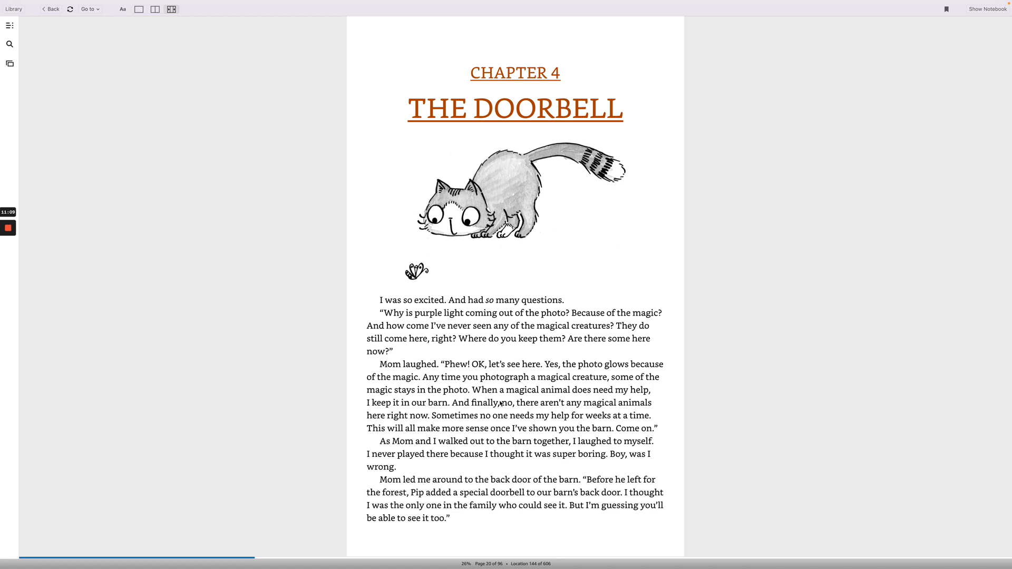
{"action": "mouse_move", "coordinate": [635, 407]}
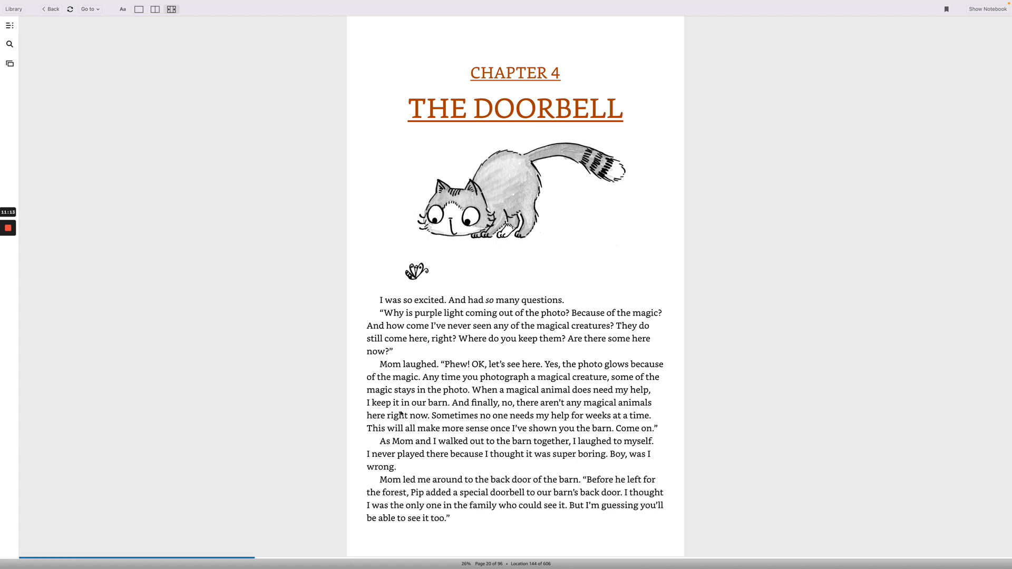
{"action": "mouse_move", "coordinate": [550, 412]}
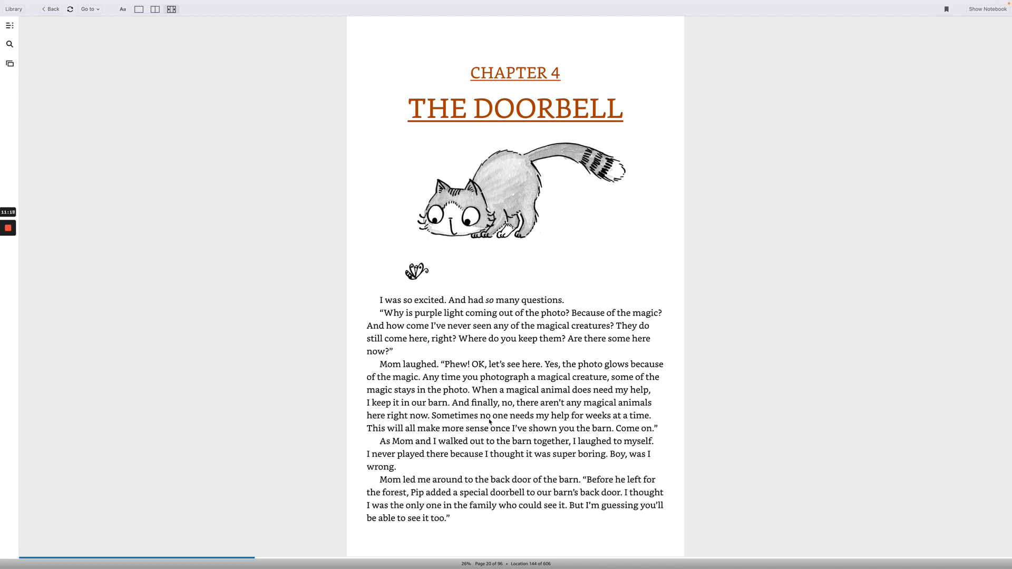
{"action": "mouse_move", "coordinate": [416, 432]}
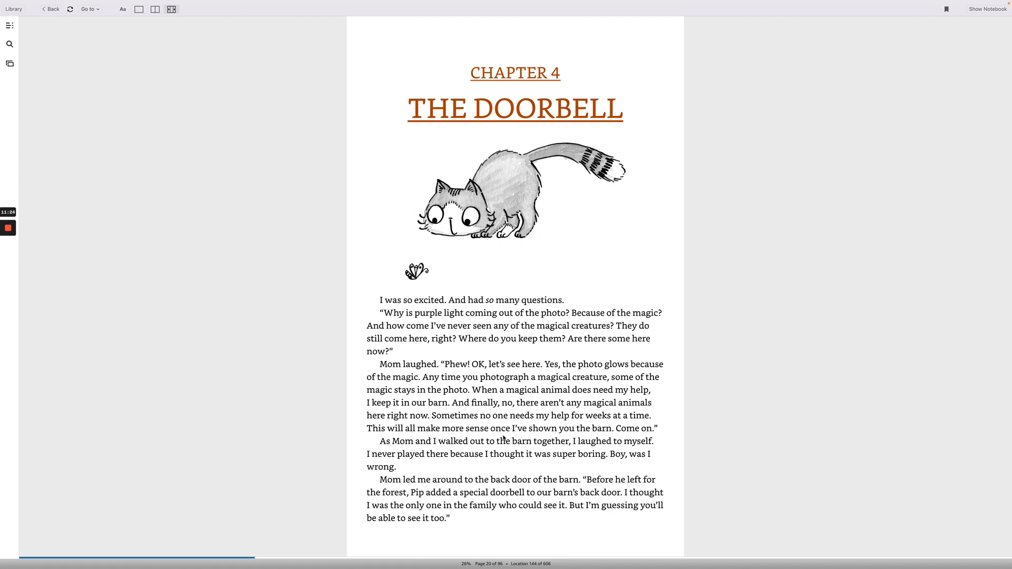
{"action": "mouse_move", "coordinate": [488, 470]}
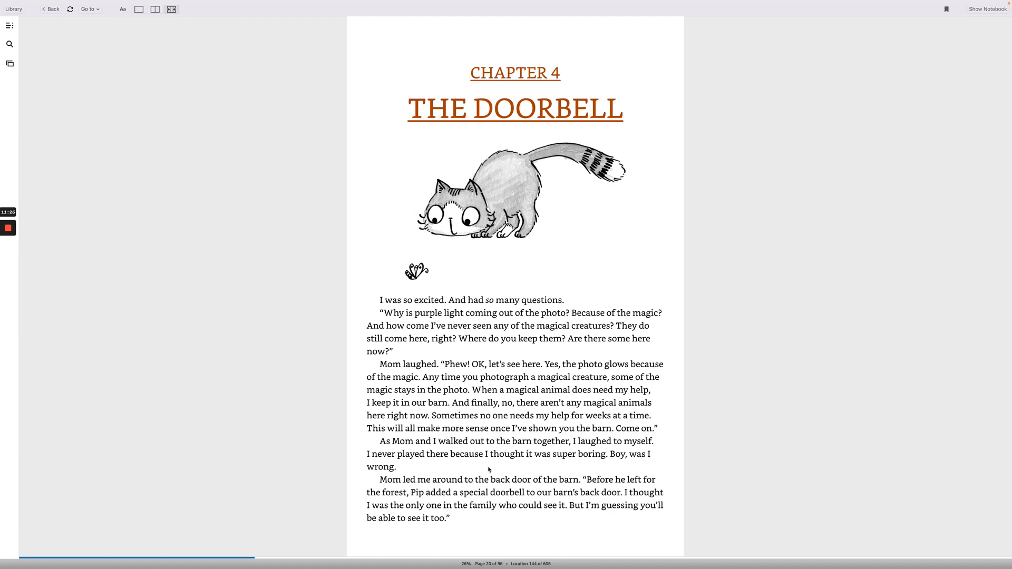
{"action": "mouse_move", "coordinate": [486, 453]}
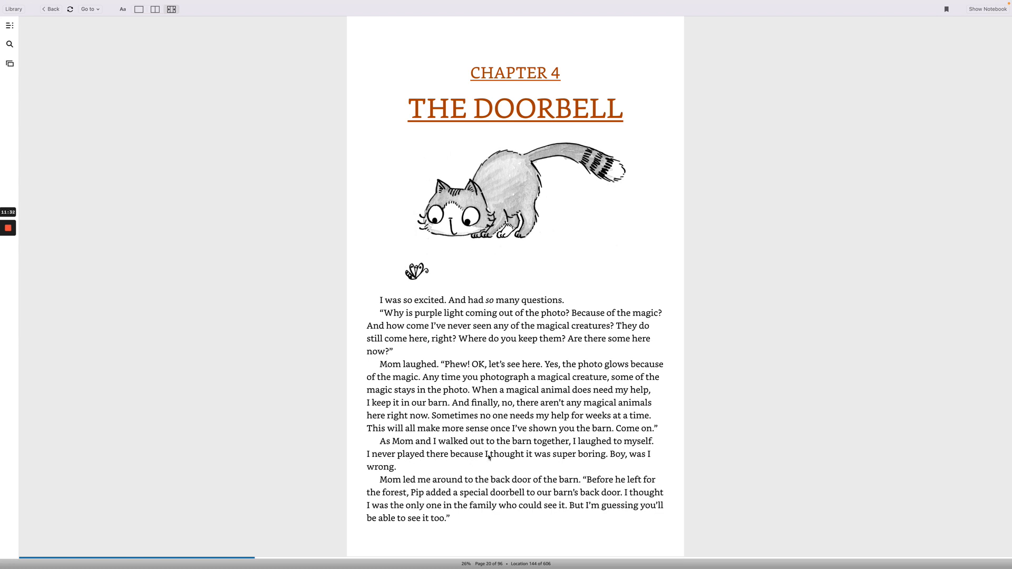
{"action": "mouse_move", "coordinate": [597, 466]}
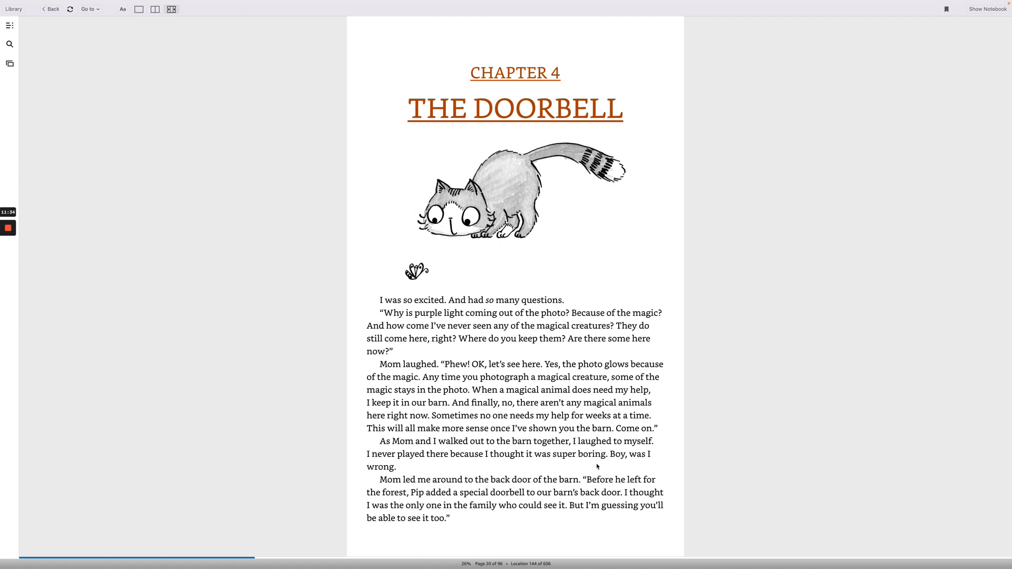
{"action": "mouse_move", "coordinate": [394, 489]}
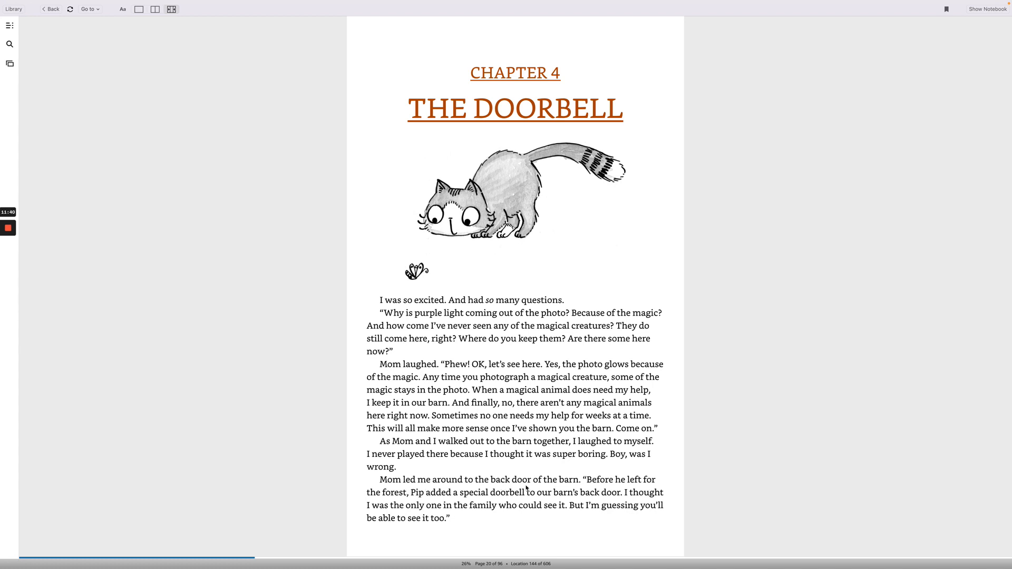
{"action": "mouse_move", "coordinate": [624, 491]}
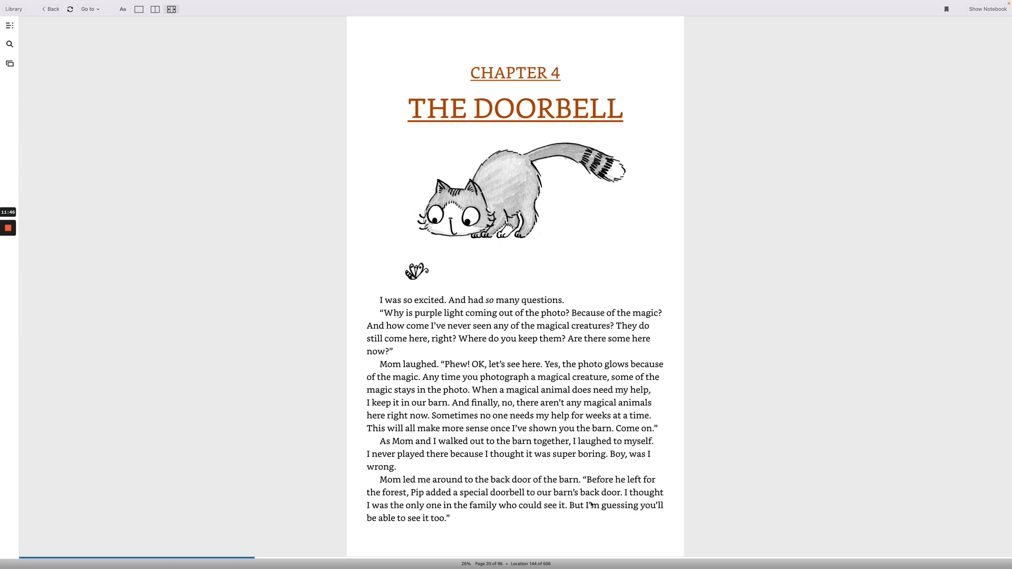
{"action": "mouse_move", "coordinate": [486, 516]}
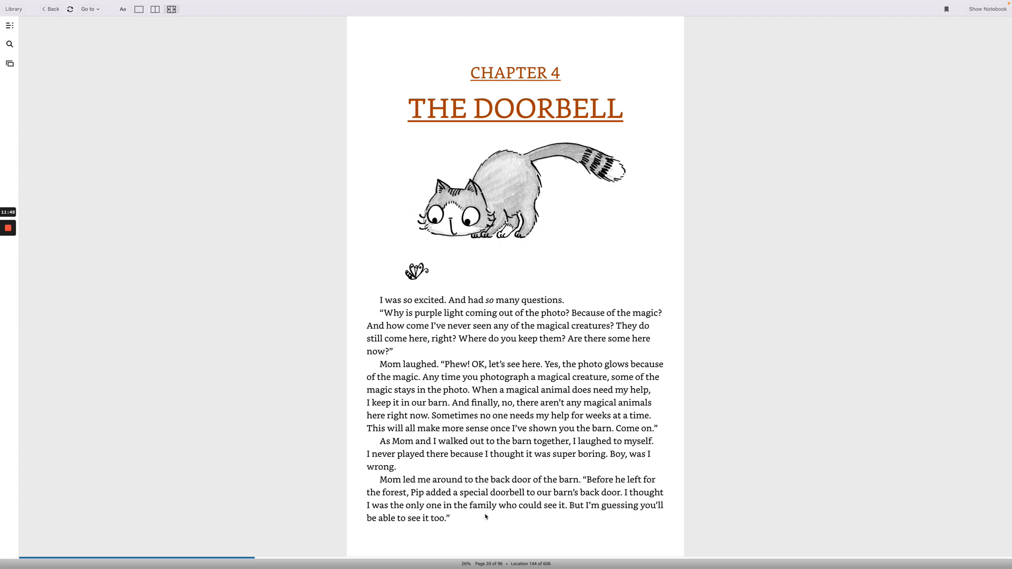
{"action": "mouse_move", "coordinate": [612, 513]}
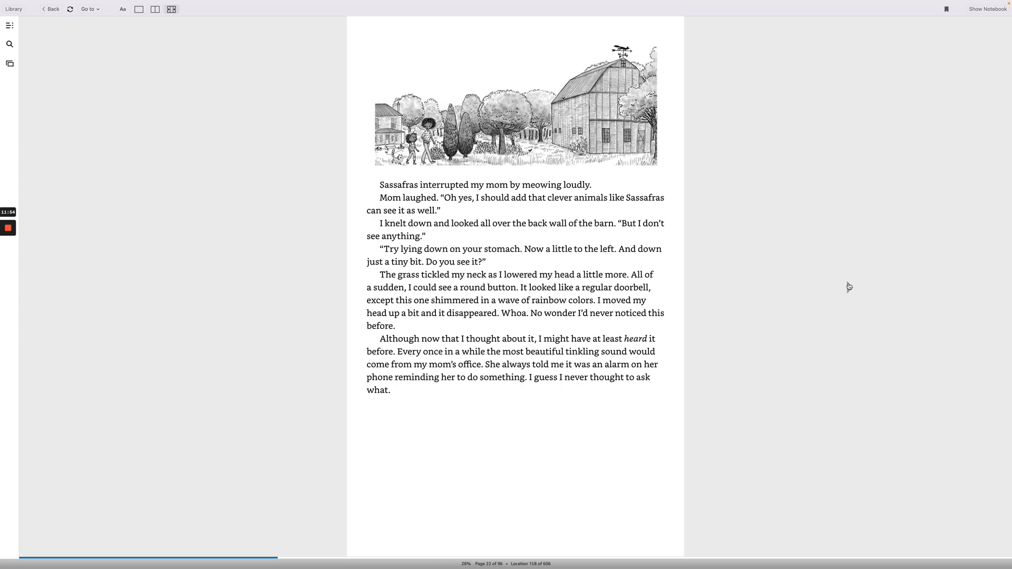
{"action": "mouse_move", "coordinate": [502, 196]}
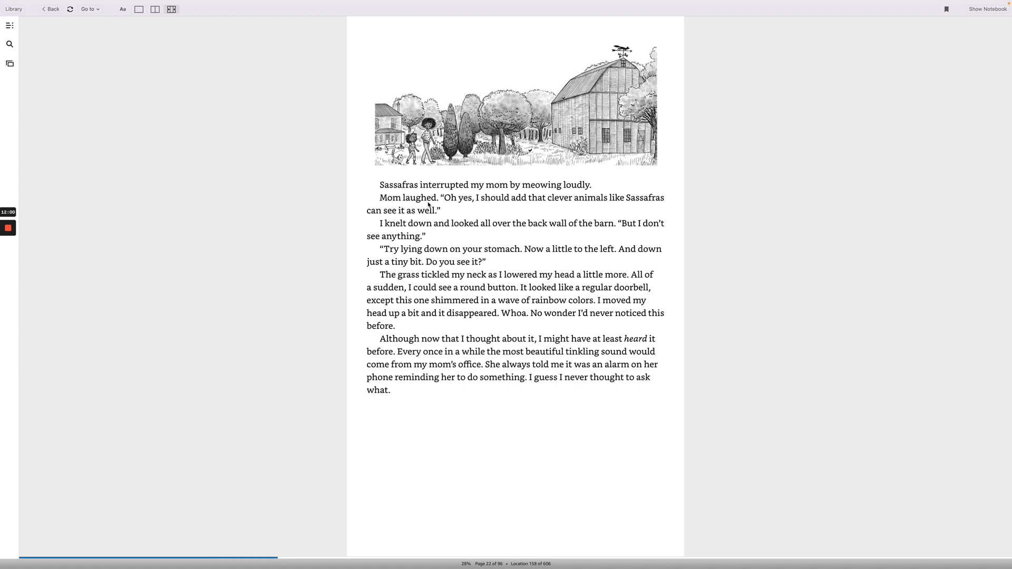
{"action": "mouse_move", "coordinate": [544, 199]}
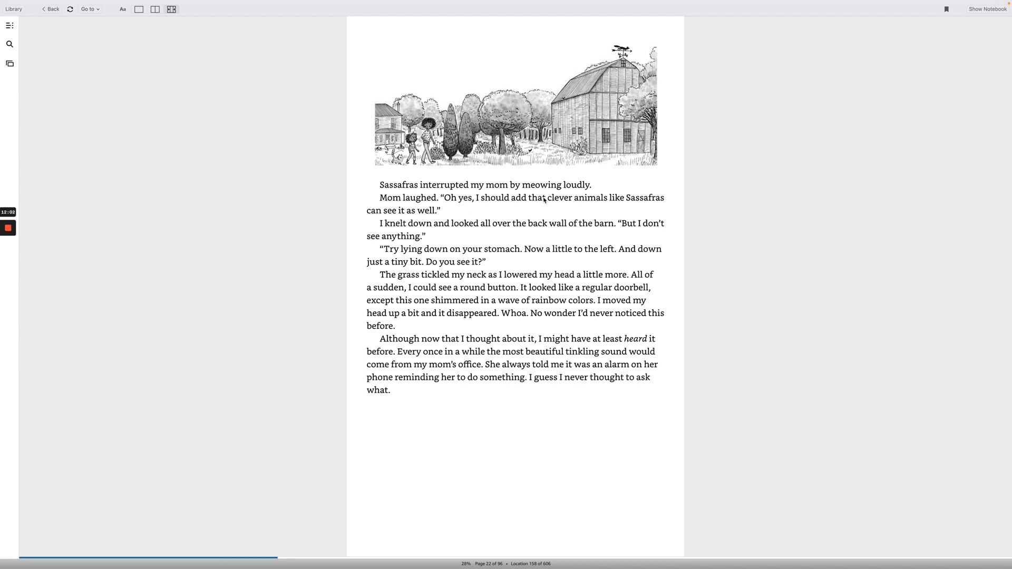
{"action": "mouse_move", "coordinate": [407, 221]}
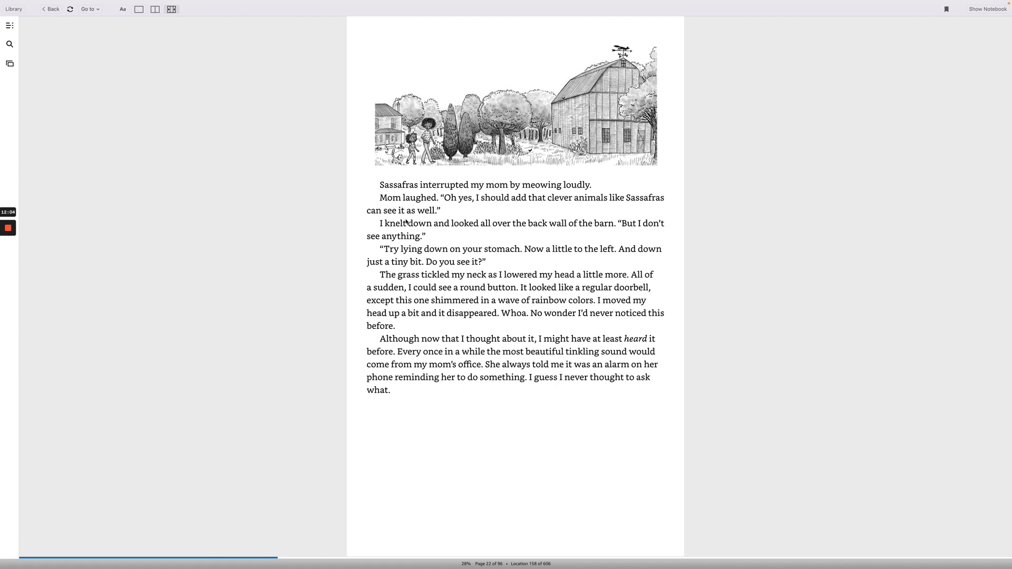
{"action": "mouse_move", "coordinate": [437, 236]}
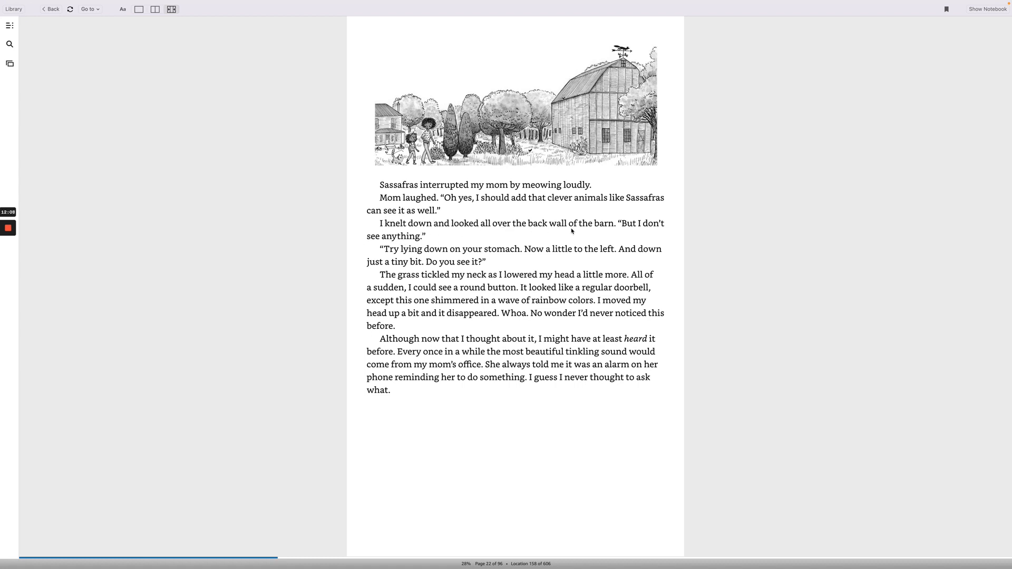
{"action": "mouse_move", "coordinate": [634, 230]}
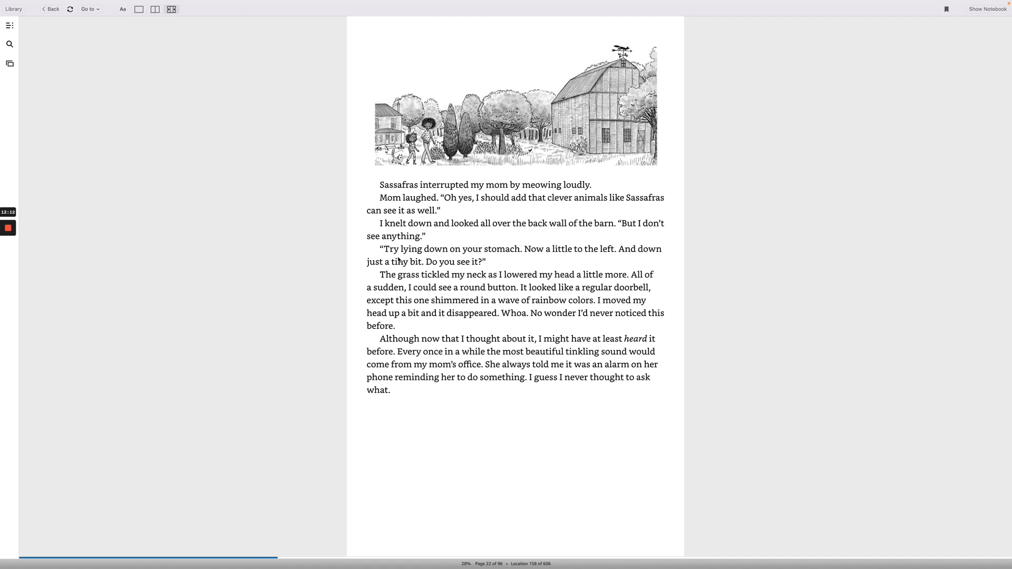
{"action": "mouse_move", "coordinate": [520, 257]}
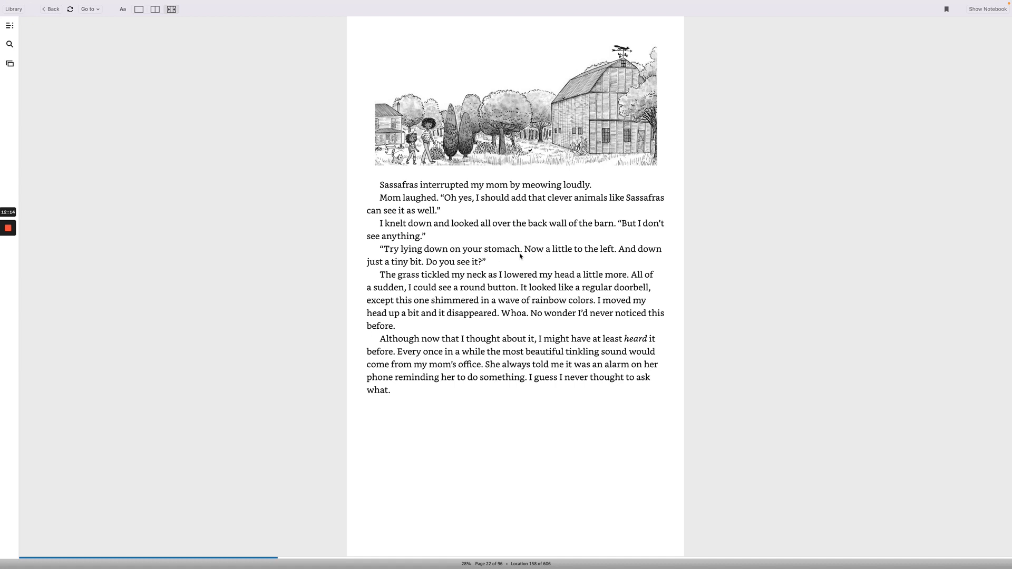
{"action": "mouse_move", "coordinate": [603, 258]}
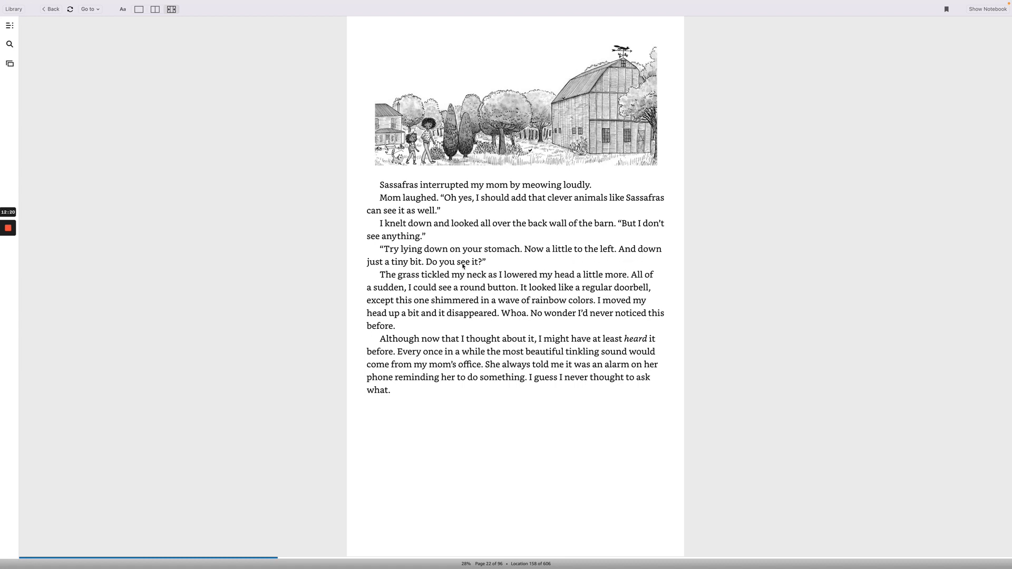
{"action": "mouse_move", "coordinate": [463, 287]}
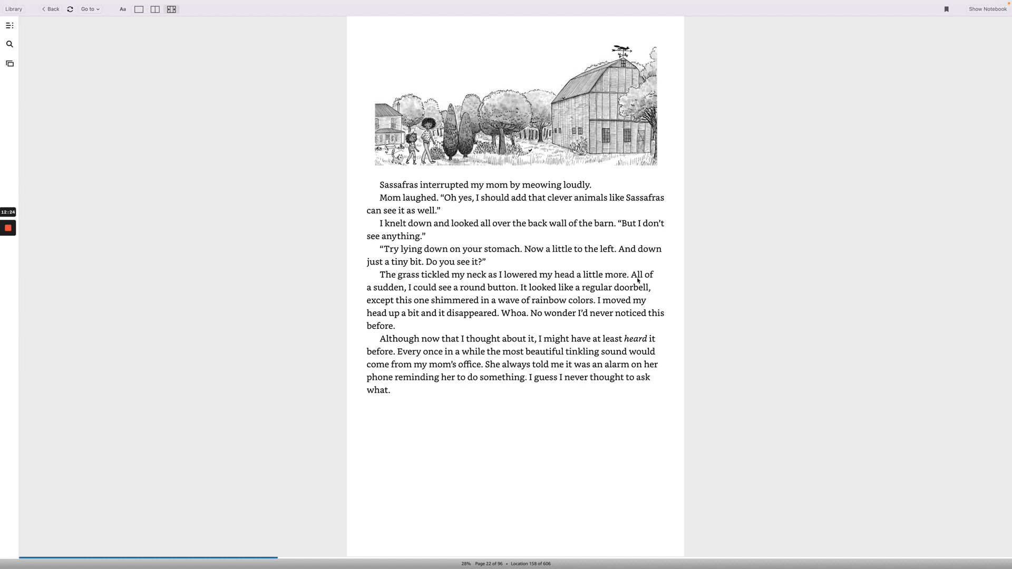
{"action": "mouse_move", "coordinate": [427, 296]}
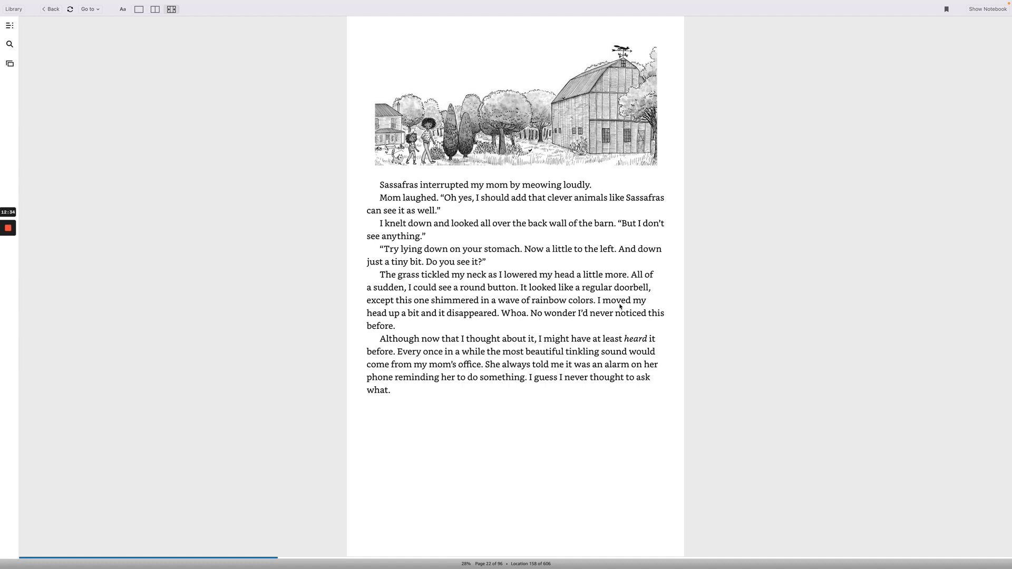
{"action": "mouse_move", "coordinate": [442, 327]}
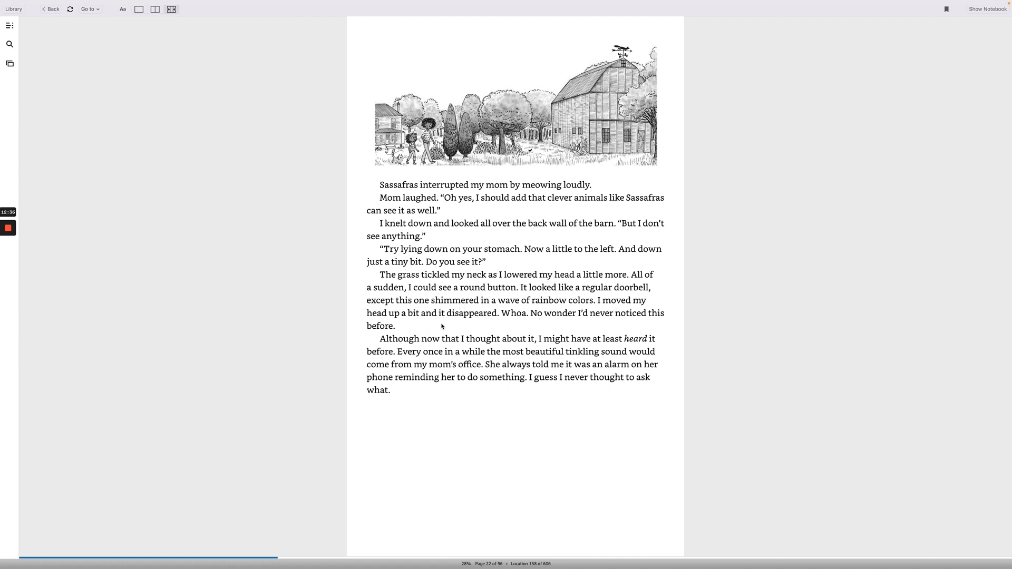
{"action": "mouse_move", "coordinate": [538, 322]}
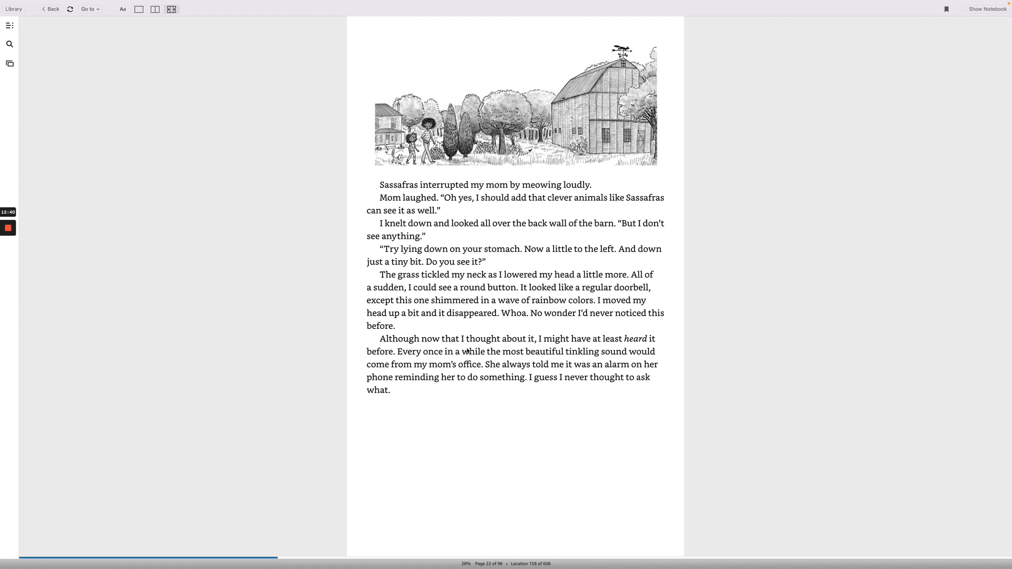
{"action": "mouse_move", "coordinate": [418, 350]}
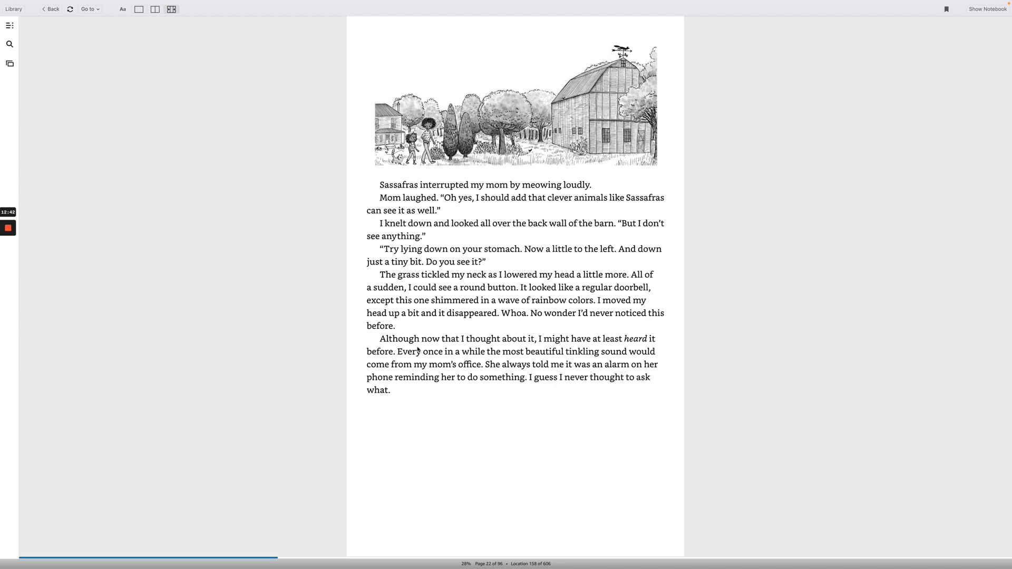
{"action": "mouse_move", "coordinate": [529, 345]}
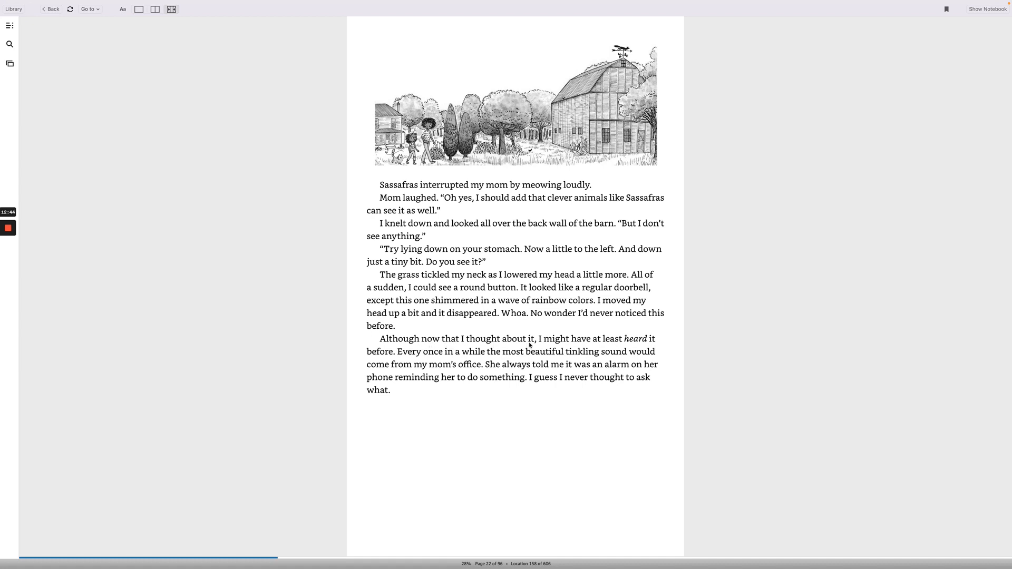
{"action": "mouse_move", "coordinate": [613, 342]}
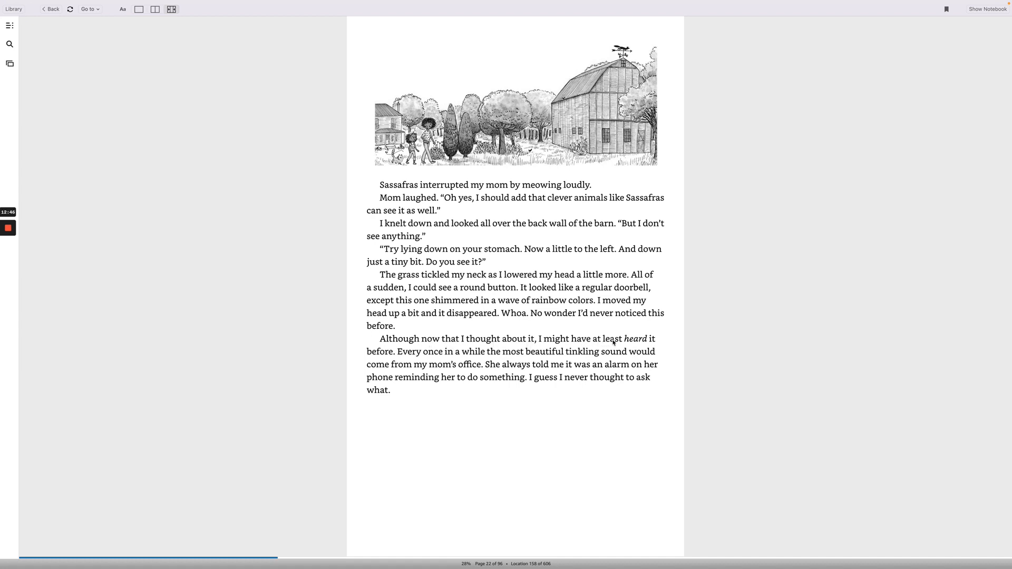
{"action": "mouse_move", "coordinate": [413, 358]}
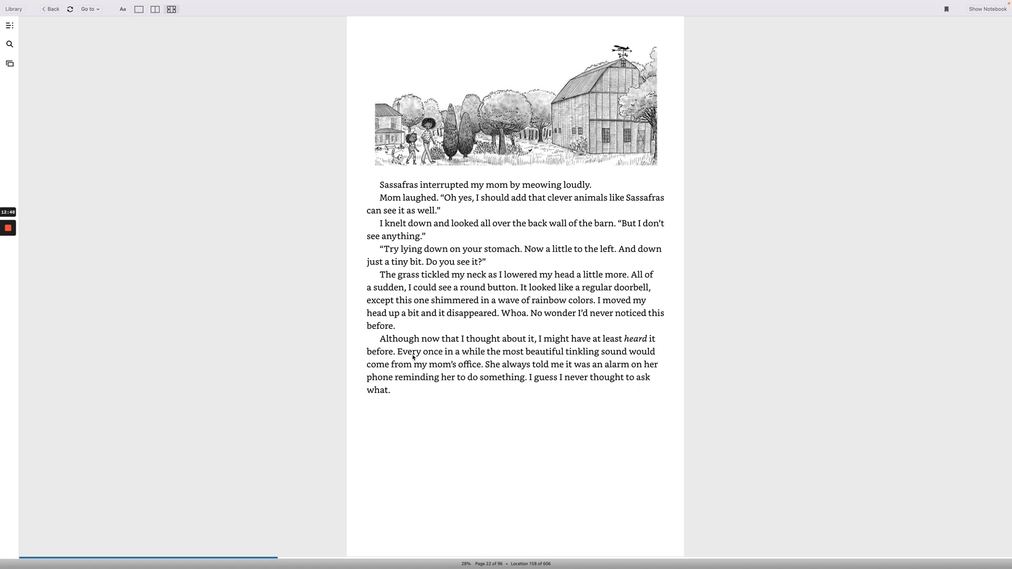
{"action": "mouse_move", "coordinate": [518, 362]}
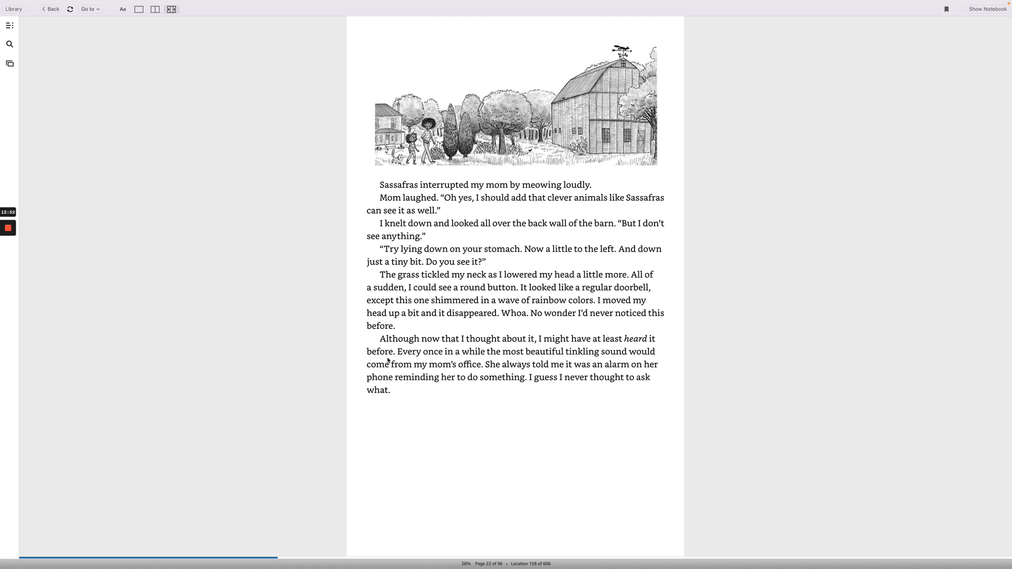
{"action": "mouse_move", "coordinate": [544, 373]}
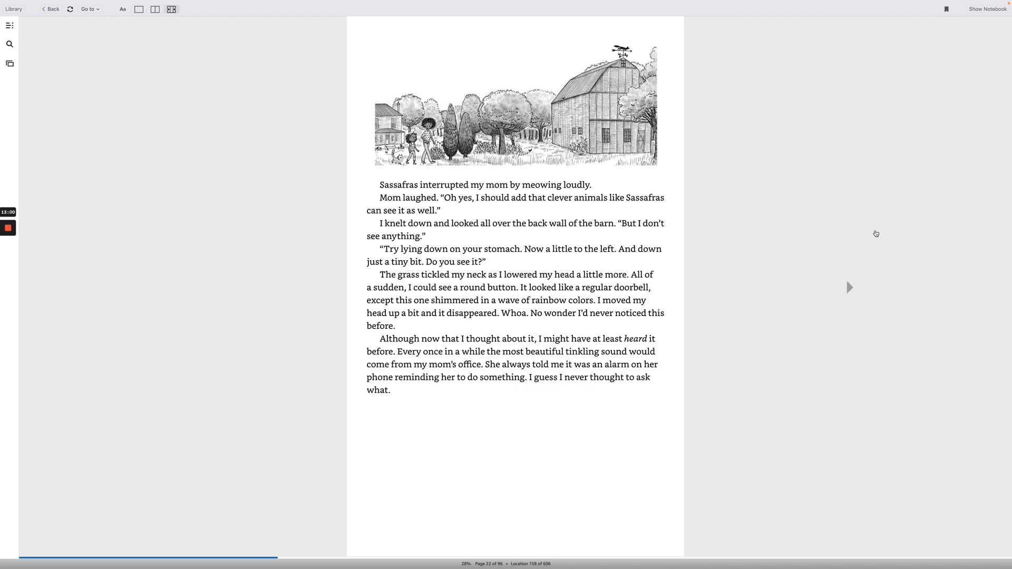
{"action": "left_click", "coordinate": [849, 288]}
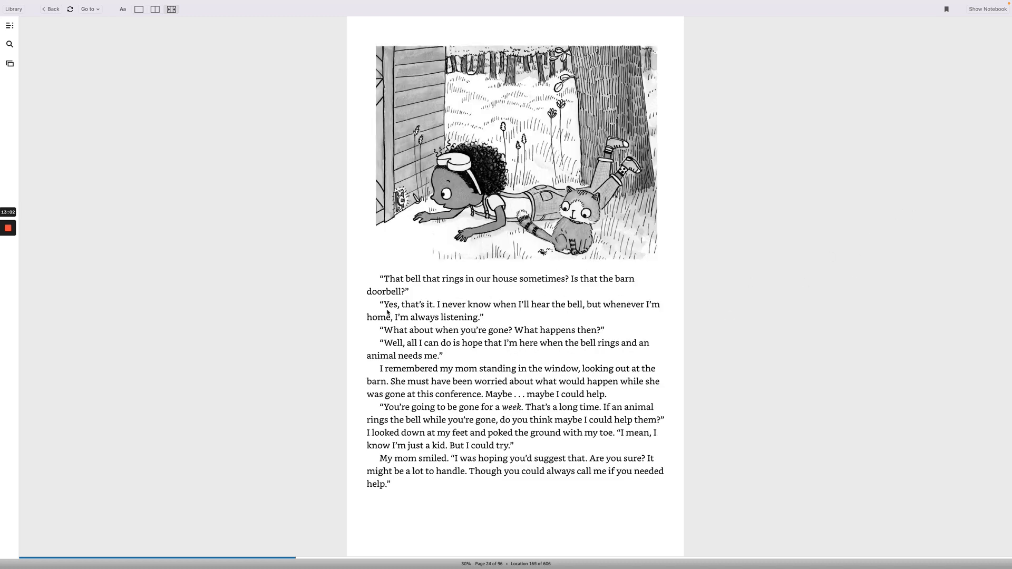
{"action": "mouse_move", "coordinate": [429, 290]}
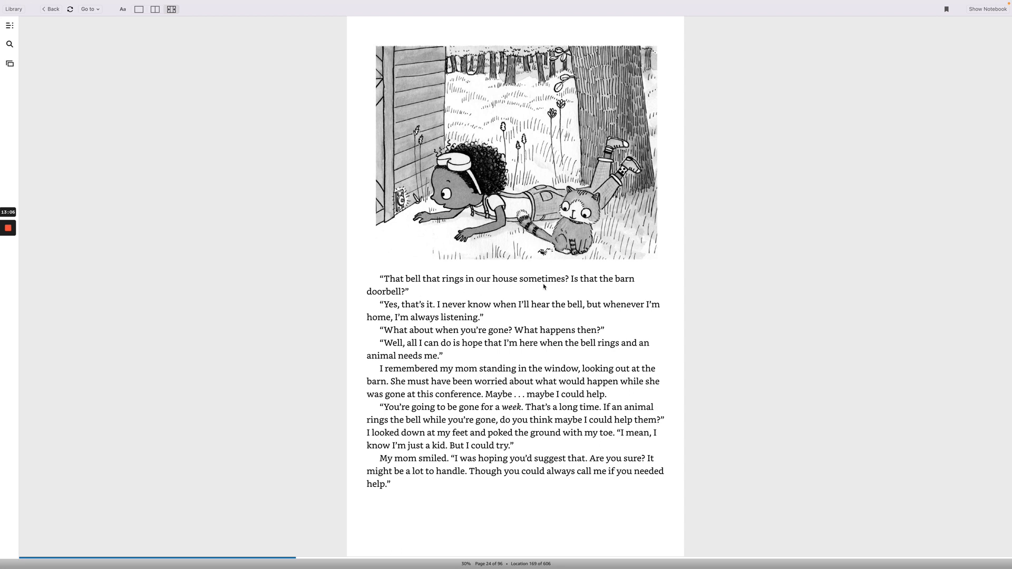
{"action": "mouse_move", "coordinate": [385, 328]}
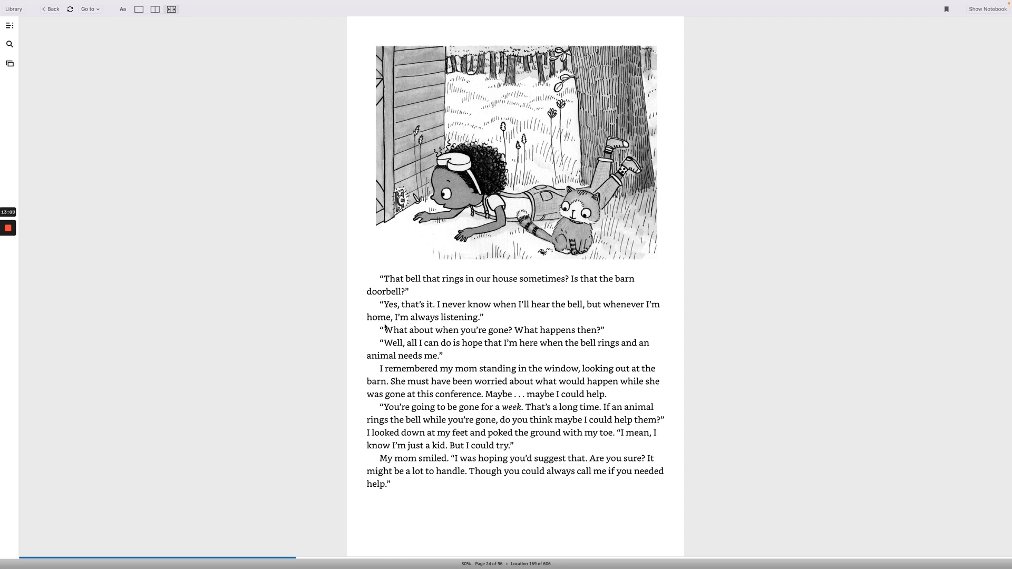
{"action": "mouse_move", "coordinate": [433, 313]}
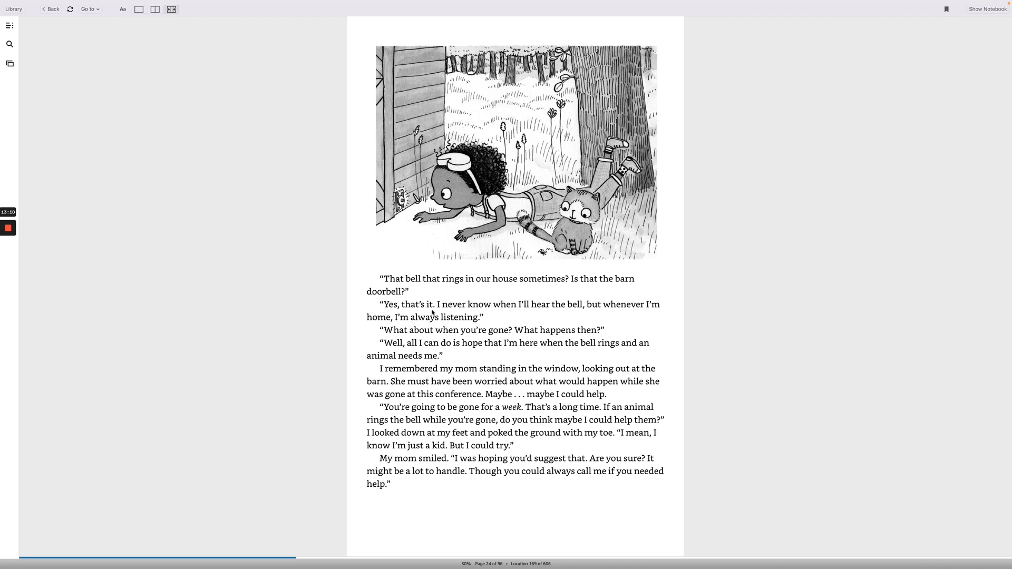
{"action": "mouse_move", "coordinate": [516, 313]}
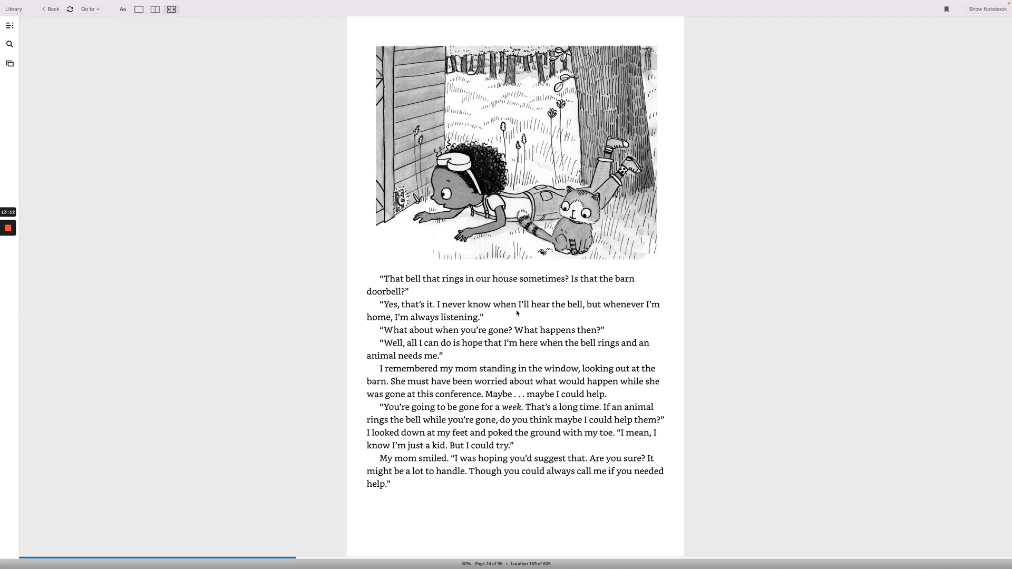
{"action": "mouse_move", "coordinate": [461, 323]}
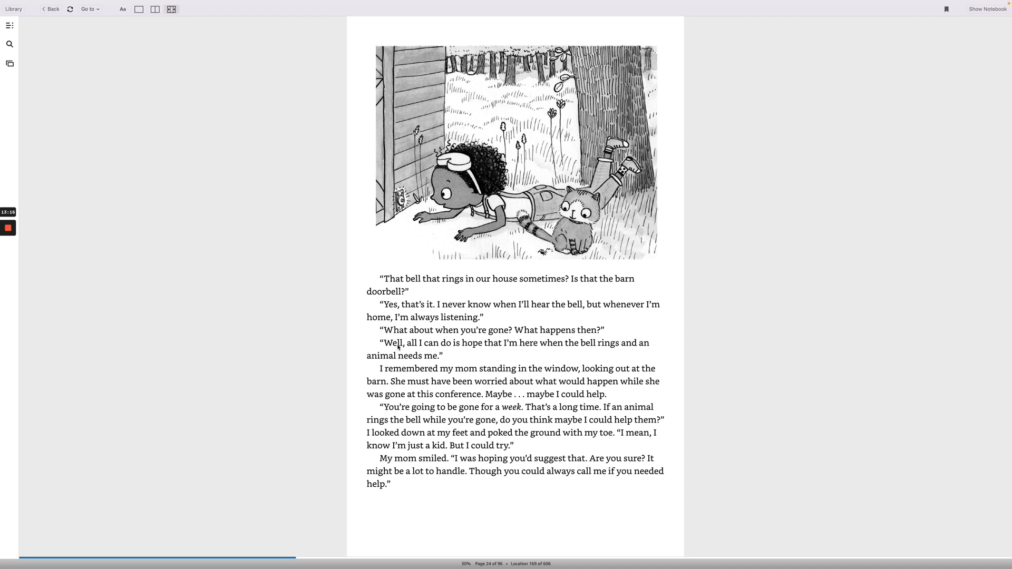
{"action": "mouse_move", "coordinate": [532, 342]}
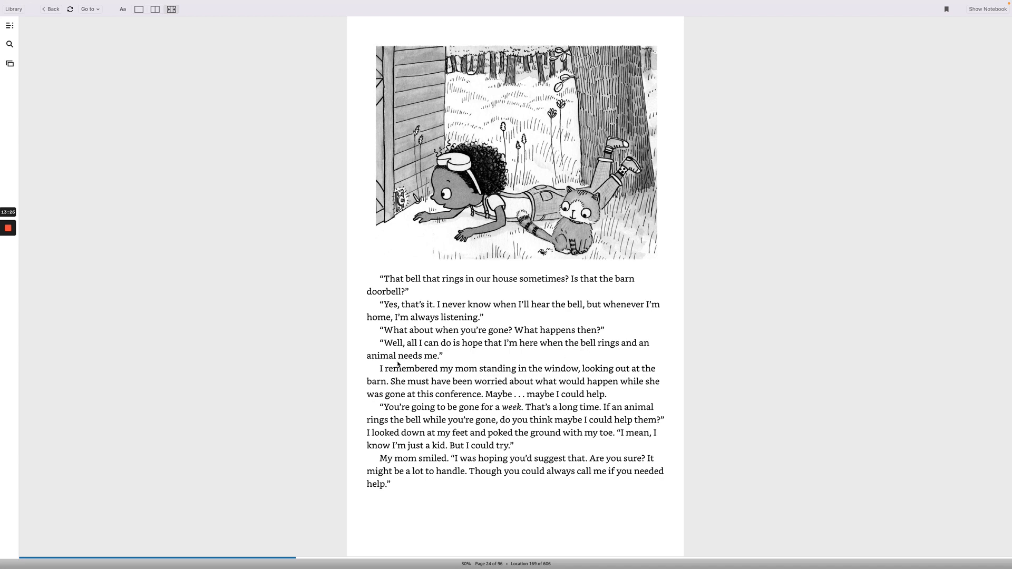
{"action": "mouse_move", "coordinate": [466, 374]}
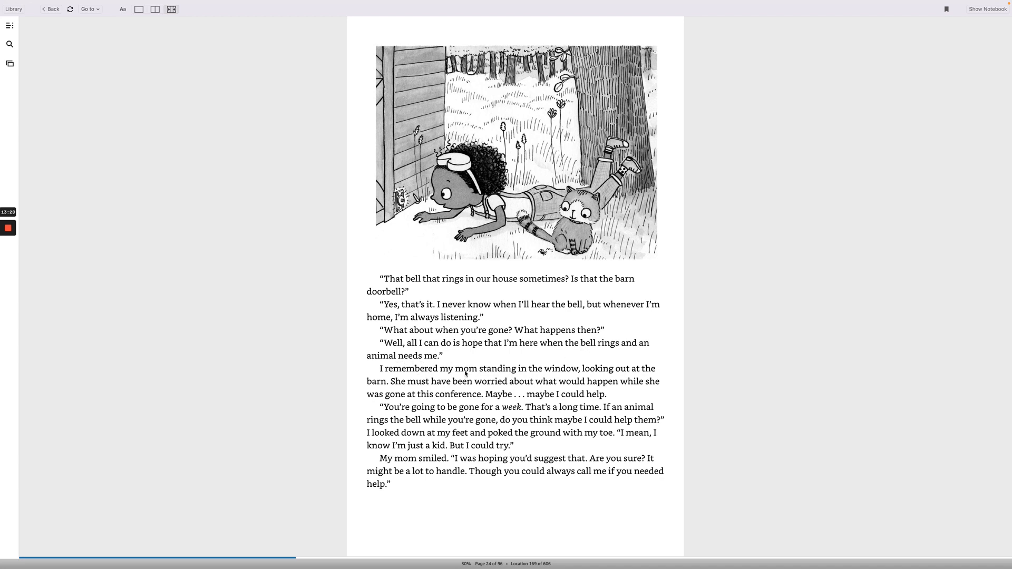
{"action": "mouse_move", "coordinate": [617, 378]}
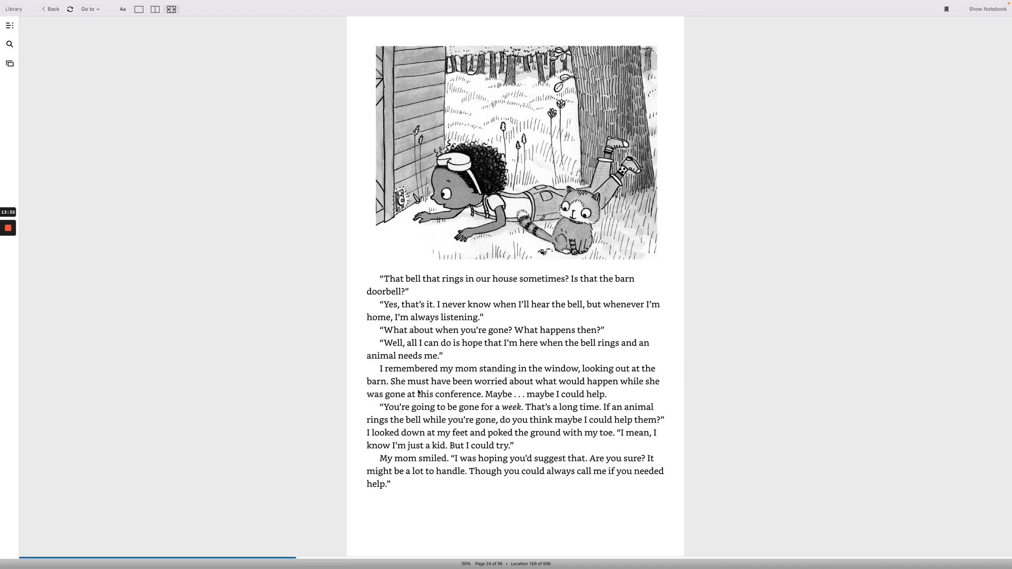
{"action": "mouse_move", "coordinate": [651, 385]}
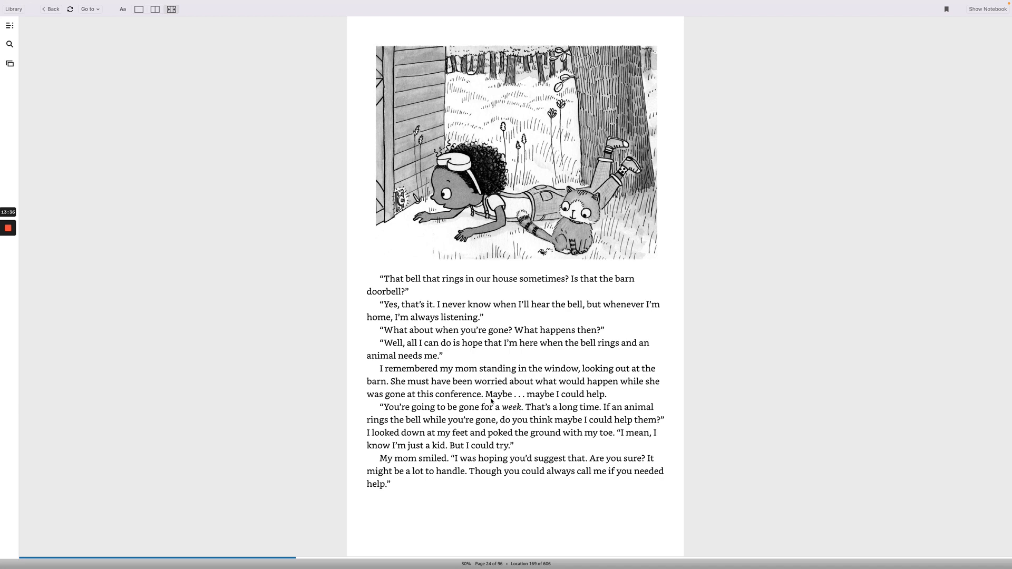
{"action": "mouse_move", "coordinate": [507, 402]}
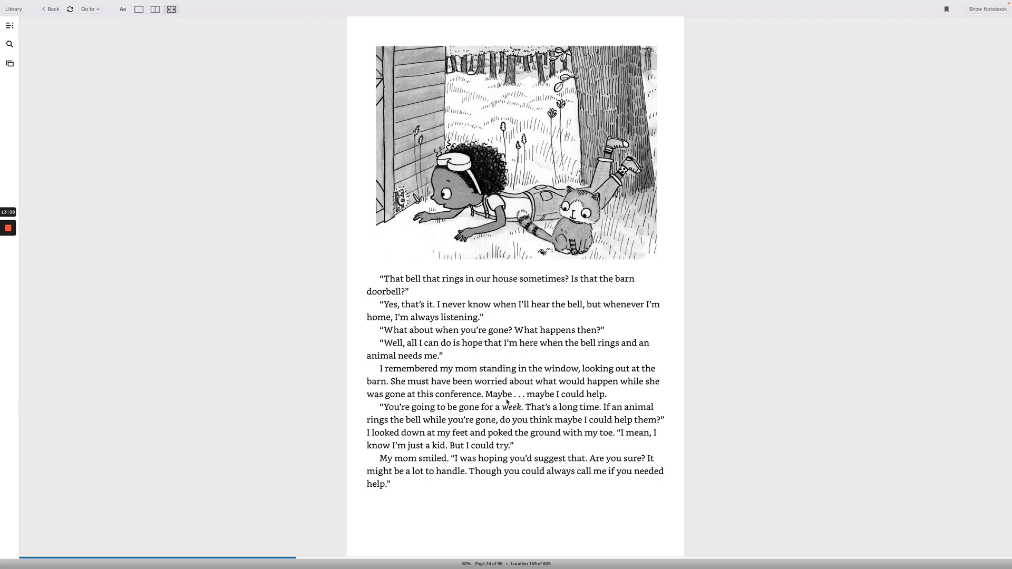
{"action": "mouse_move", "coordinate": [404, 414]}
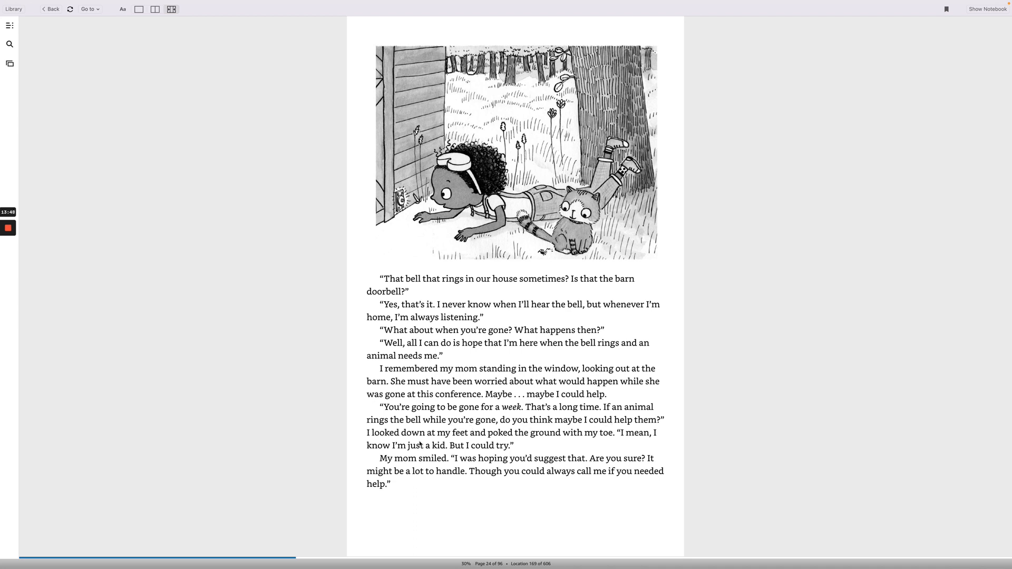
{"action": "mouse_move", "coordinate": [472, 439]}
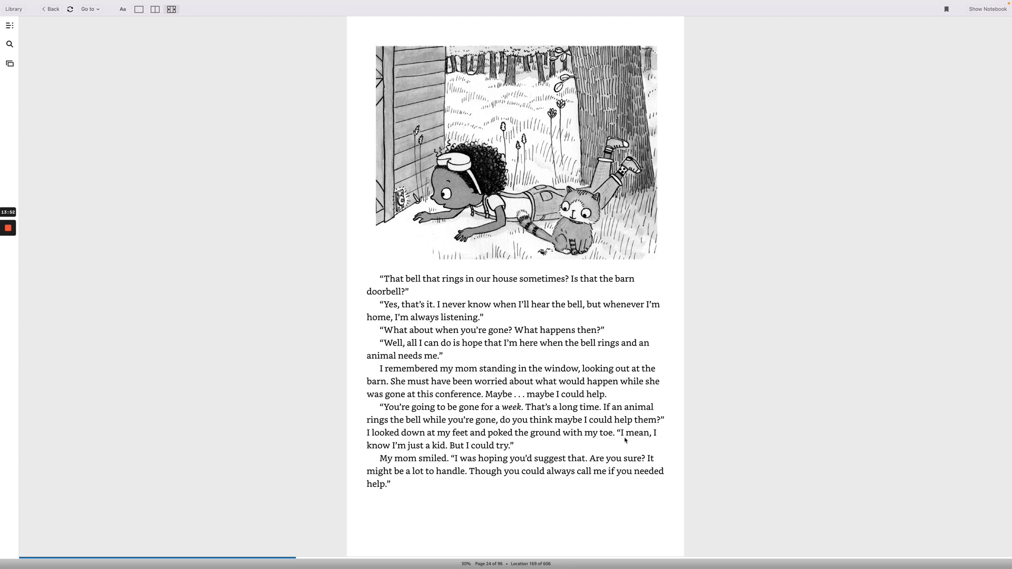
{"action": "mouse_move", "coordinate": [414, 456]}
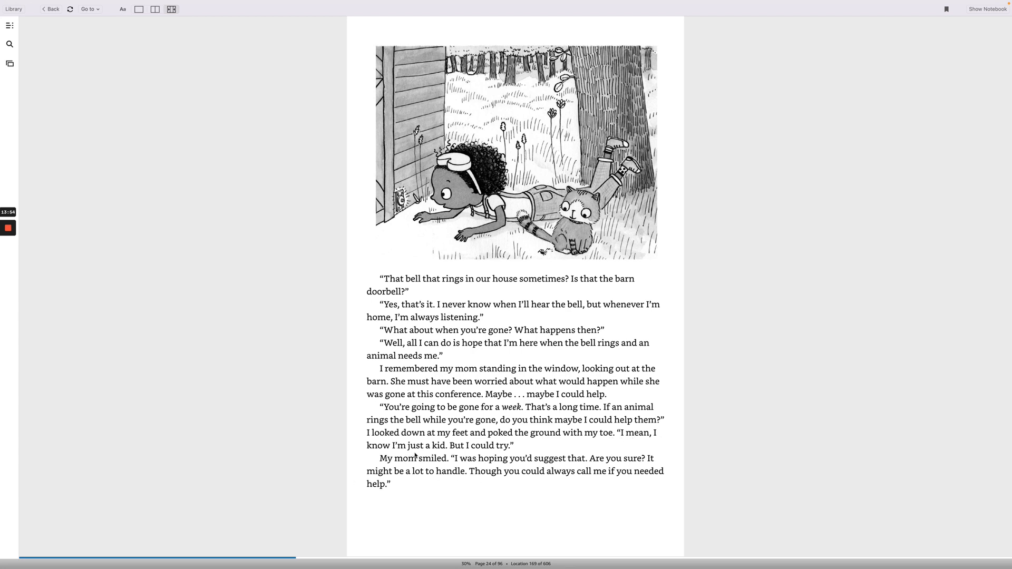
{"action": "mouse_move", "coordinate": [417, 469]}
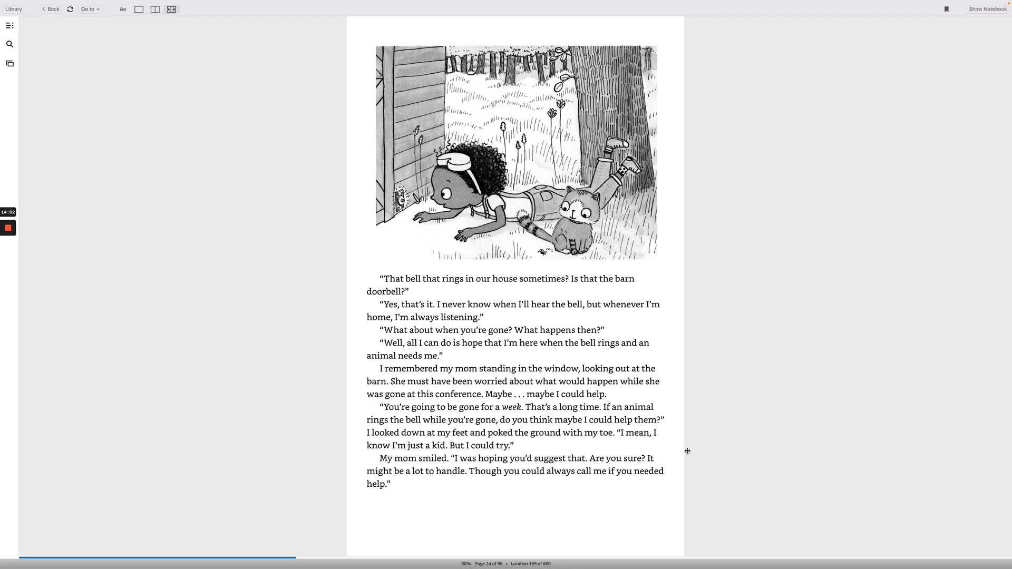
{"action": "mouse_move", "coordinate": [452, 479]}
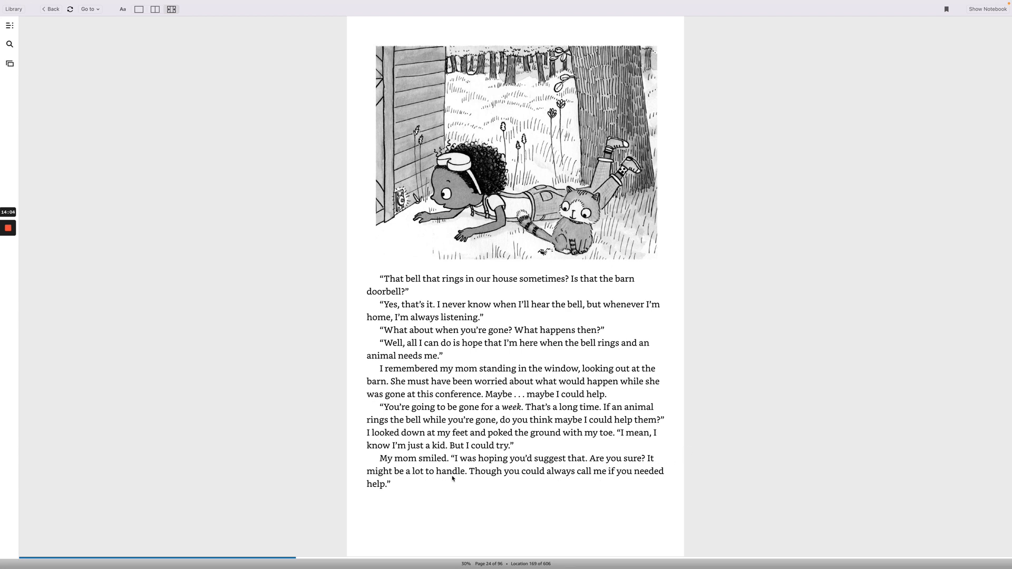
{"action": "mouse_move", "coordinate": [693, 399]}
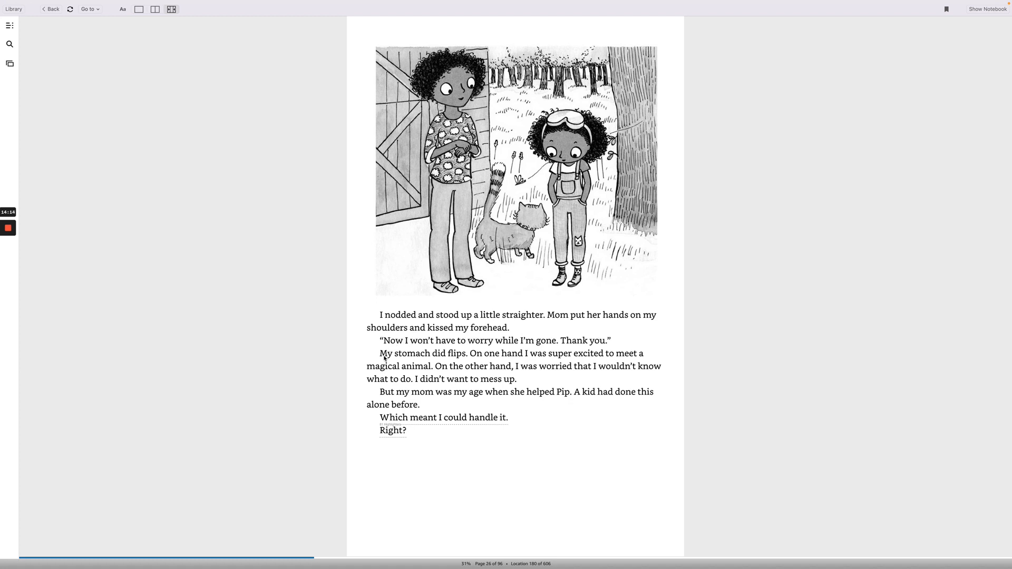
{"action": "mouse_move", "coordinate": [391, 352]}
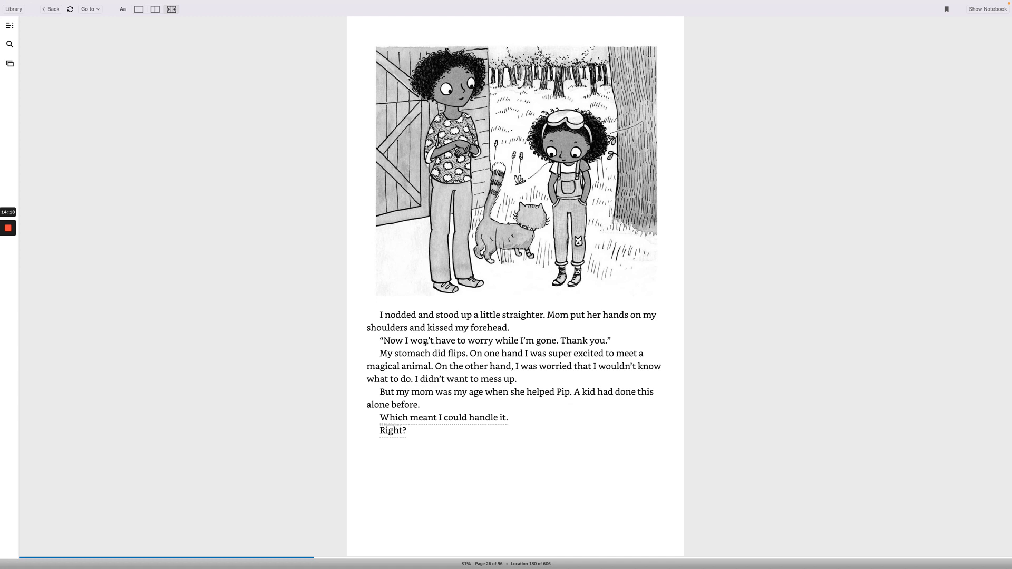
{"action": "mouse_move", "coordinate": [543, 342]}
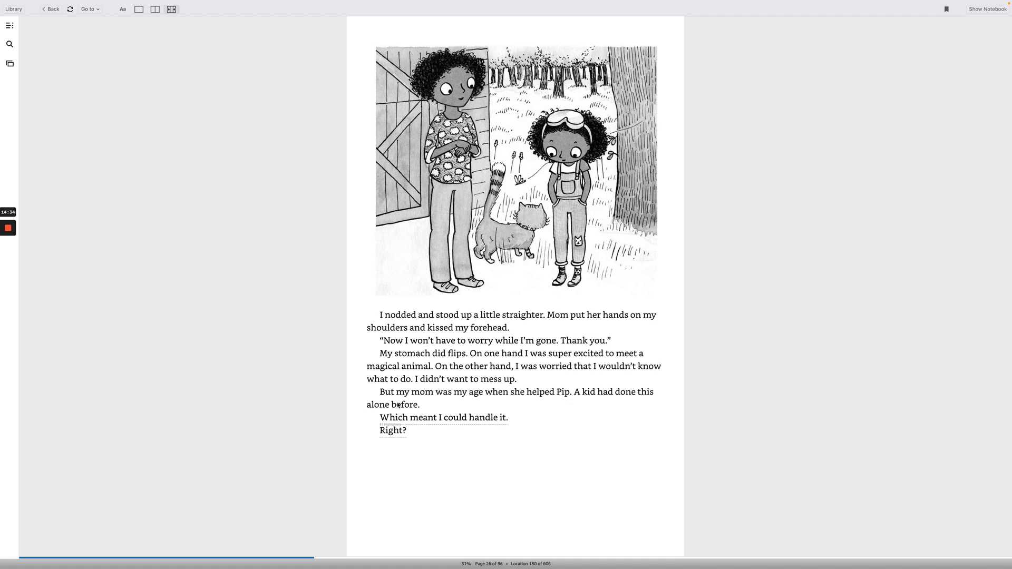
{"action": "mouse_move", "coordinate": [544, 402]}
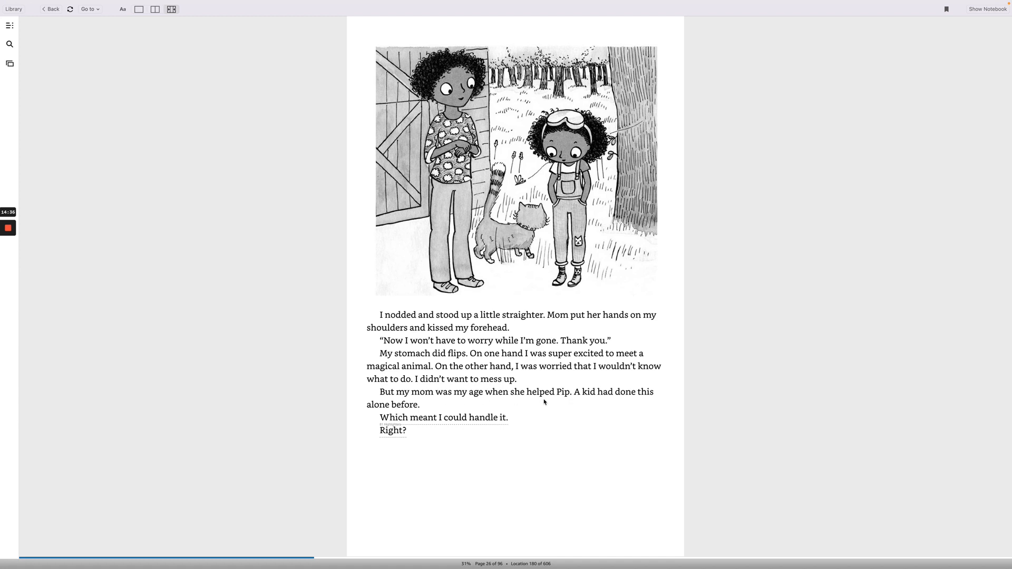
{"action": "mouse_move", "coordinate": [417, 414]}
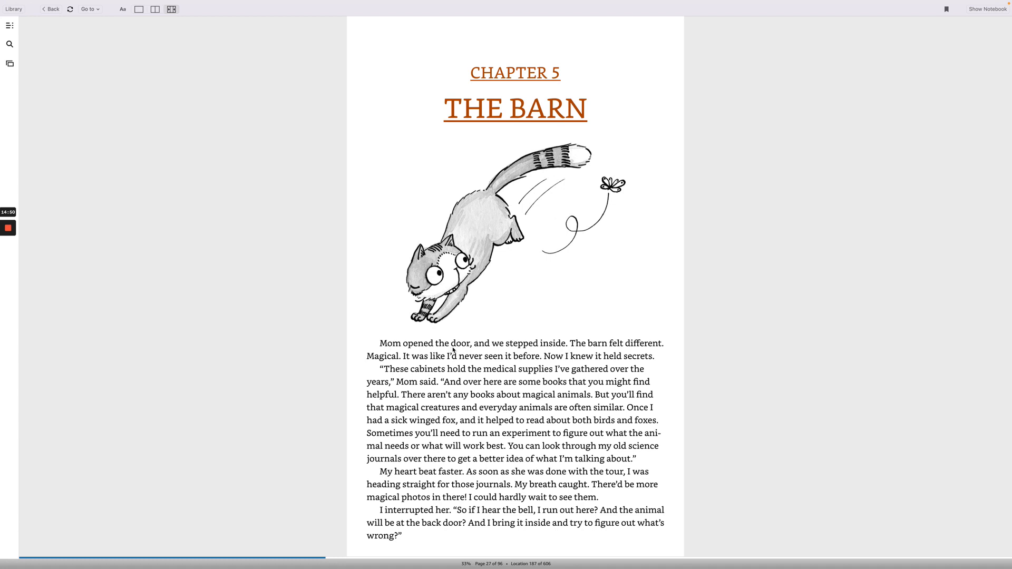
{"action": "mouse_move", "coordinate": [567, 355]}
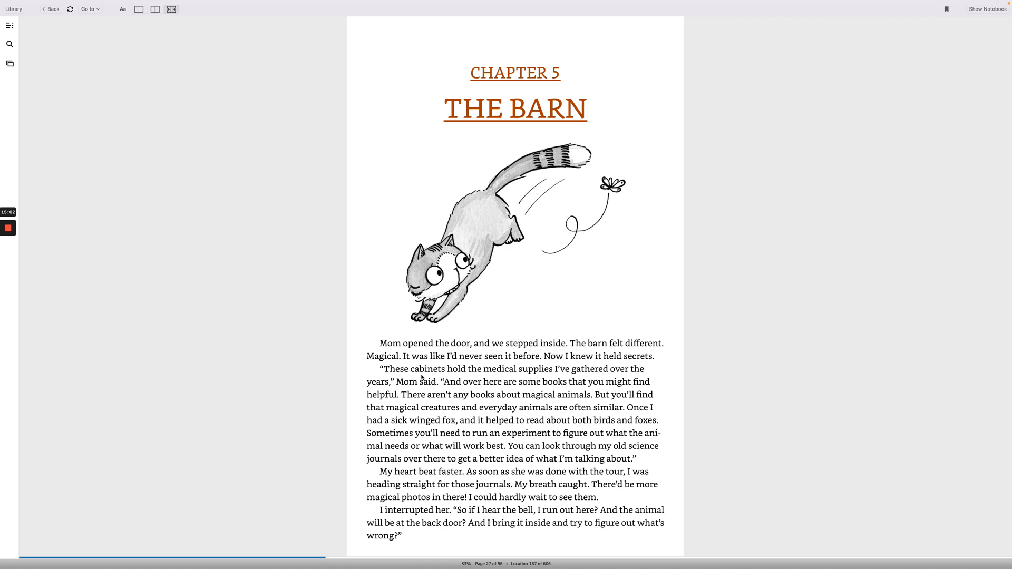
{"action": "mouse_move", "coordinate": [591, 379]}
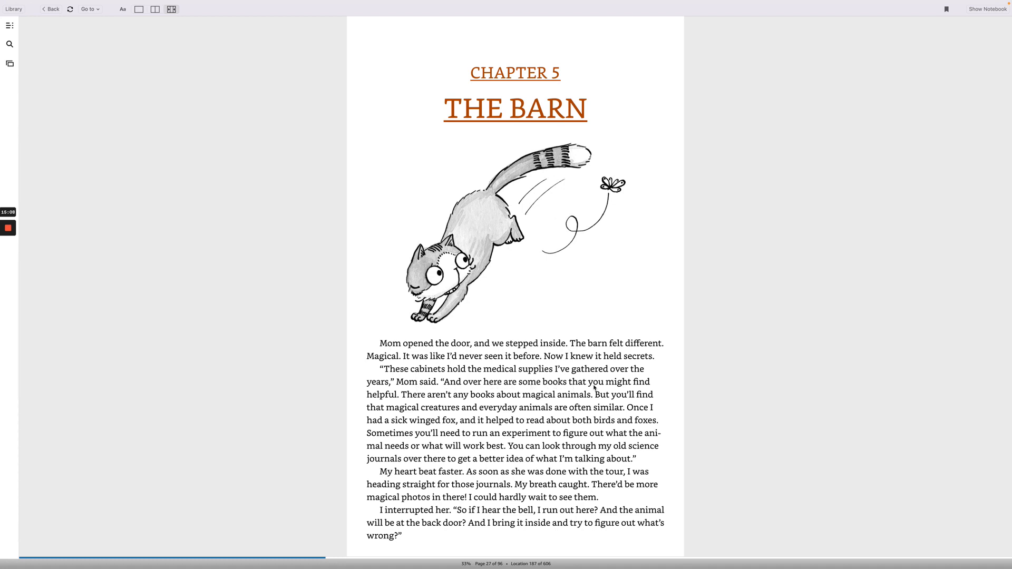
{"action": "mouse_move", "coordinate": [461, 402]}
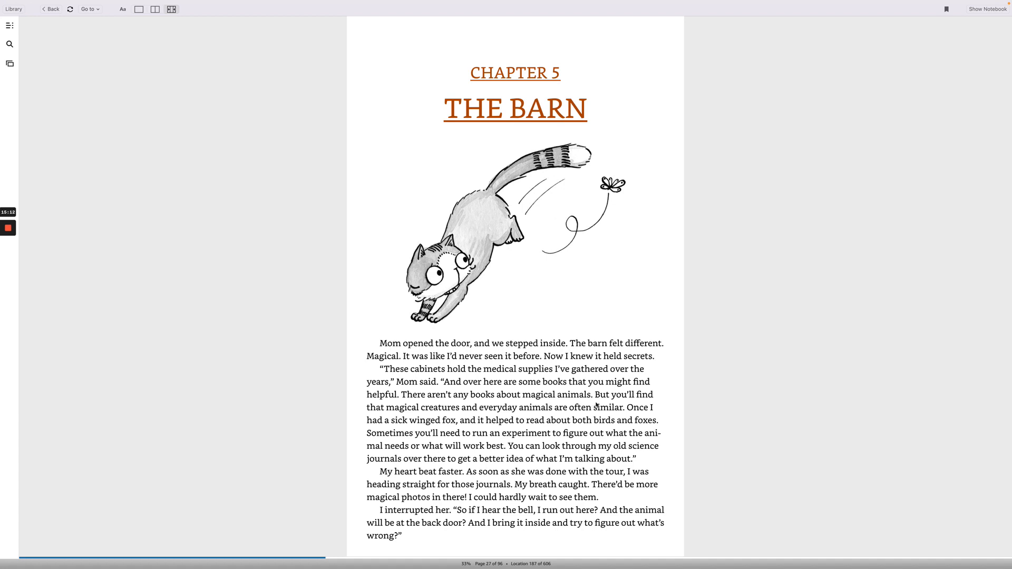
{"action": "mouse_move", "coordinate": [452, 418]}
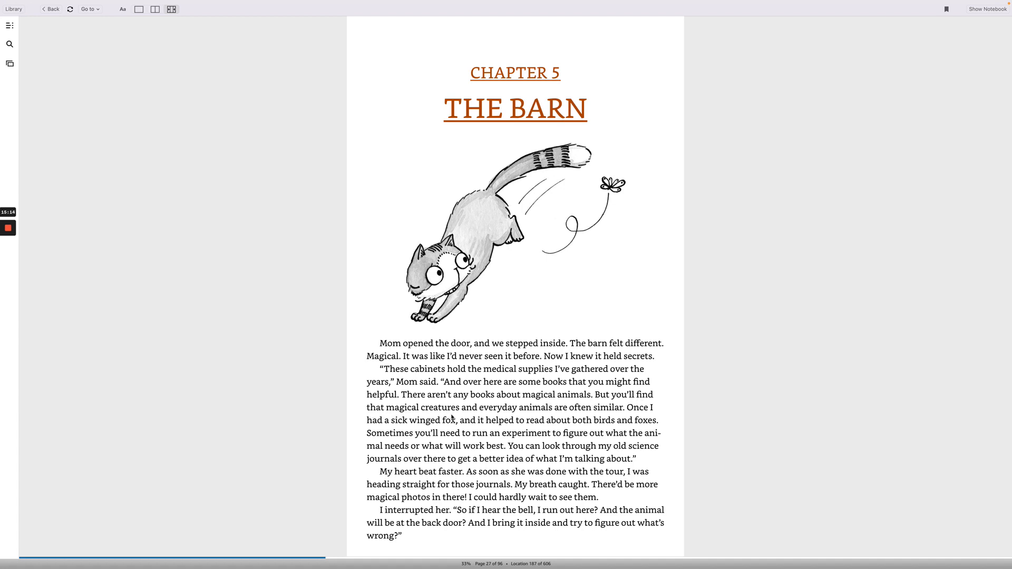
{"action": "mouse_move", "coordinate": [559, 415]}
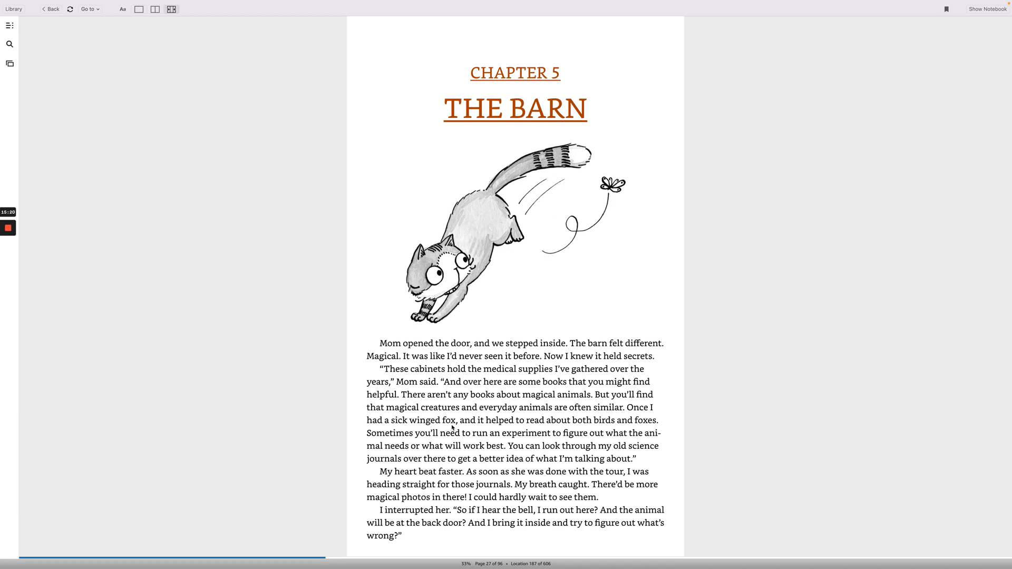
{"action": "mouse_move", "coordinate": [546, 428]}
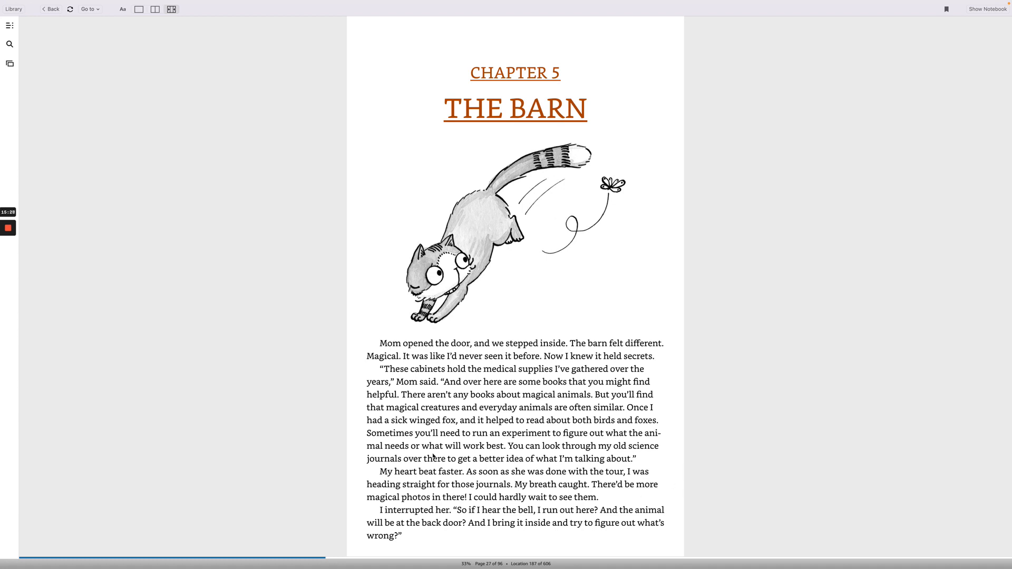
{"action": "mouse_move", "coordinate": [498, 452]}
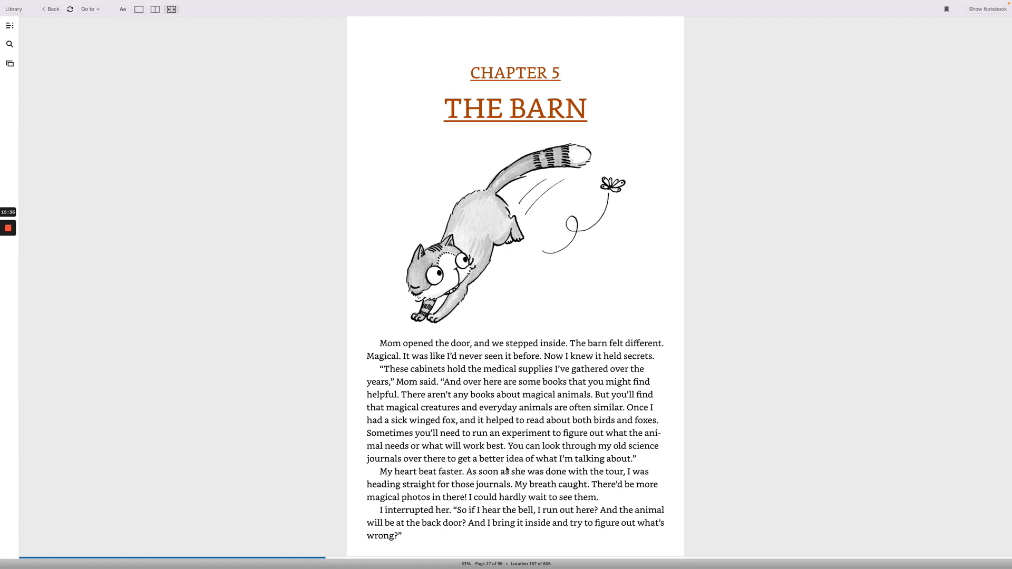
{"action": "mouse_move", "coordinate": [461, 472]}
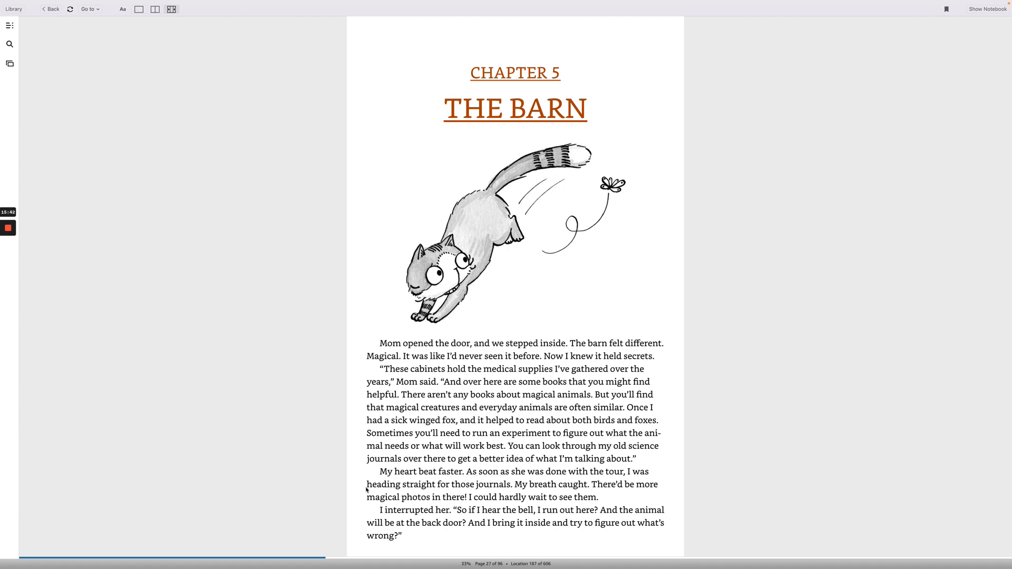
{"action": "mouse_move", "coordinate": [494, 492]}
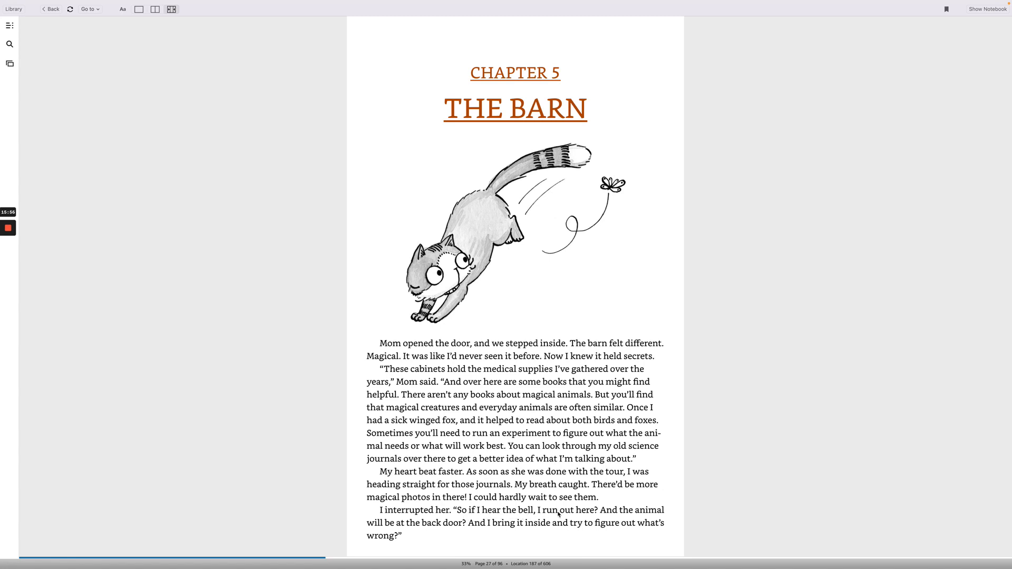
{"action": "mouse_move", "coordinate": [602, 518]}
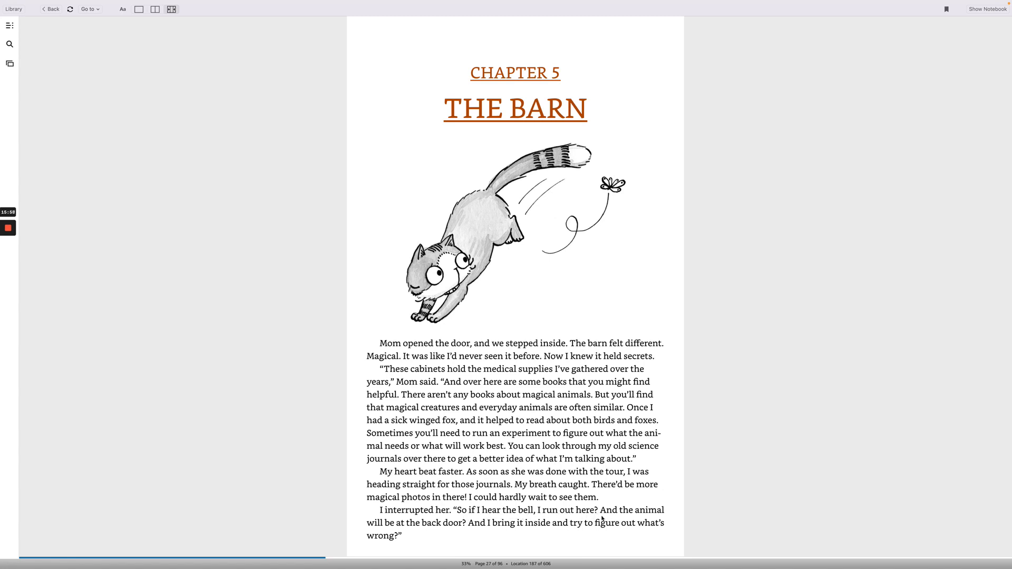
{"action": "mouse_move", "coordinate": [405, 528]}
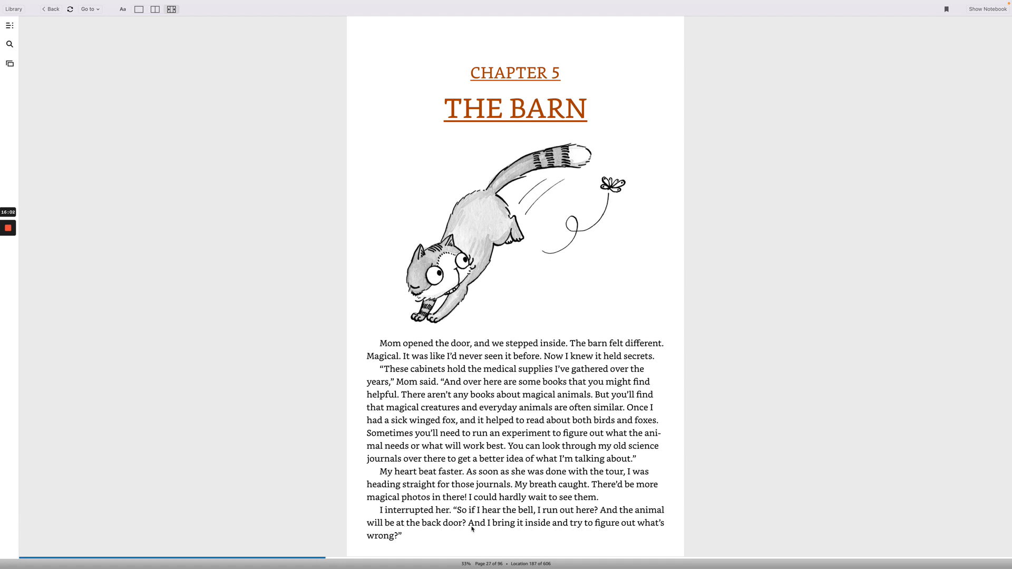
{"action": "mouse_move", "coordinate": [648, 529]}
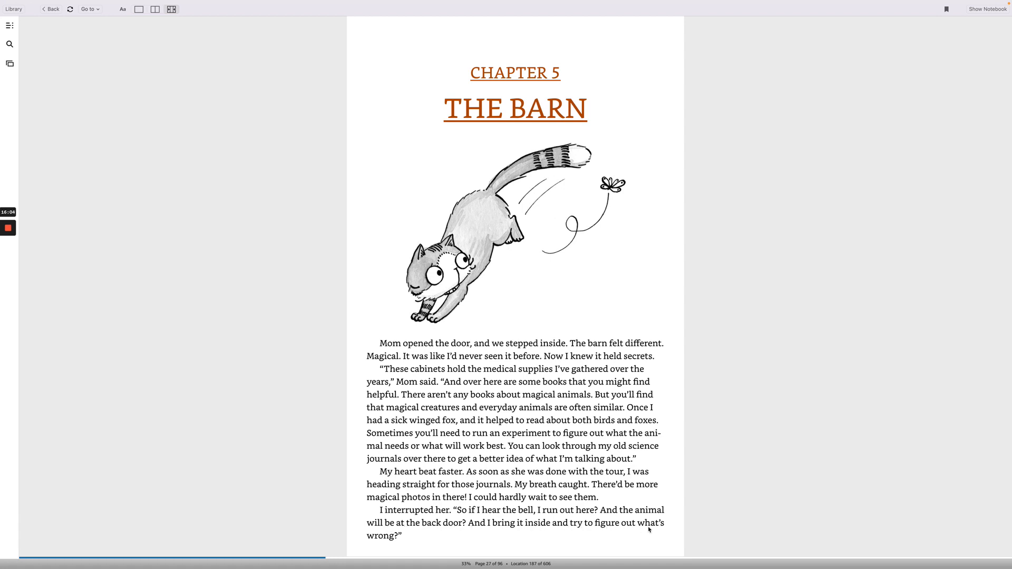
{"action": "mouse_move", "coordinate": [850, 288]}
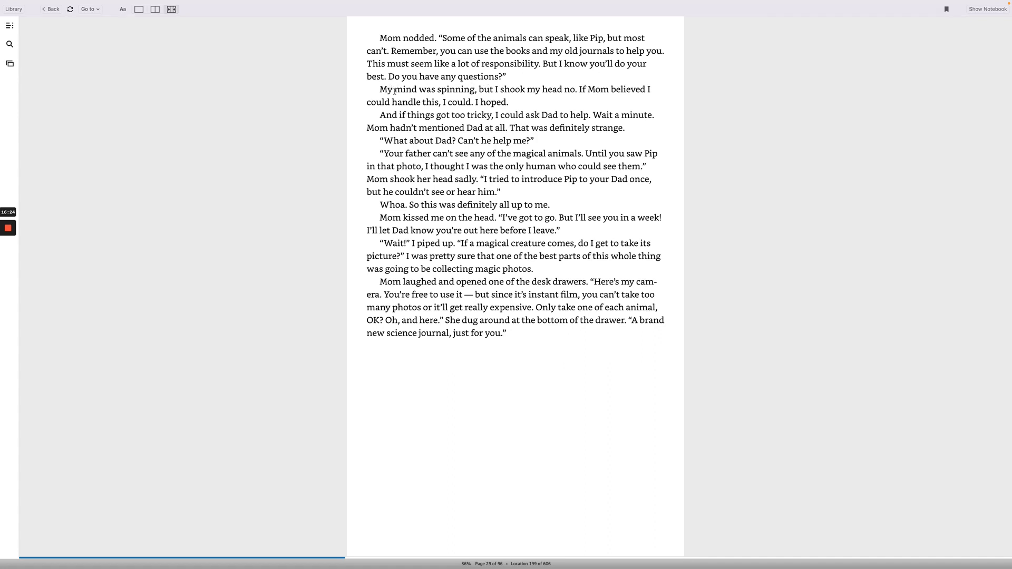
{"action": "mouse_move", "coordinate": [504, 97]}
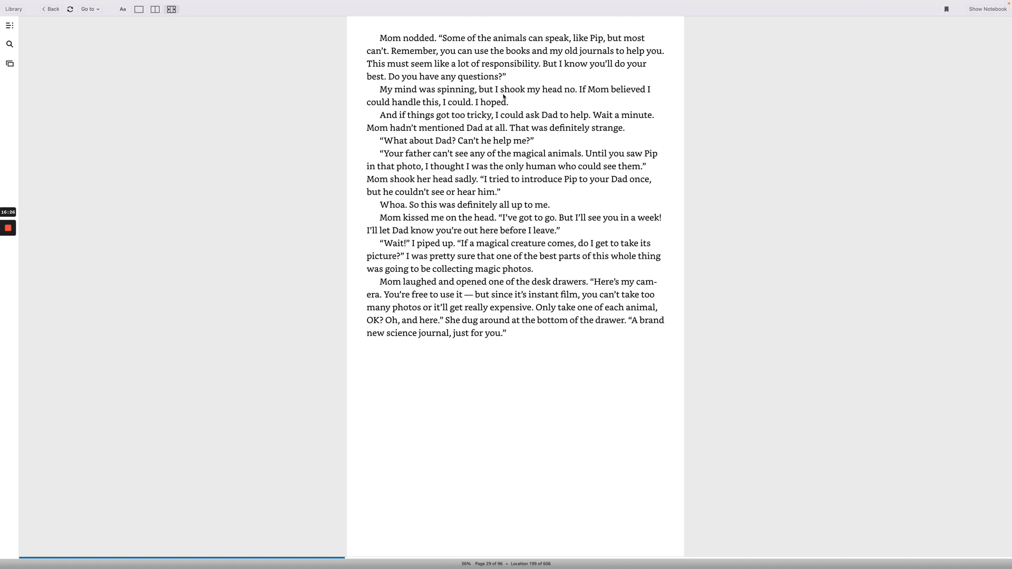
{"action": "mouse_move", "coordinate": [616, 90]}
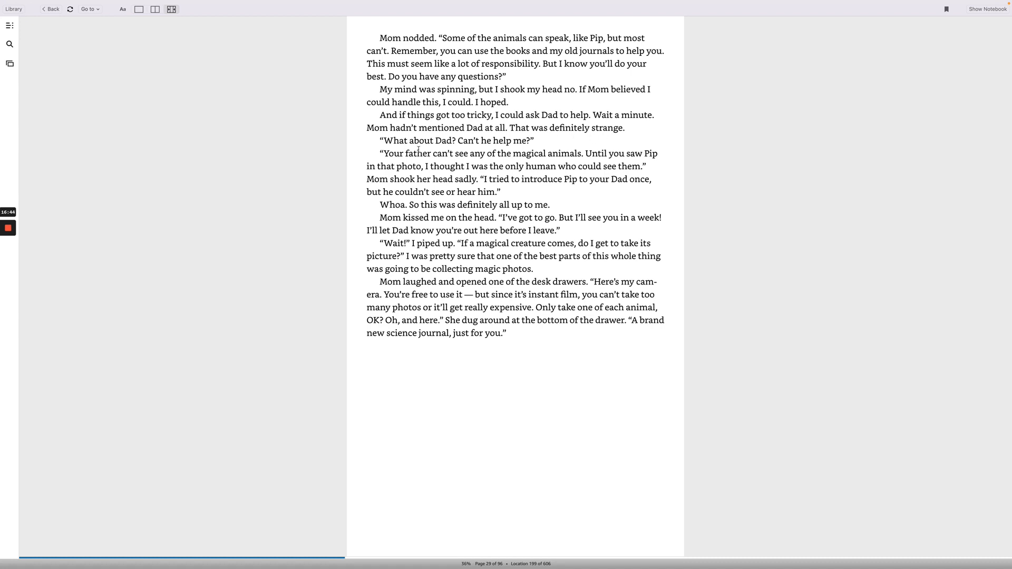
{"action": "mouse_move", "coordinate": [441, 162]}
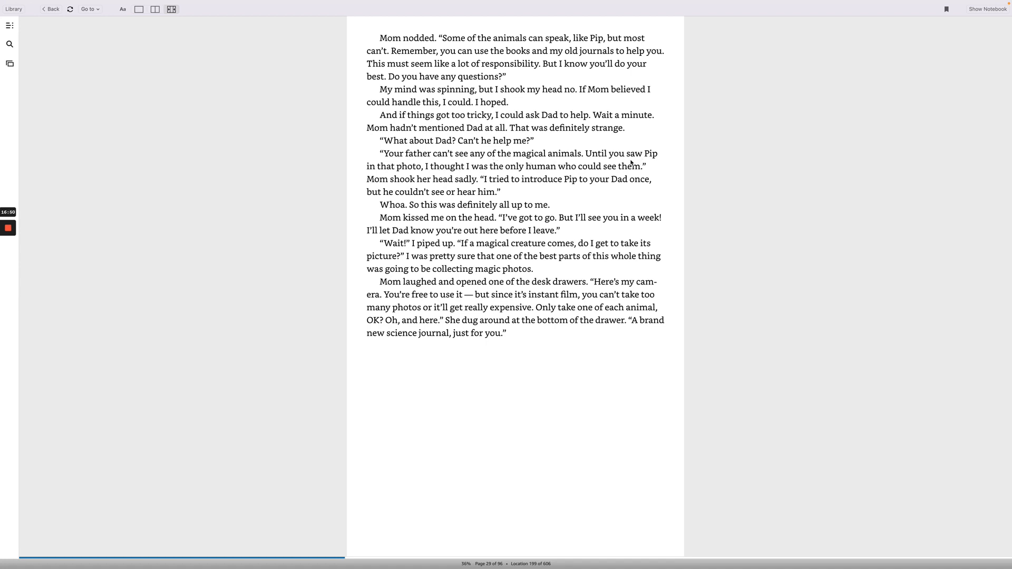
{"action": "mouse_move", "coordinate": [434, 175]}
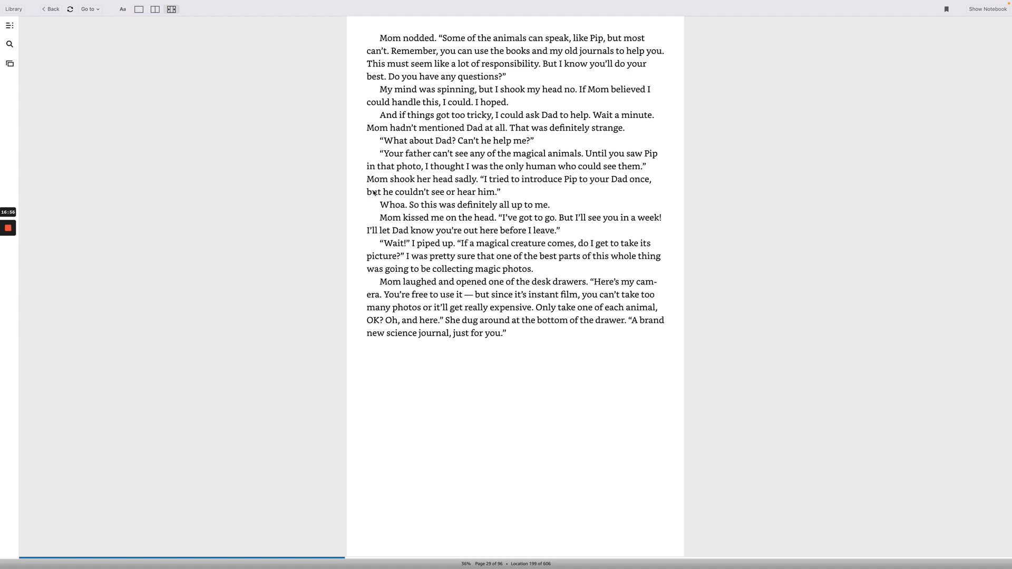
{"action": "mouse_move", "coordinate": [489, 188]}
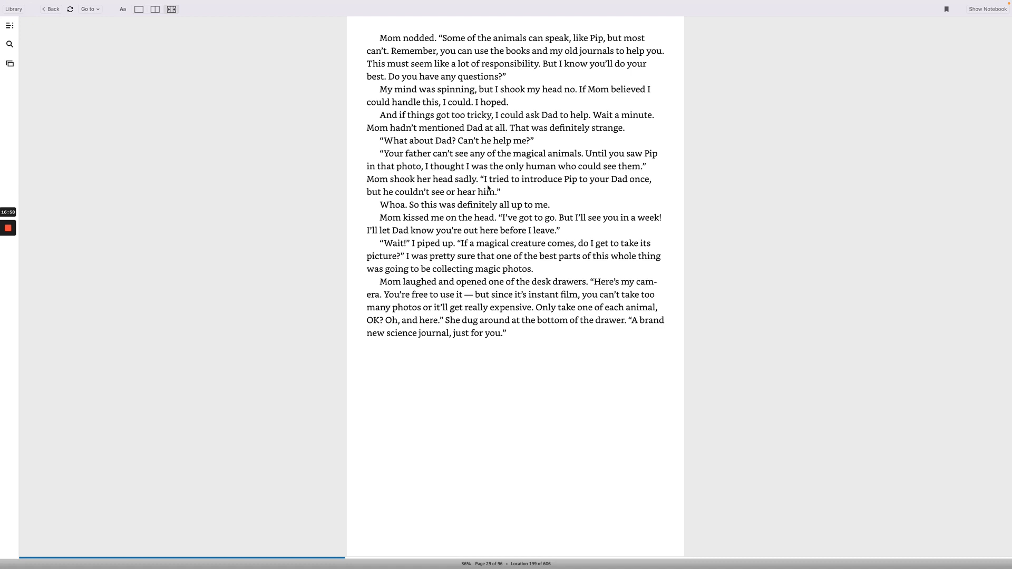
{"action": "mouse_move", "coordinate": [578, 186]}
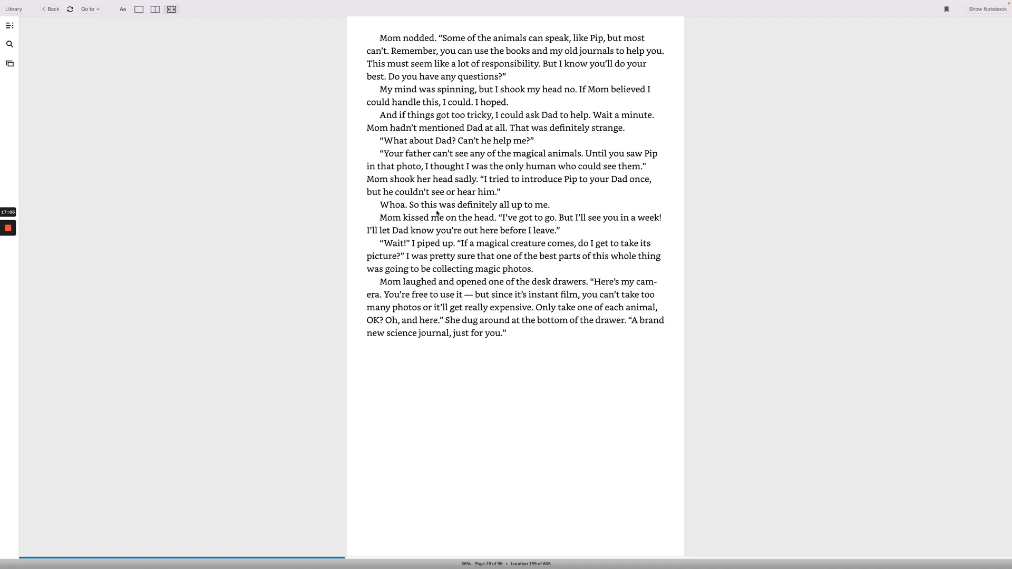
{"action": "mouse_move", "coordinate": [544, 213]}
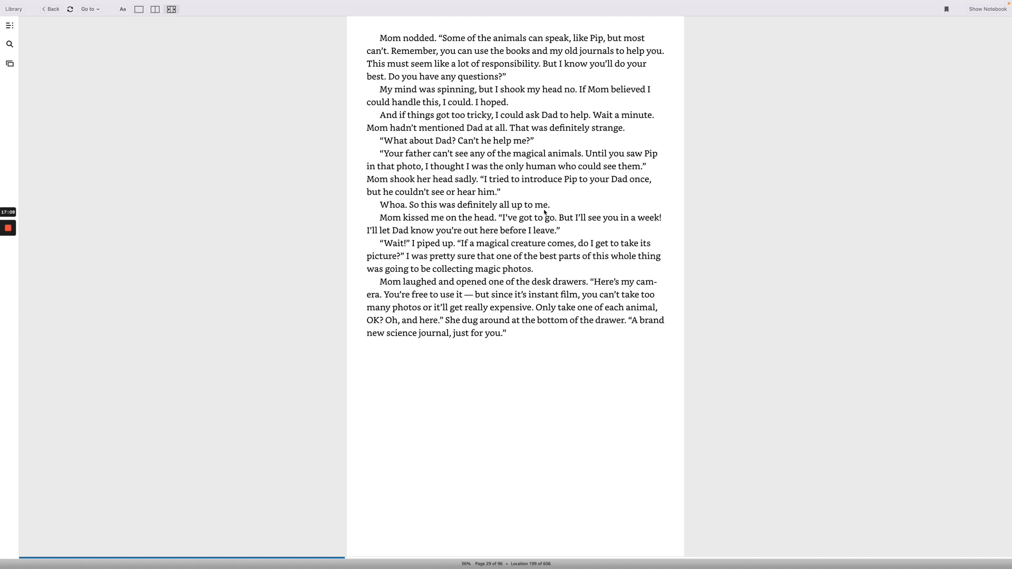
{"action": "mouse_move", "coordinate": [495, 227]}
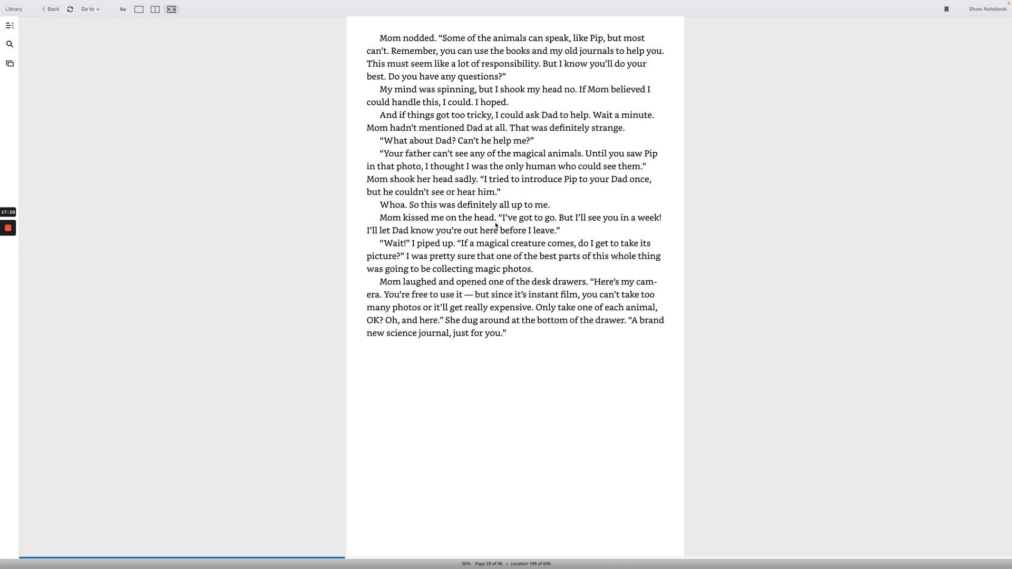
{"action": "mouse_move", "coordinate": [527, 224]}
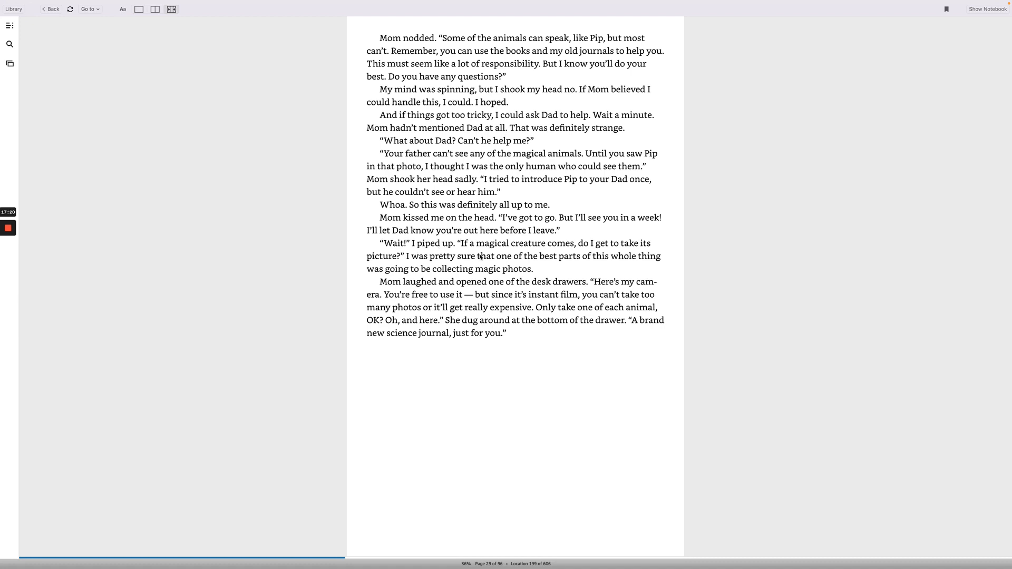
{"action": "mouse_move", "coordinate": [604, 250]}
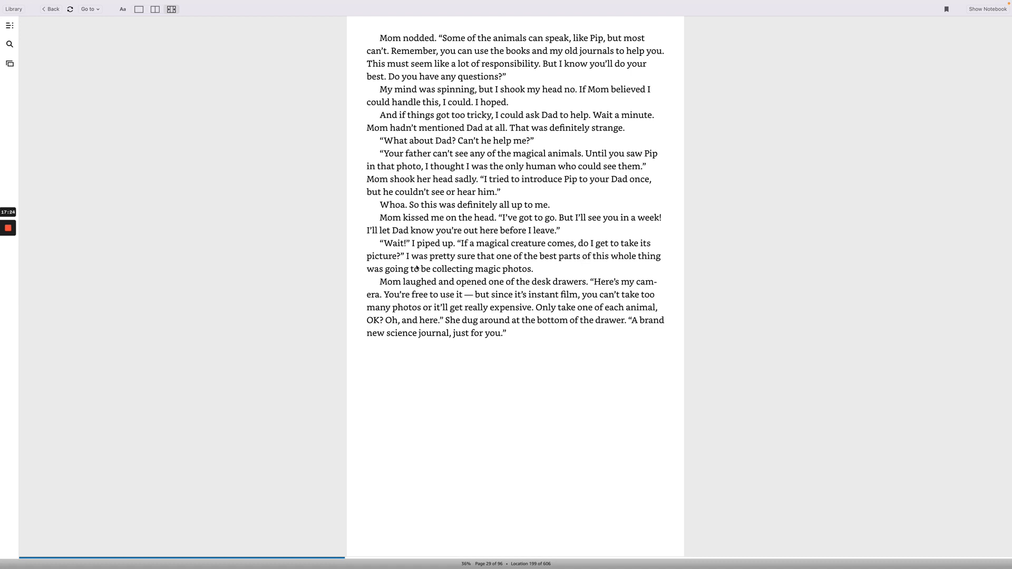
{"action": "mouse_move", "coordinate": [522, 262]}
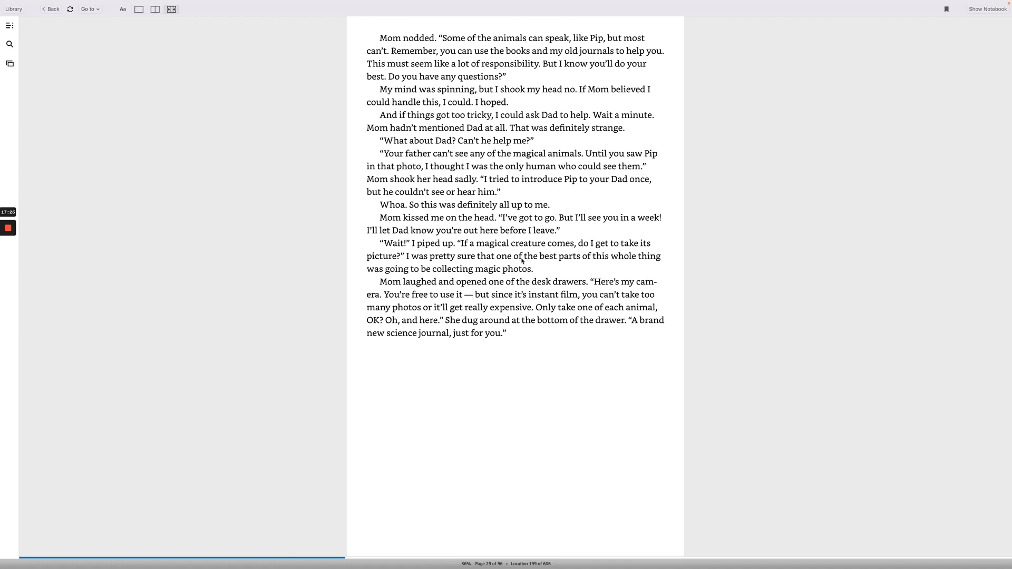
{"action": "mouse_move", "coordinate": [363, 281]}
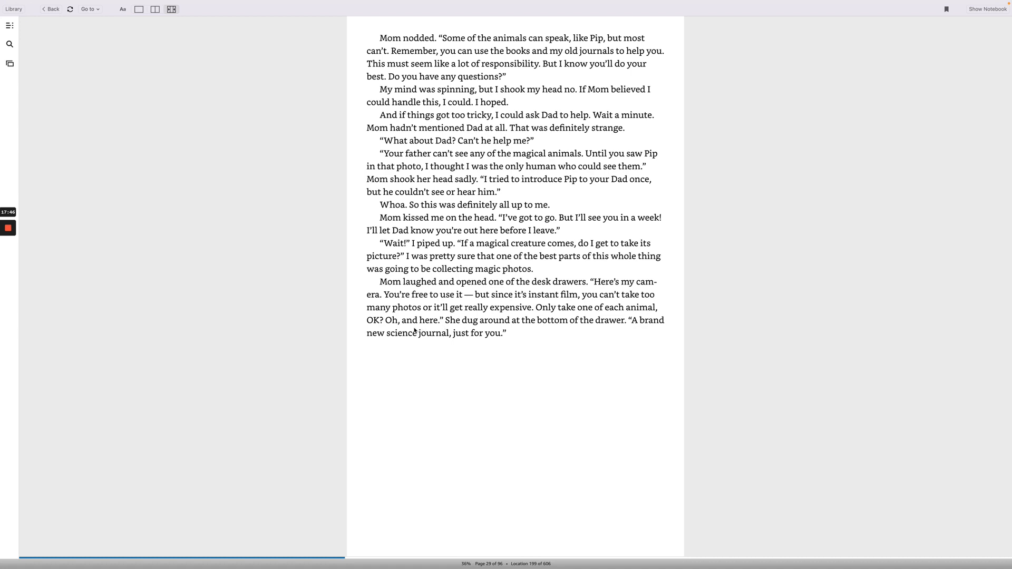
{"action": "mouse_move", "coordinate": [433, 319]}
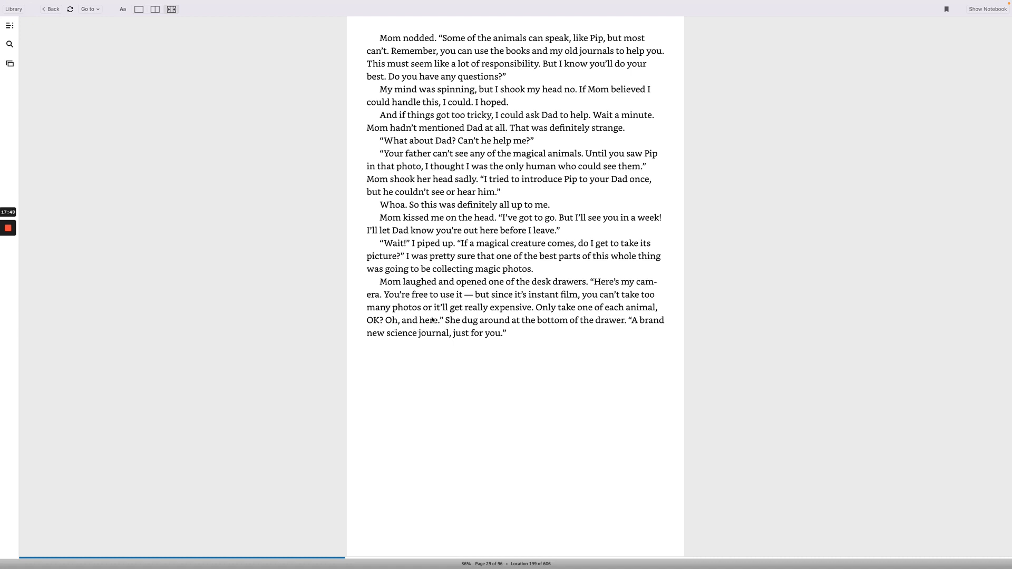
{"action": "mouse_move", "coordinate": [543, 328]}
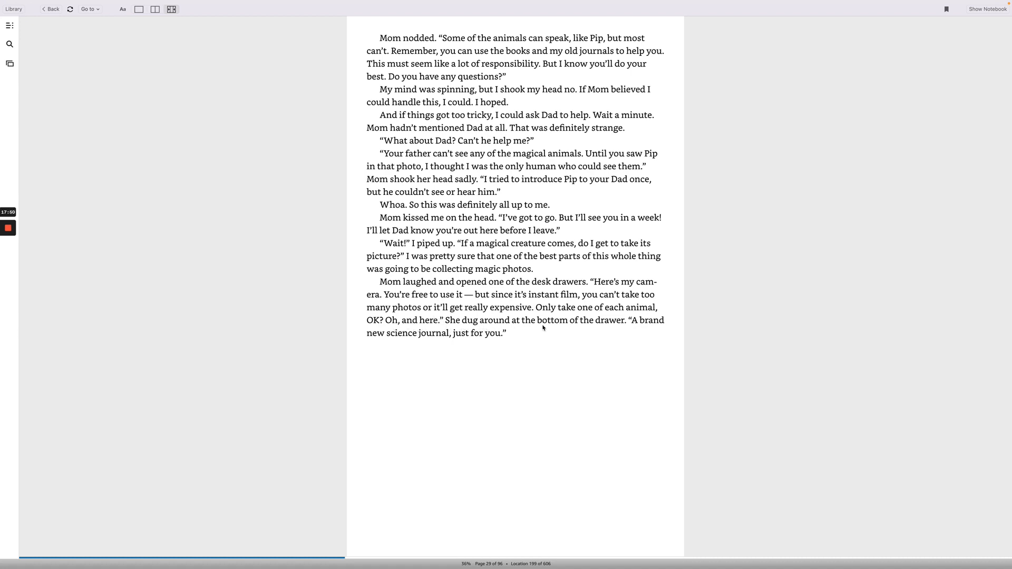
{"action": "mouse_move", "coordinate": [379, 345]}
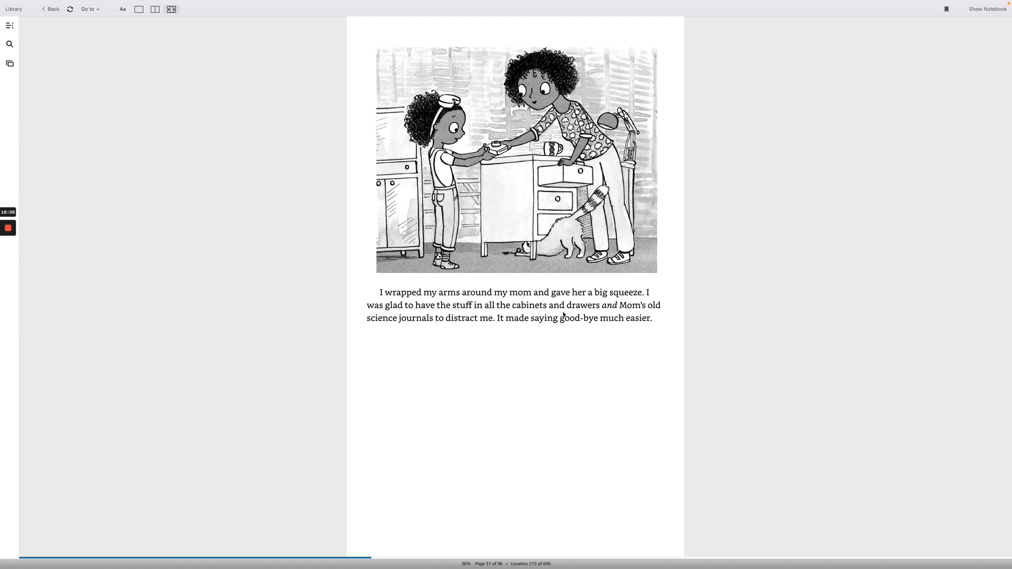
{"action": "mouse_move", "coordinate": [367, 345]}
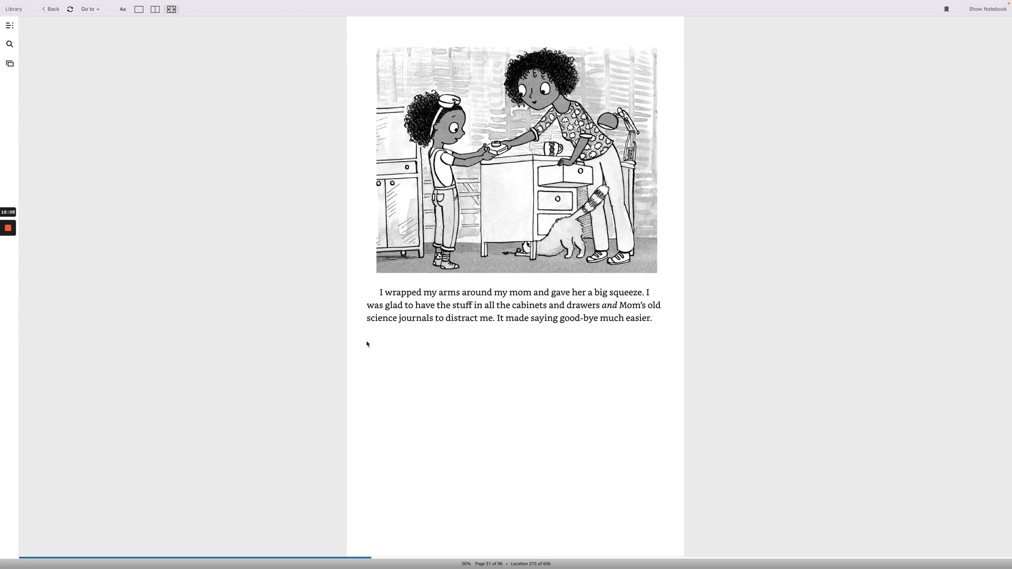
{"action": "mouse_move", "coordinate": [491, 329]}
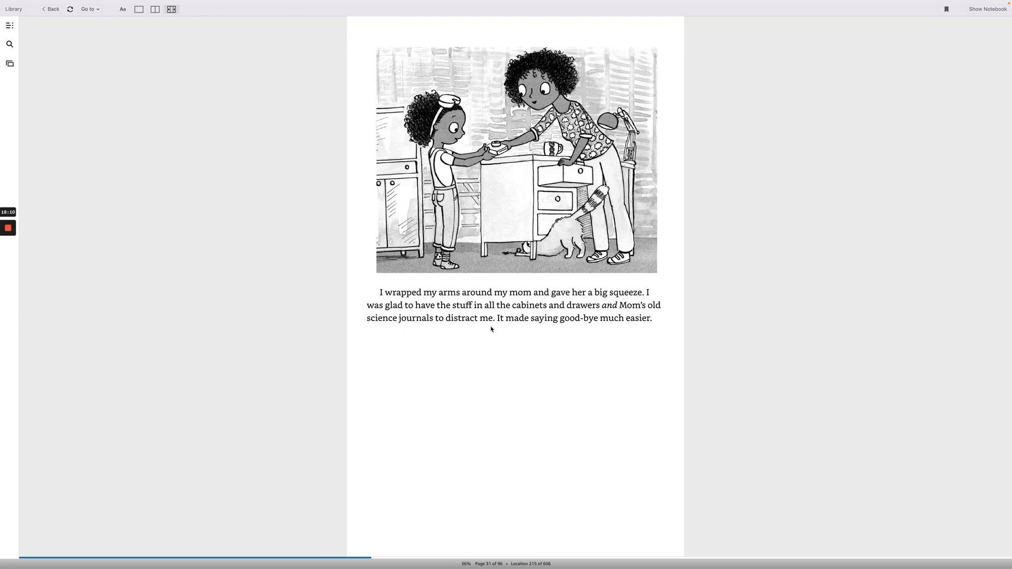
{"action": "mouse_move", "coordinate": [599, 325]}
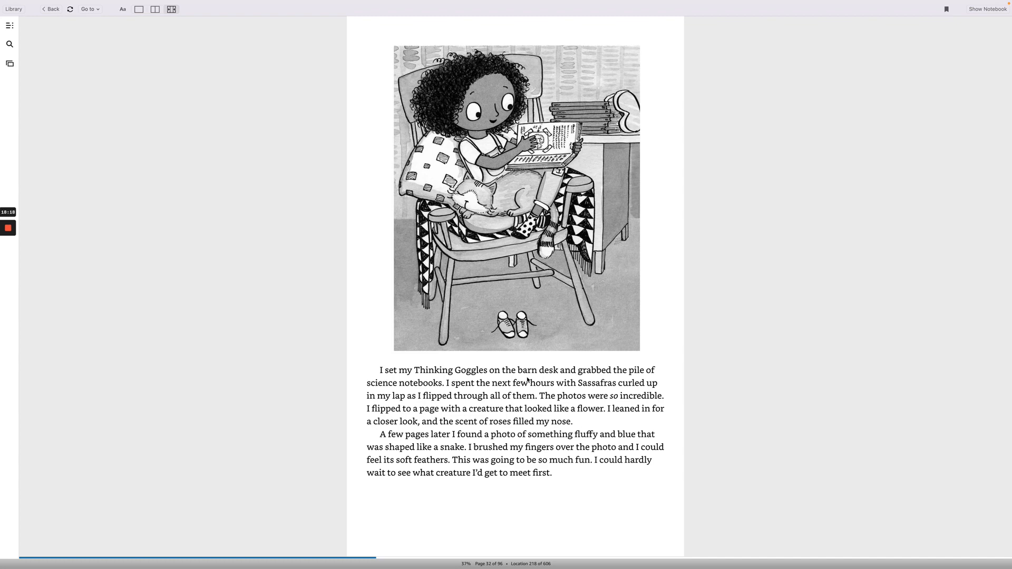
{"action": "mouse_move", "coordinate": [525, 381]}
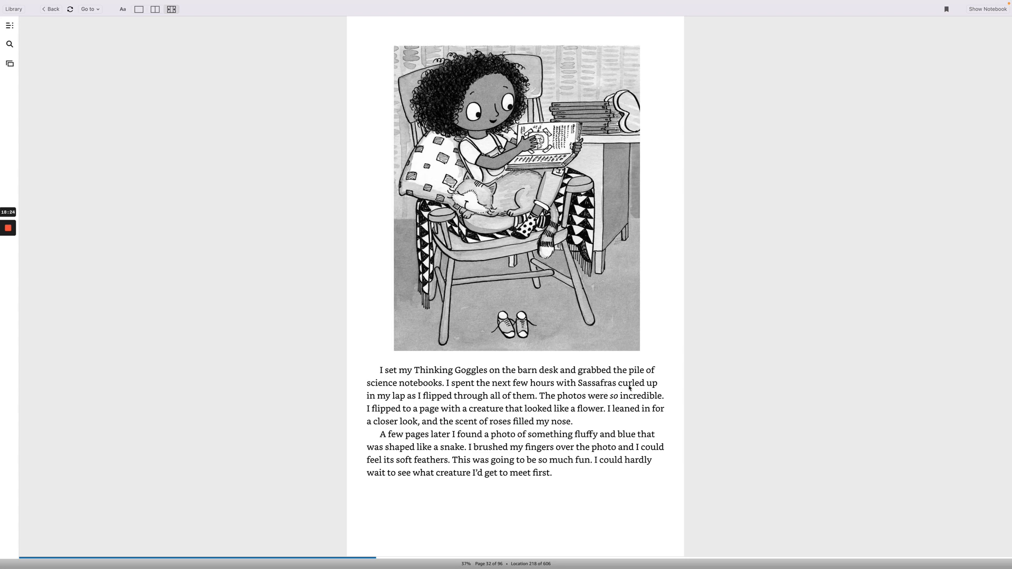
{"action": "mouse_move", "coordinate": [464, 398]}
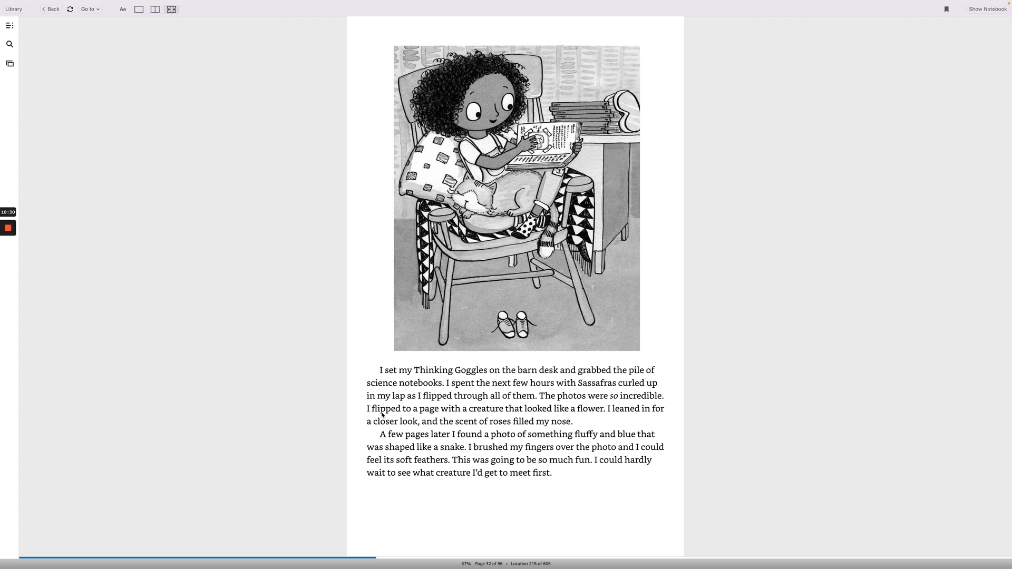
{"action": "mouse_move", "coordinate": [572, 419]}
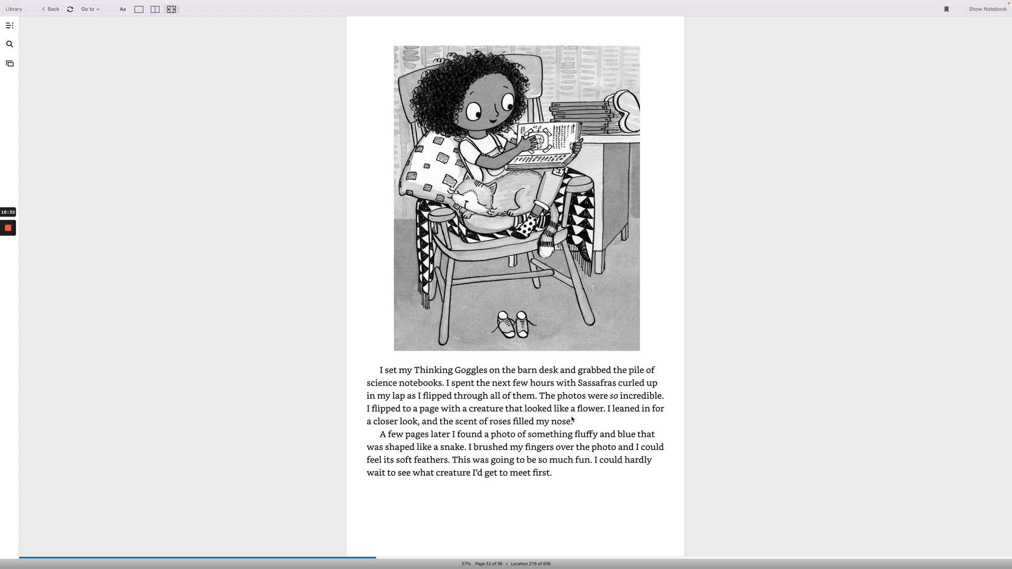
{"action": "mouse_move", "coordinate": [654, 414]}
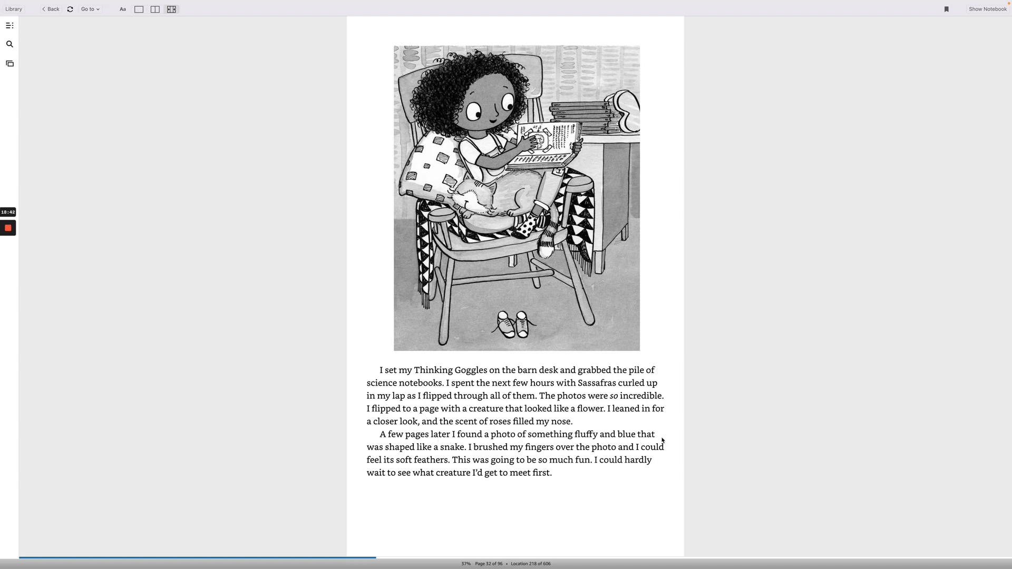
{"action": "mouse_move", "coordinate": [482, 457]}
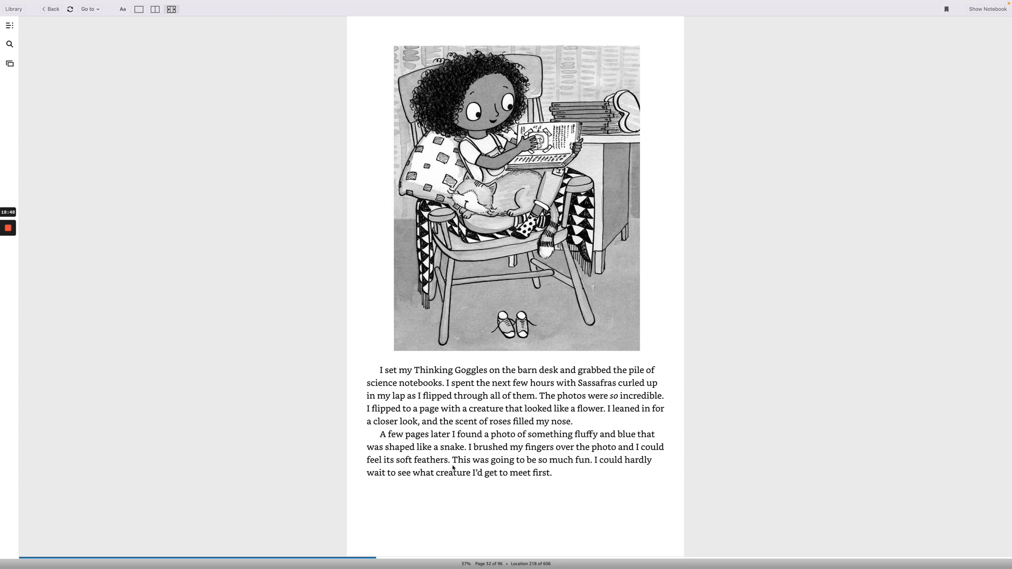
{"action": "mouse_move", "coordinate": [557, 469]}
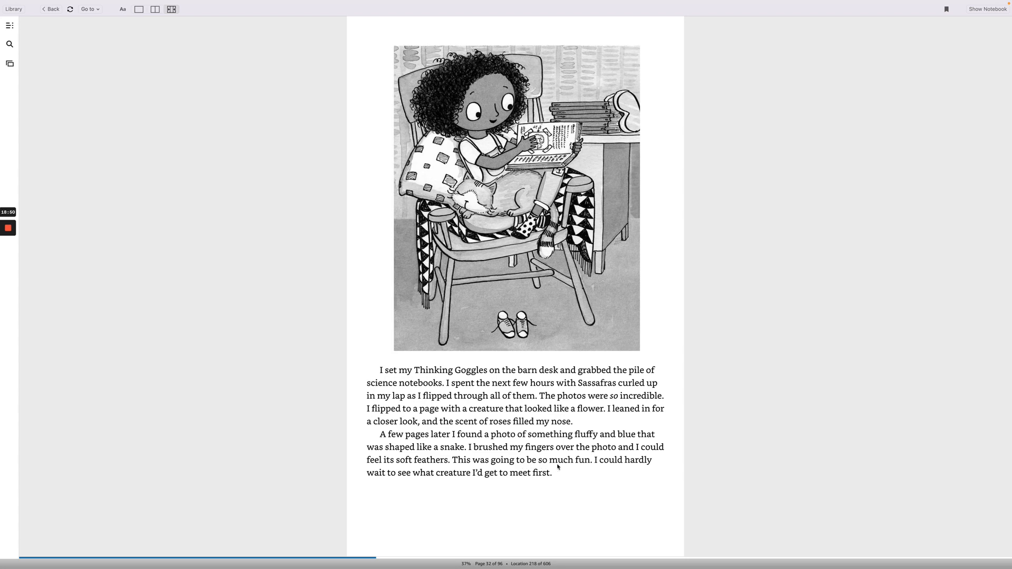
{"action": "mouse_move", "coordinate": [406, 482]}
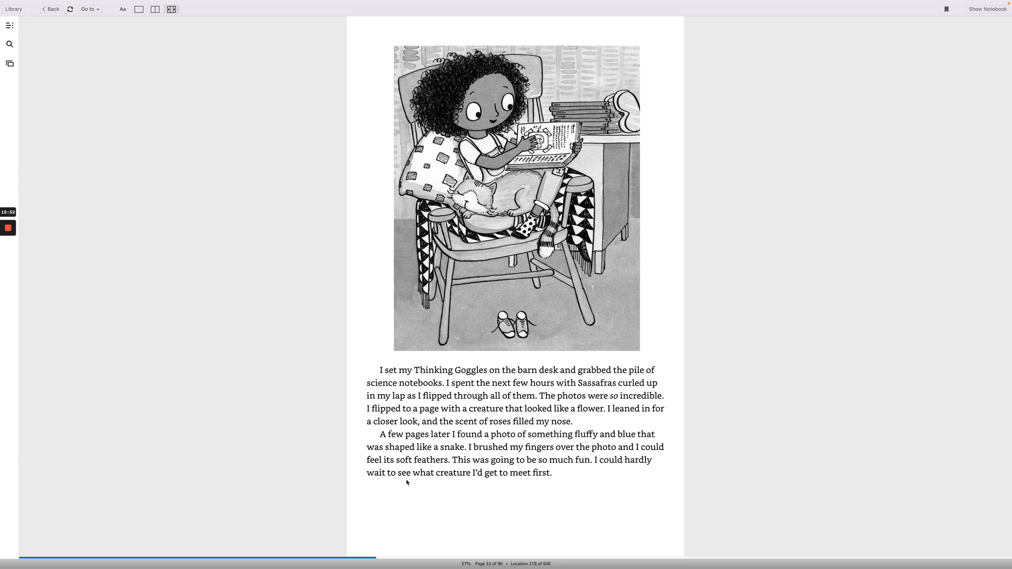
{"action": "mouse_move", "coordinate": [472, 478]}
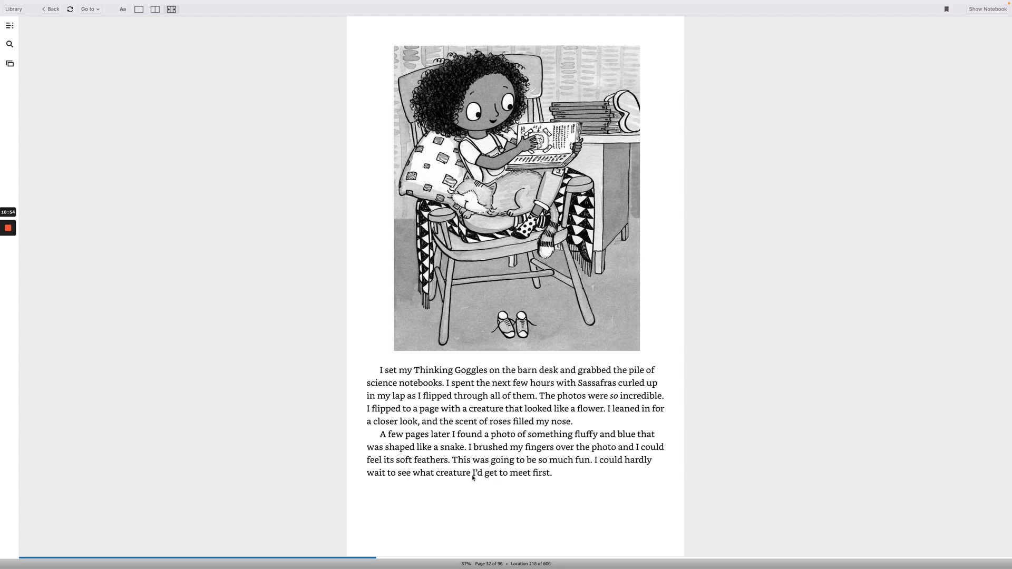